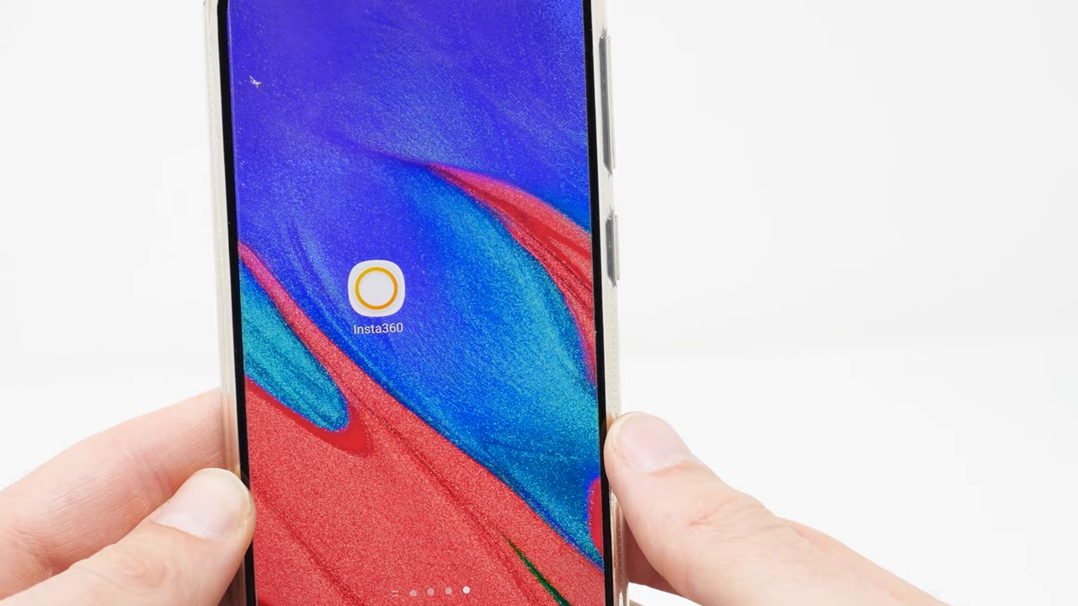
Leave the phone and desktop shots and bring up insta360.com in the browser
{"action": "left_click", "coordinate": [377, 293]}
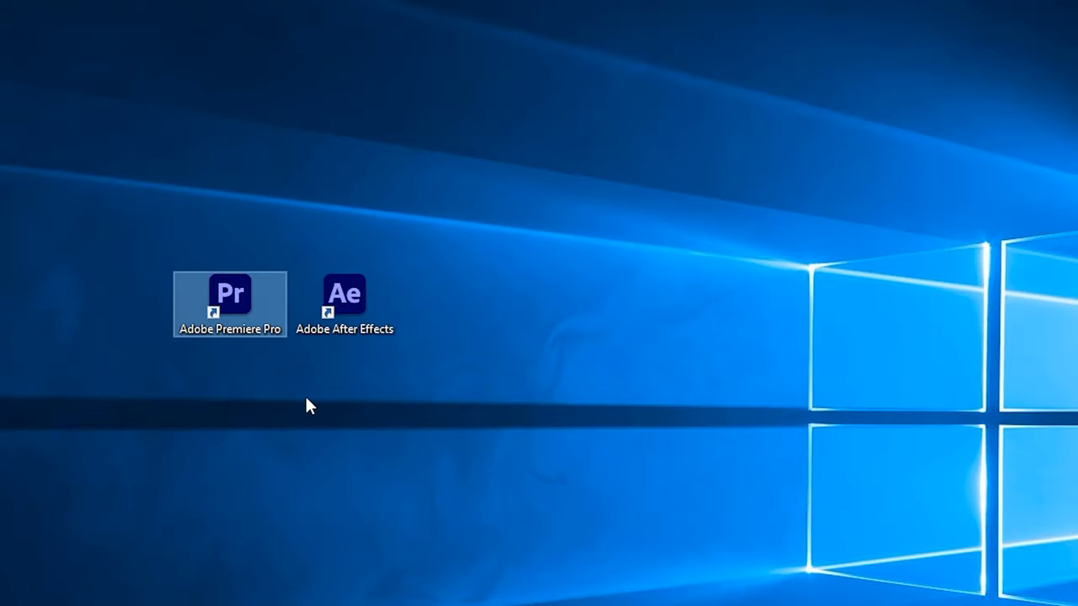
{"action": "left_click", "coordinate": [343, 303]}
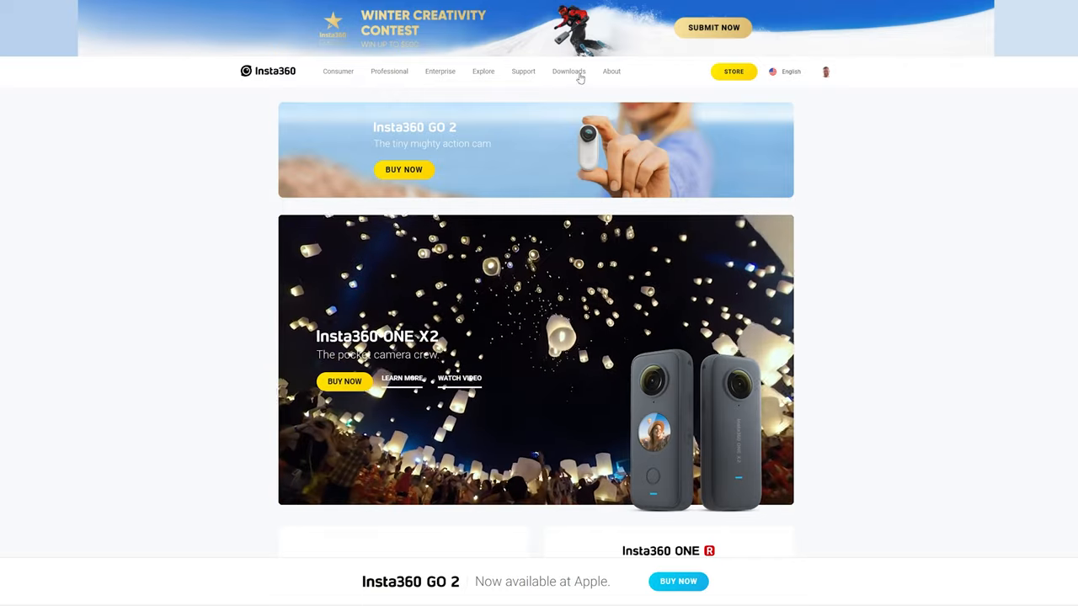
Reach the ONE X2 downloads listing Insta360 STUDIO 2021 via the Downloads menu
{"action": "left_click", "coordinate": [569, 71]}
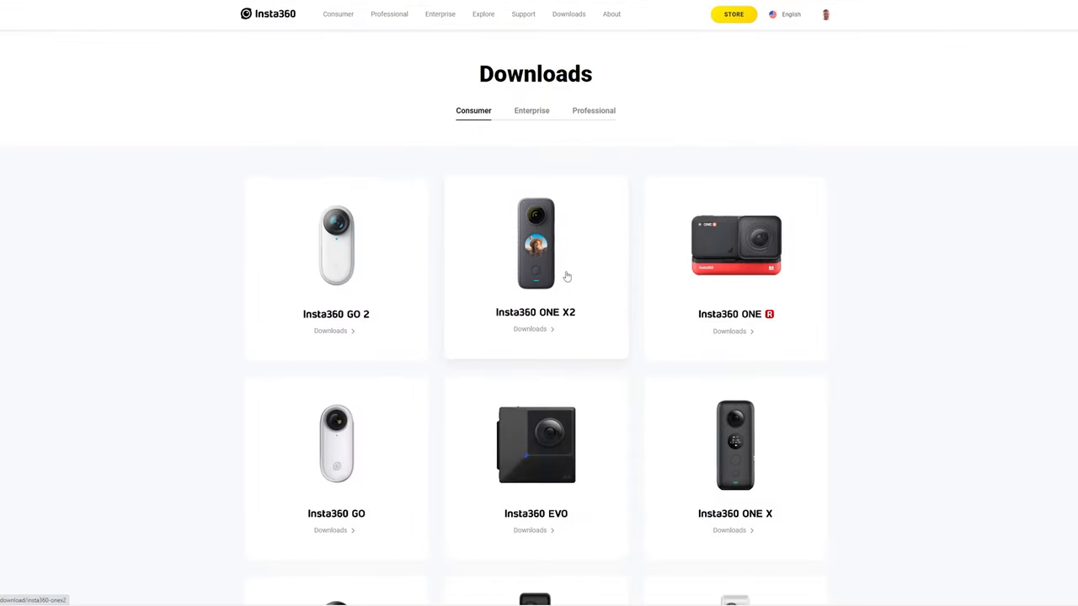
{"action": "left_click", "coordinate": [535, 244]}
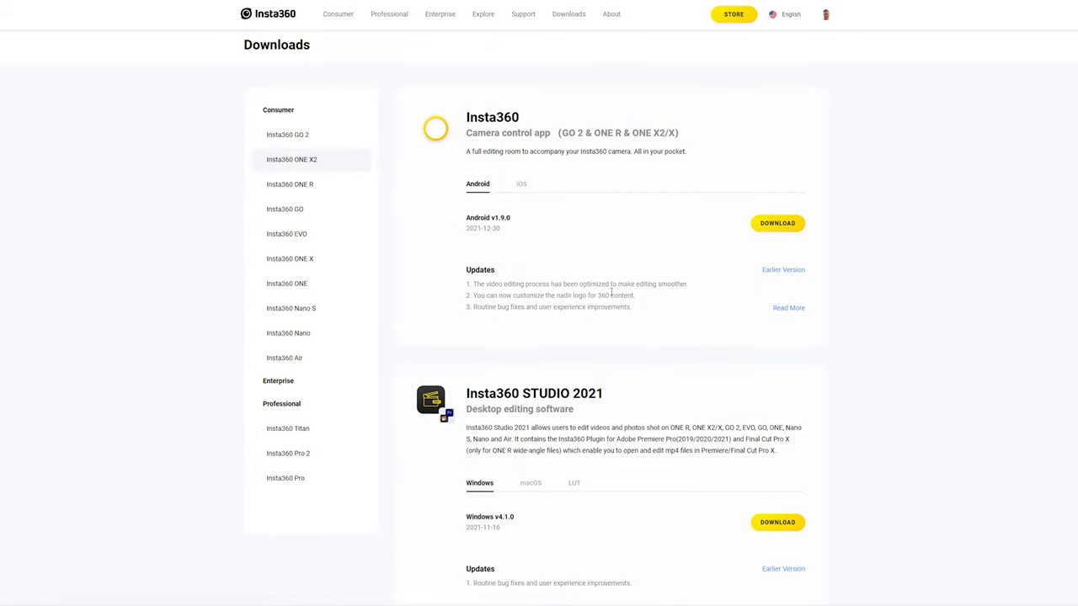
{"action": "scroll", "scroll_direction": "down", "scroll_amount": 3}
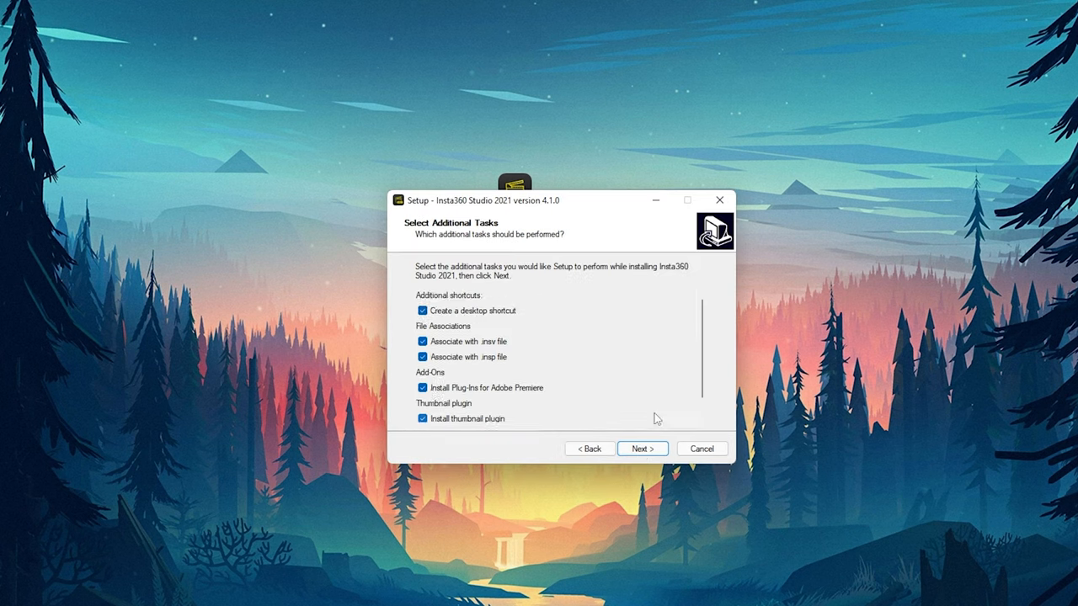
Keep 'Install Plug-ins for Adobe Premiere' ticked and continue the Studio 2021 setup
{"action": "left_click", "coordinate": [422, 372]}
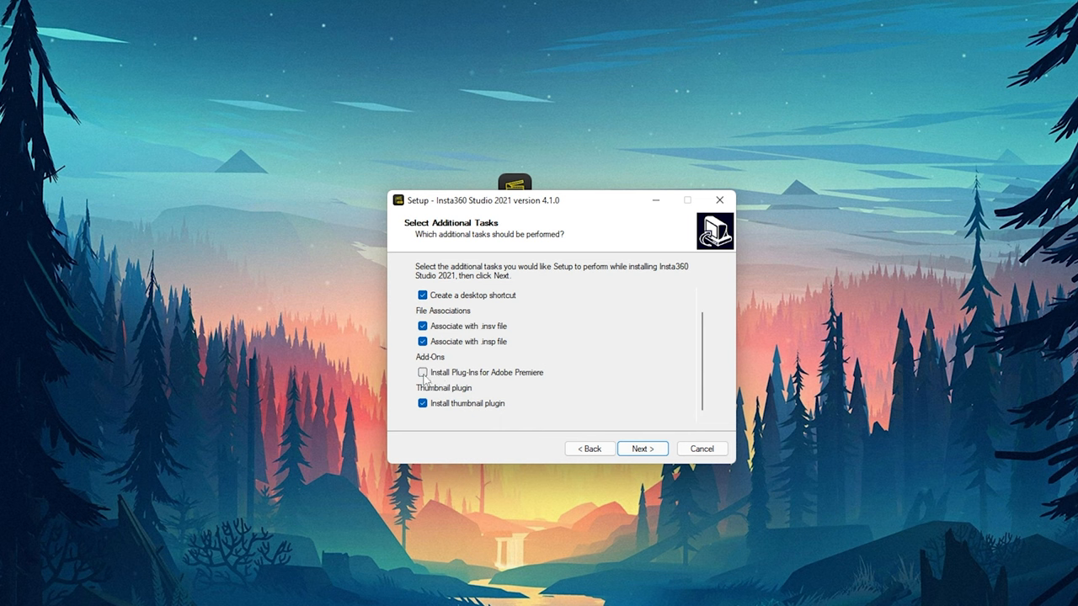
{"action": "left_click", "coordinate": [421, 372]}
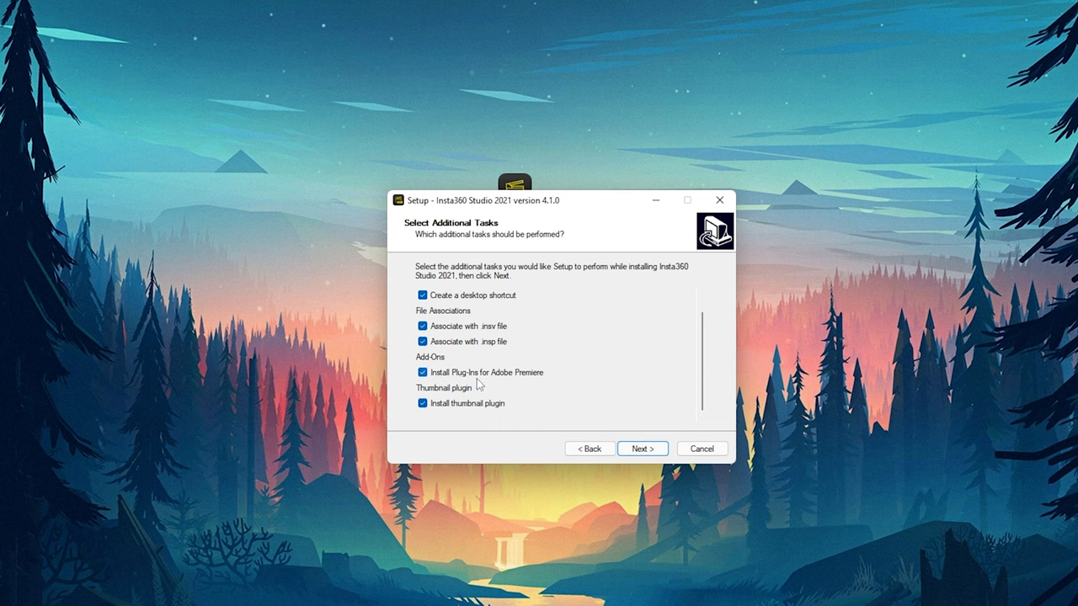
{"action": "mouse_move", "coordinate": [532, 381]}
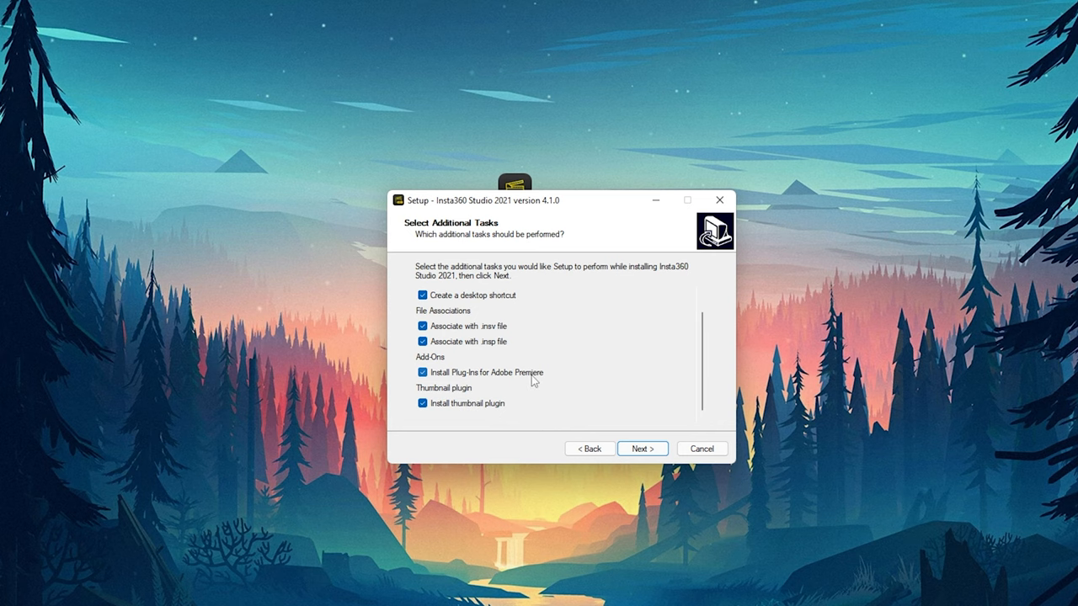
{"action": "left_click", "coordinate": [642, 448]}
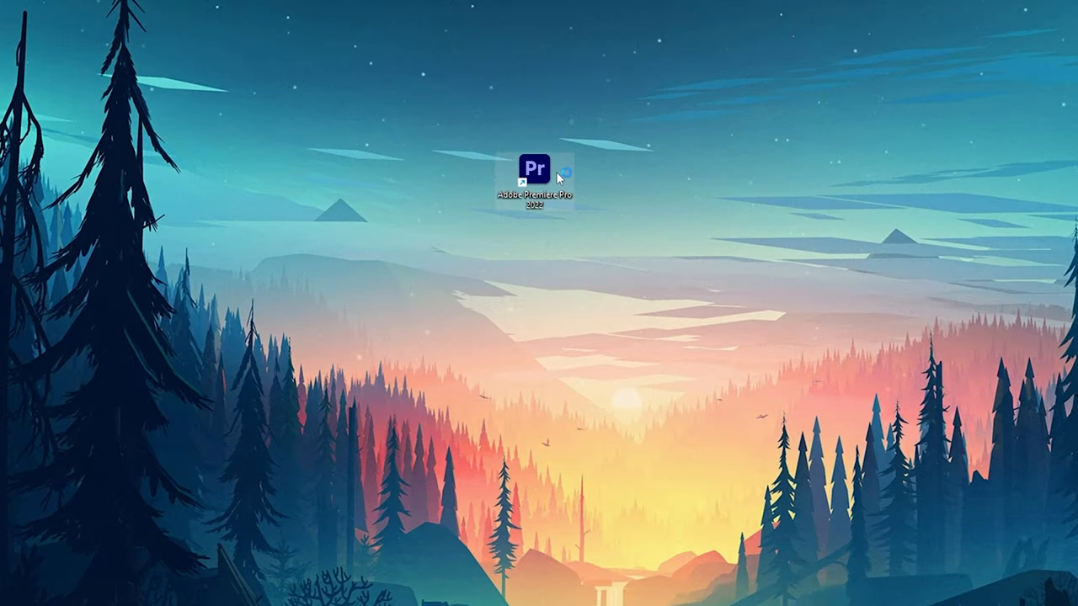
Launch Premiere Pro and create a new project named 360_video_test
{"action": "double_click", "coordinate": [536, 171]}
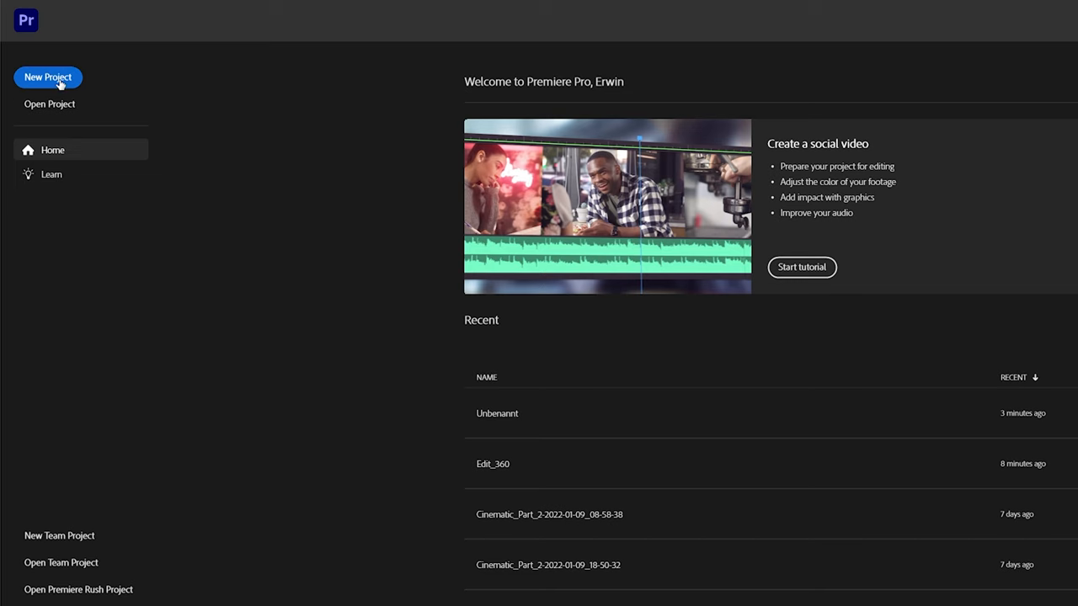
{"action": "left_click", "coordinate": [47, 77]}
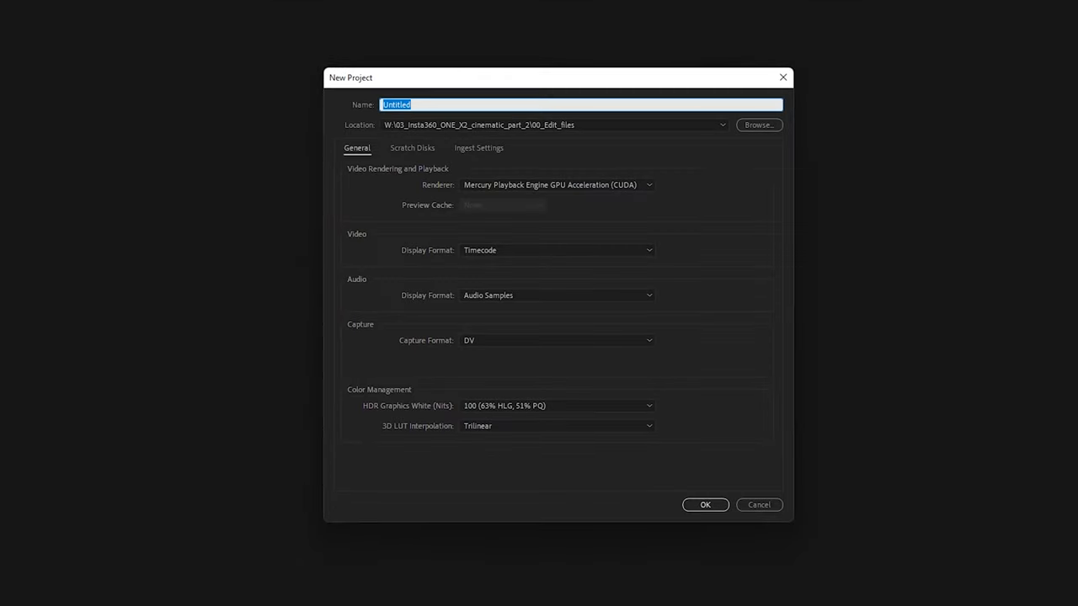
{"action": "type", "text": "360_video_test"}
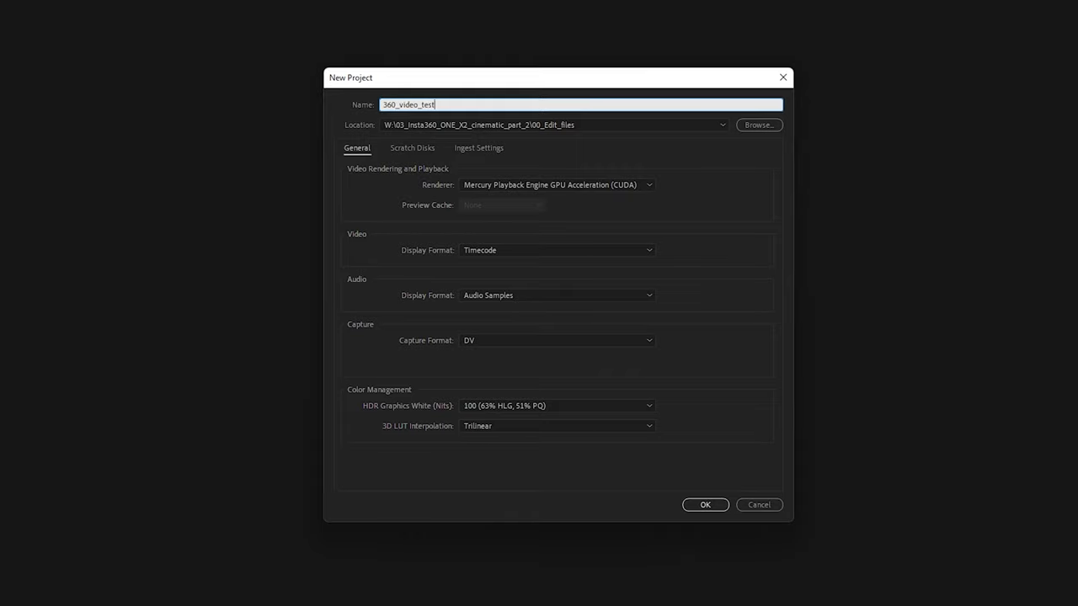
{"action": "left_click", "coordinate": [704, 505]}
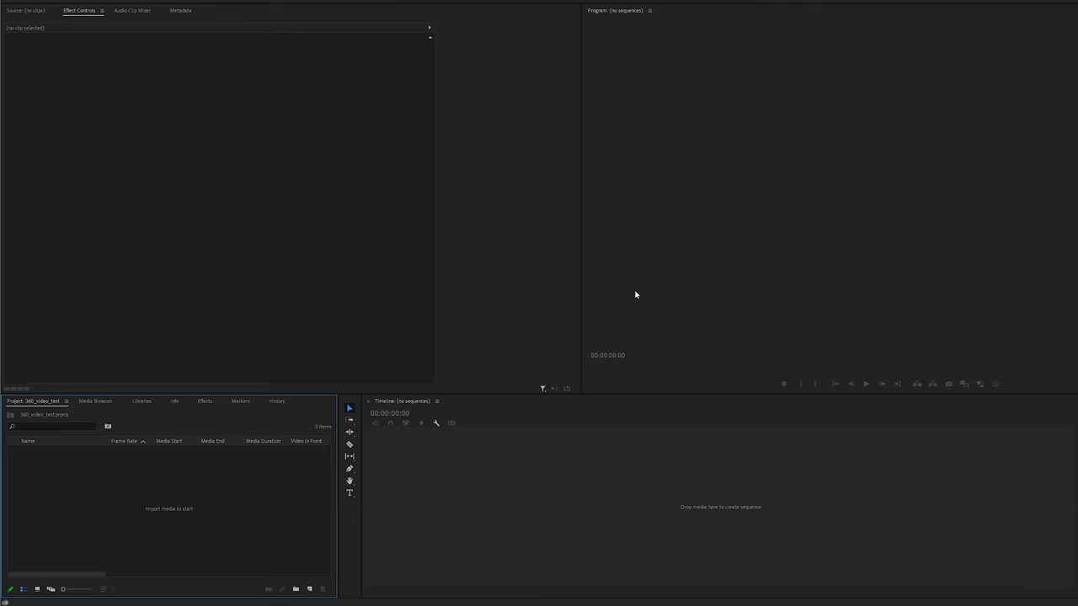
Import the Insta360 .insv clip into the project bin
{"action": "right_click", "coordinate": [209, 472]}
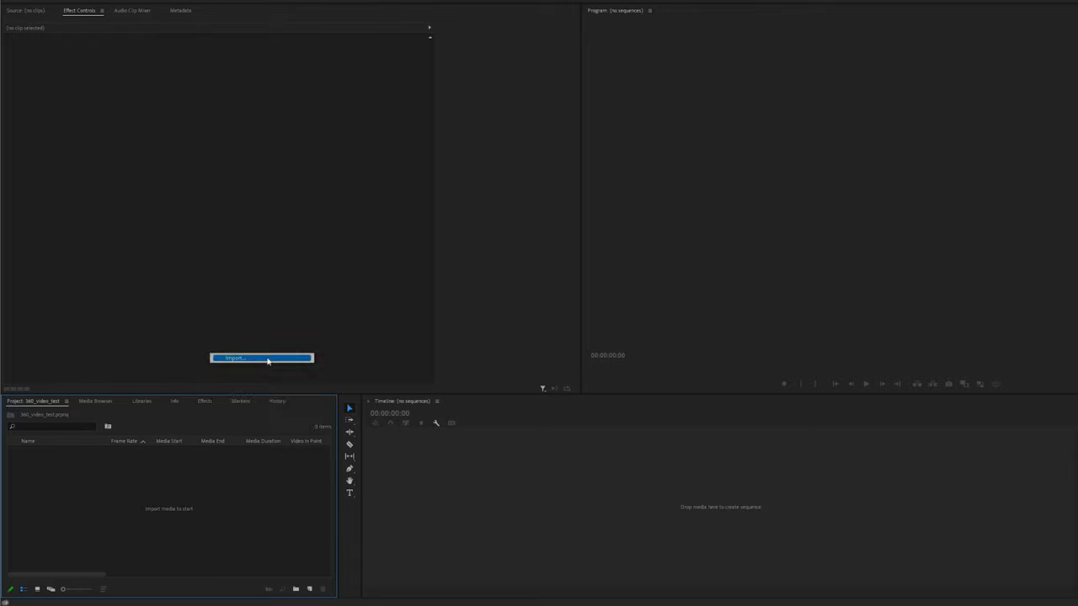
{"action": "left_click", "coordinate": [262, 357]}
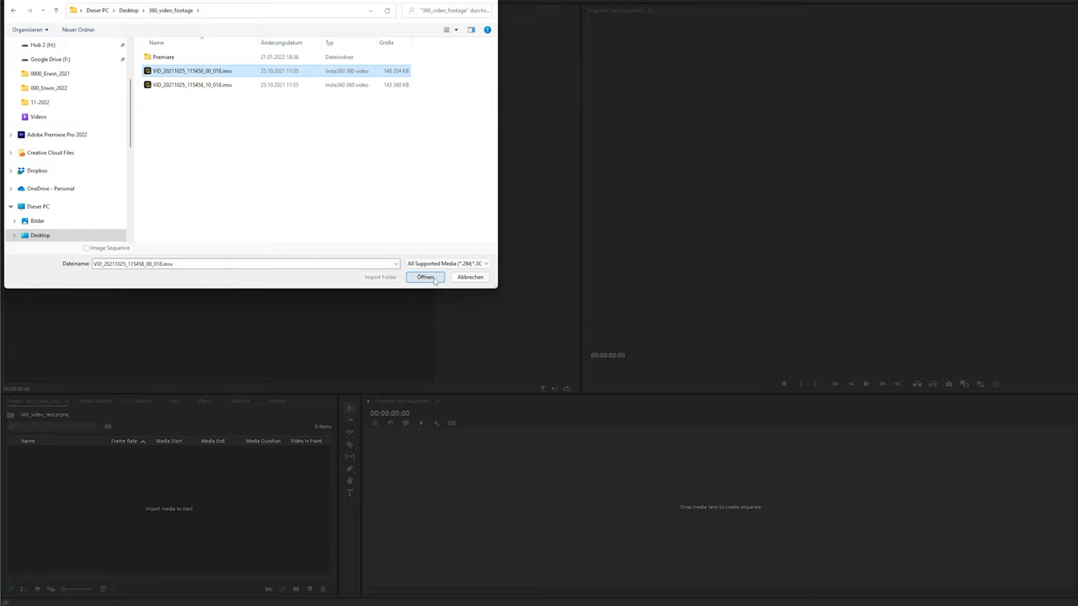
{"action": "left_click", "coordinate": [424, 276]}
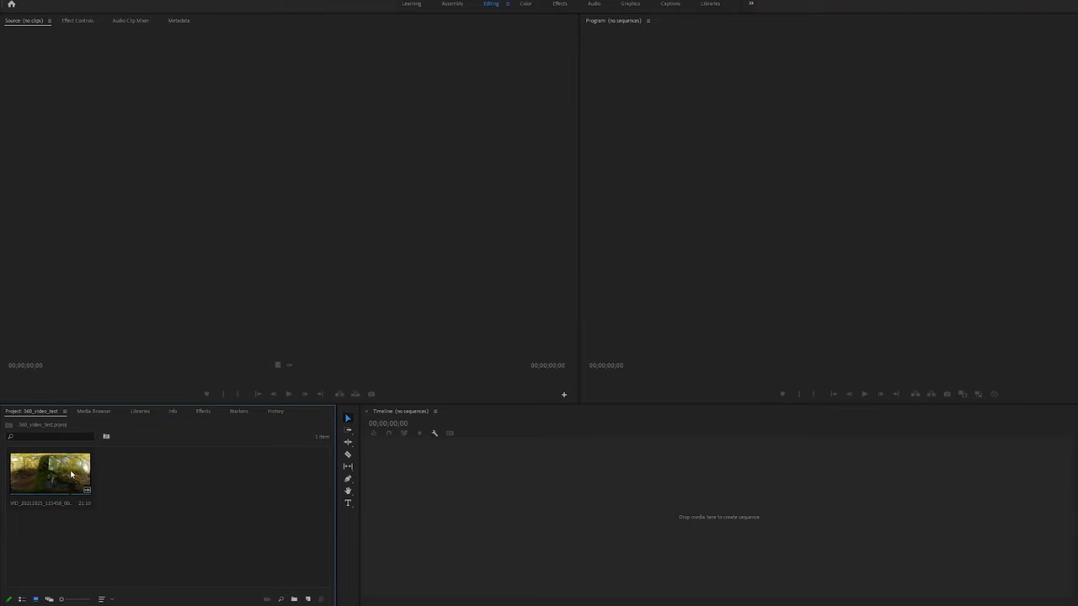
In the clip's Source Settings, enable Dynamic Stitching and leave Chromatic Calibration off
{"action": "right_click", "coordinate": [49, 471]}
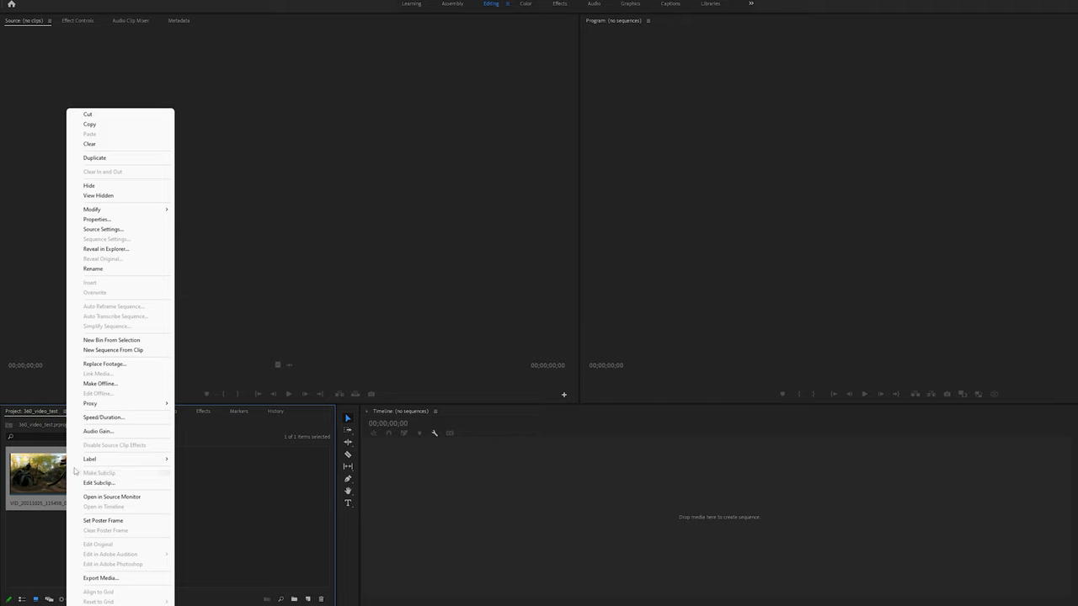
{"action": "mouse_move", "coordinate": [103, 229]}
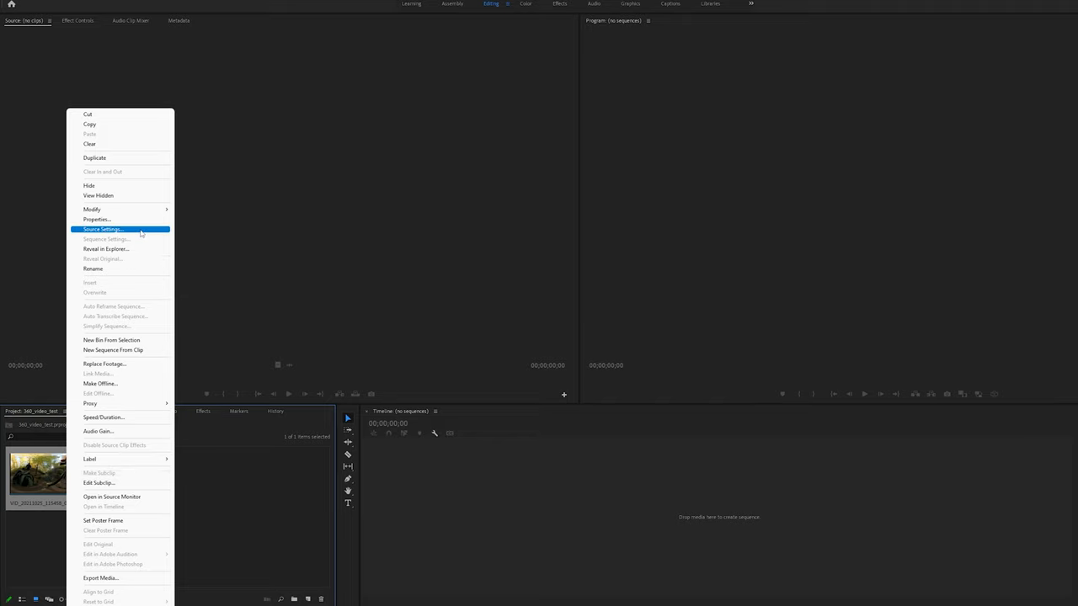
{"action": "left_click", "coordinate": [103, 229]}
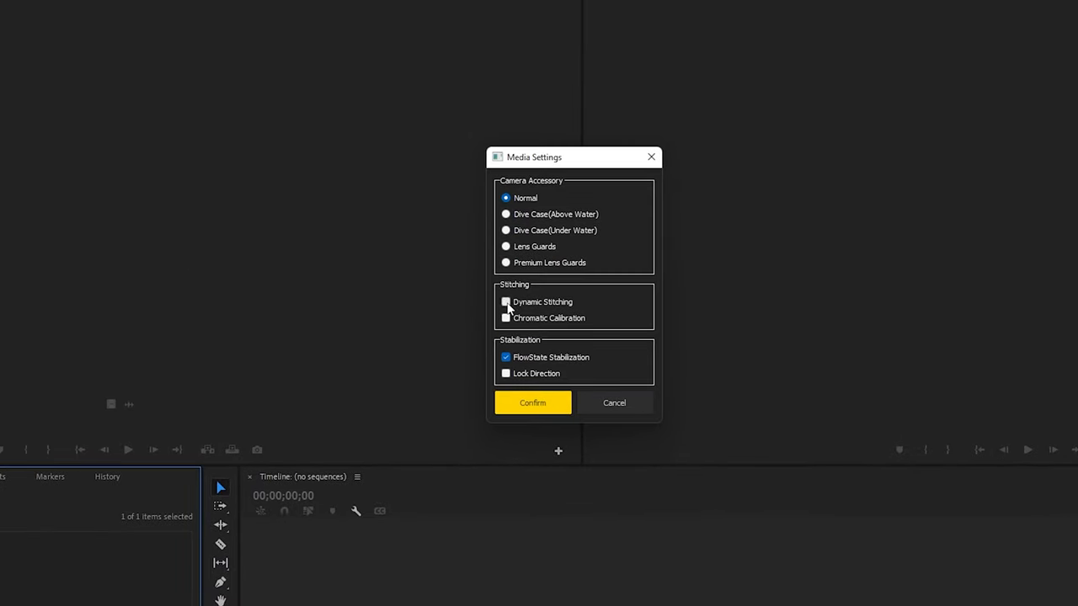
{"action": "left_click", "coordinate": [505, 301]}
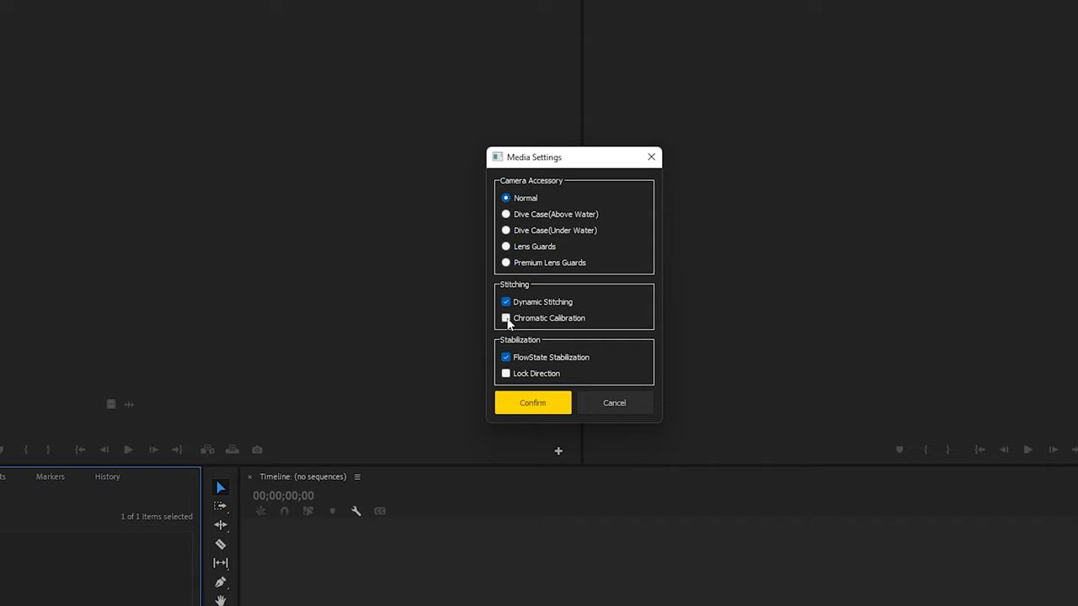
{"action": "left_click", "coordinate": [505, 319]}
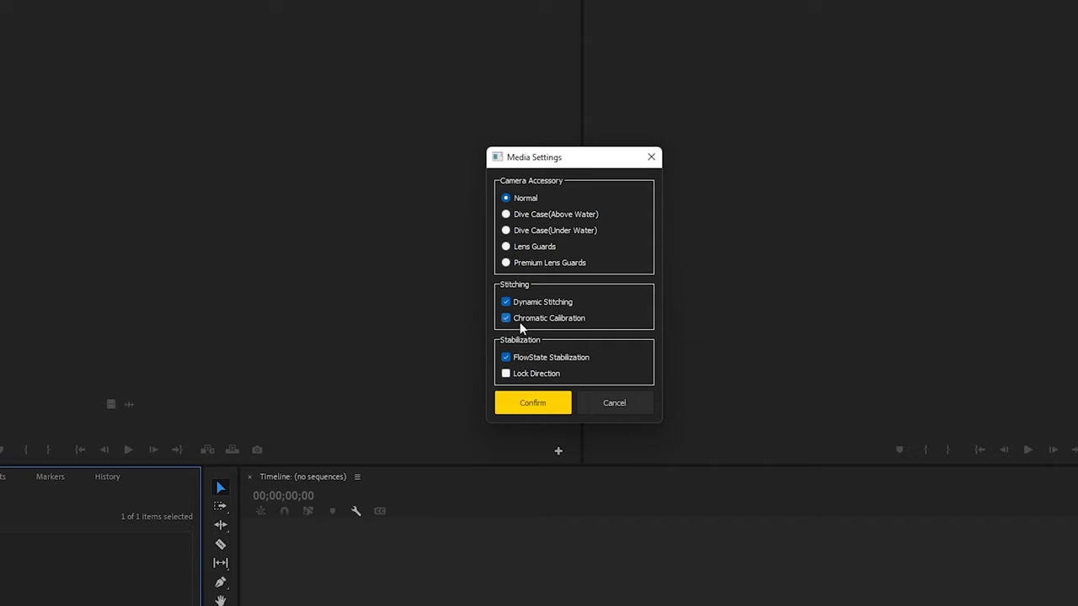
{"action": "left_click", "coordinate": [505, 317]}
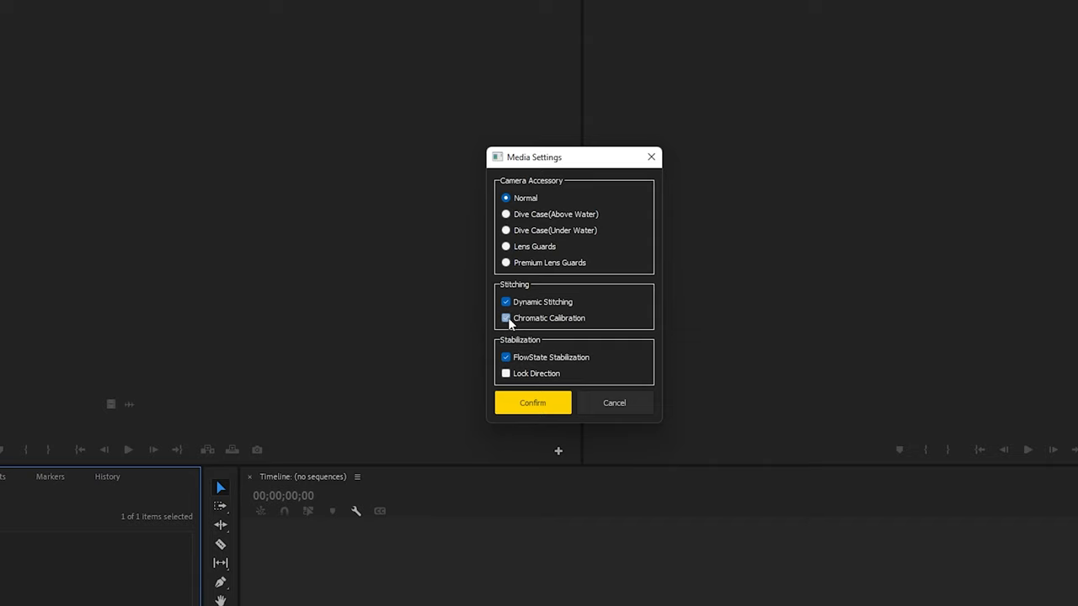
{"action": "left_click", "coordinate": [505, 302]}
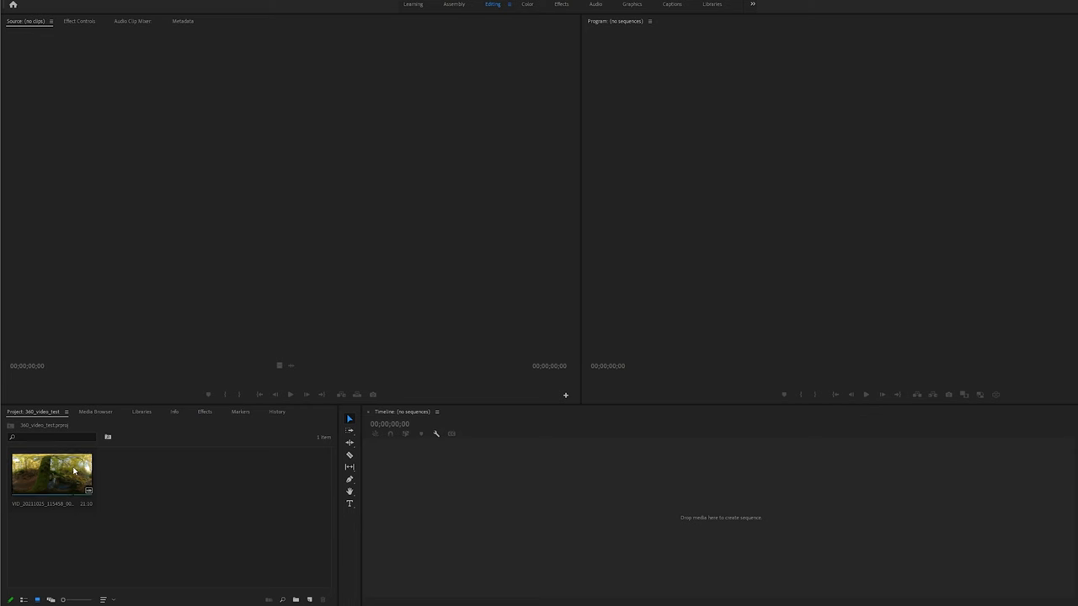
{"action": "right_click", "coordinate": [50, 475]}
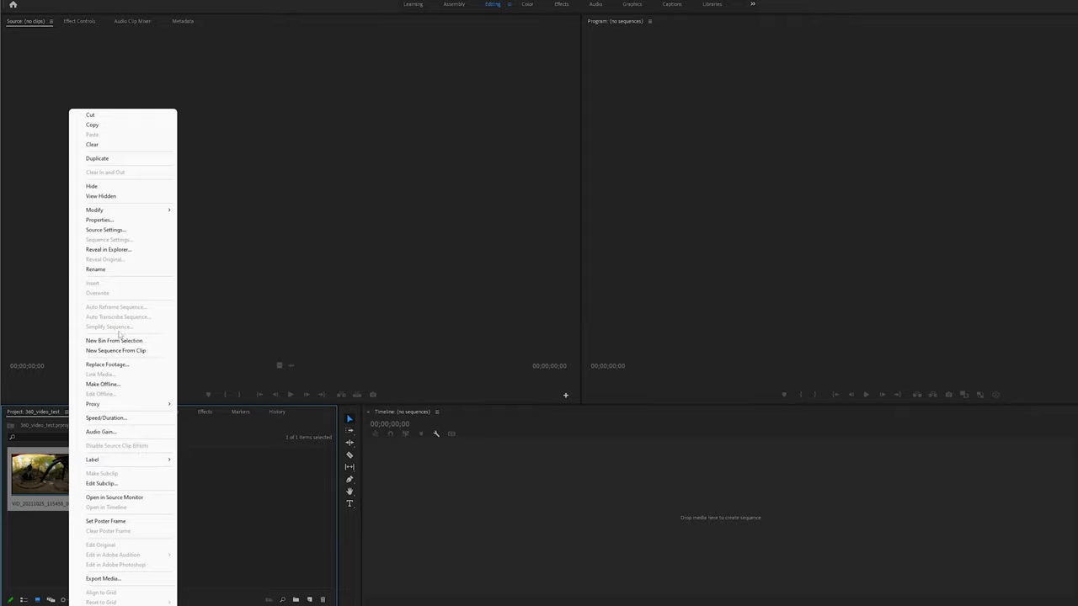
{"action": "left_click", "coordinate": [97, 219]}
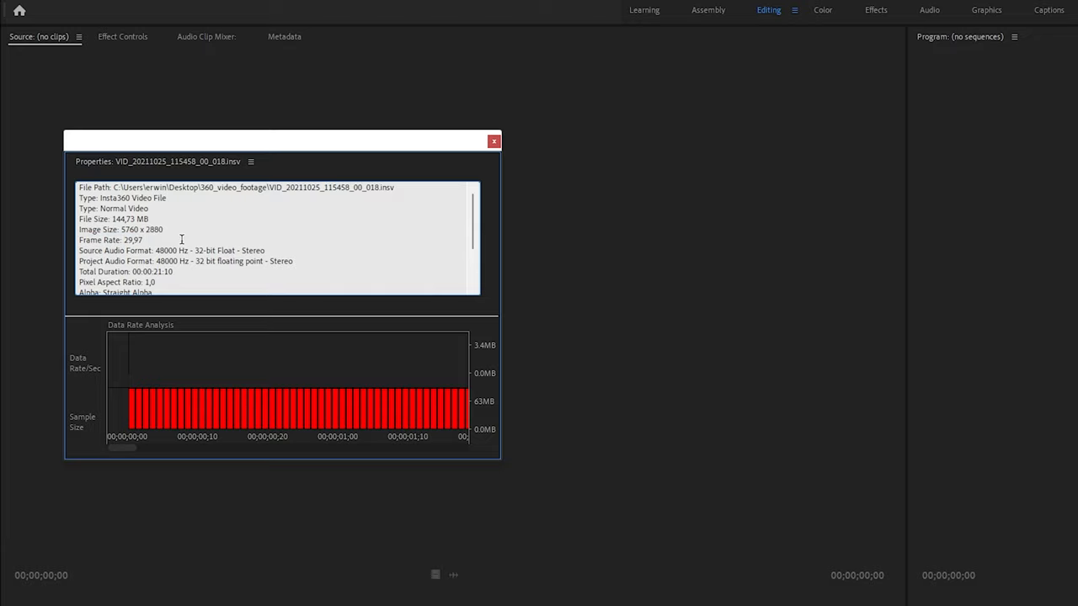
{"action": "left_click", "coordinate": [495, 141]}
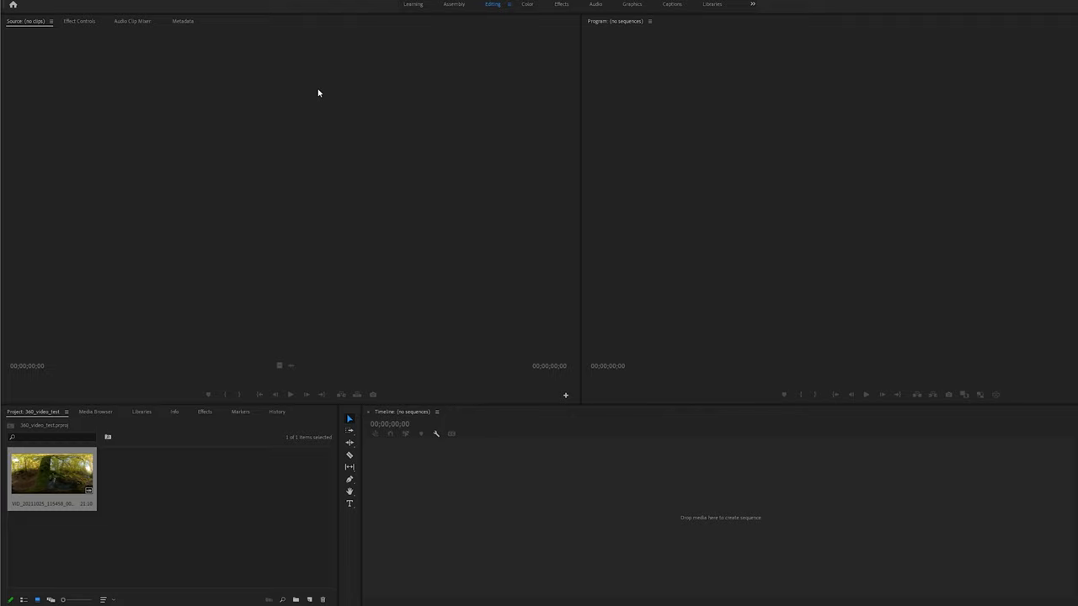
Via Modify > Interpret Footage, set the clip to assume 23.976 fps and confirm
{"action": "right_click", "coordinate": [51, 475]}
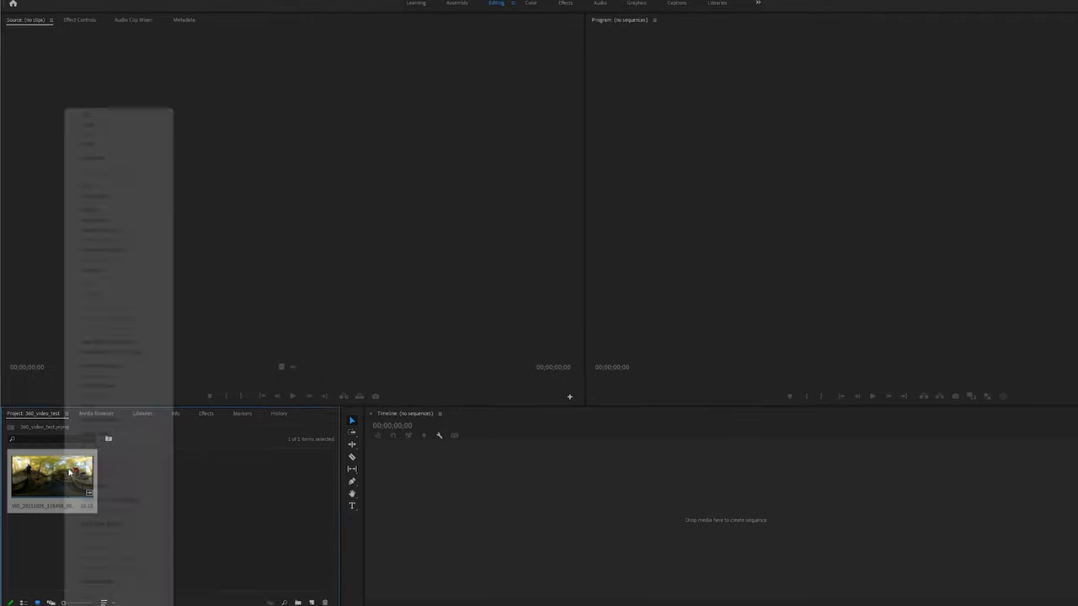
{"action": "right_click", "coordinate": [52, 478]}
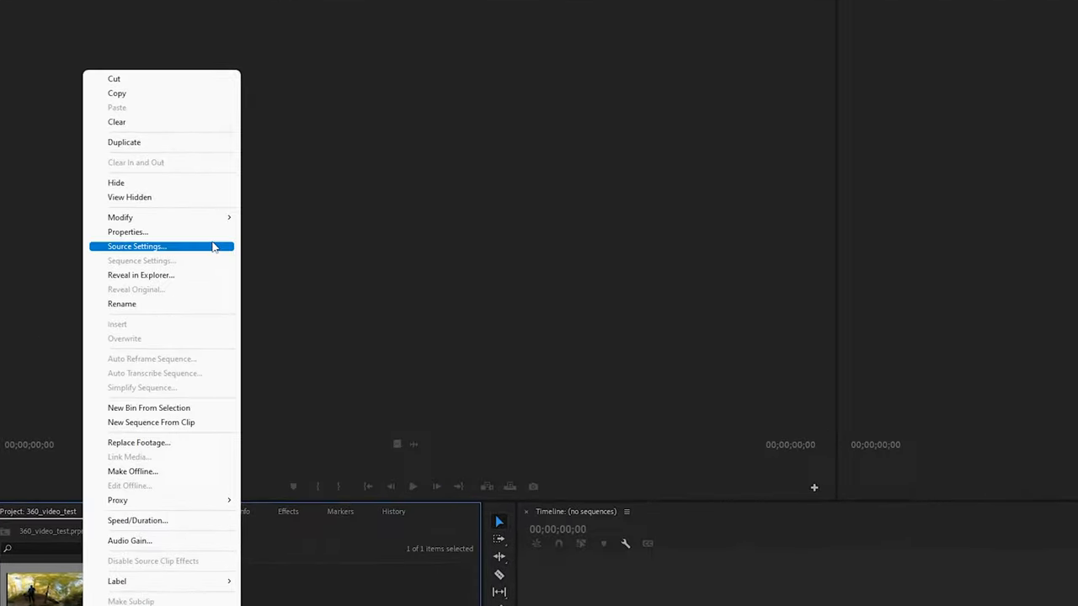
{"action": "mouse_move", "coordinate": [120, 217]}
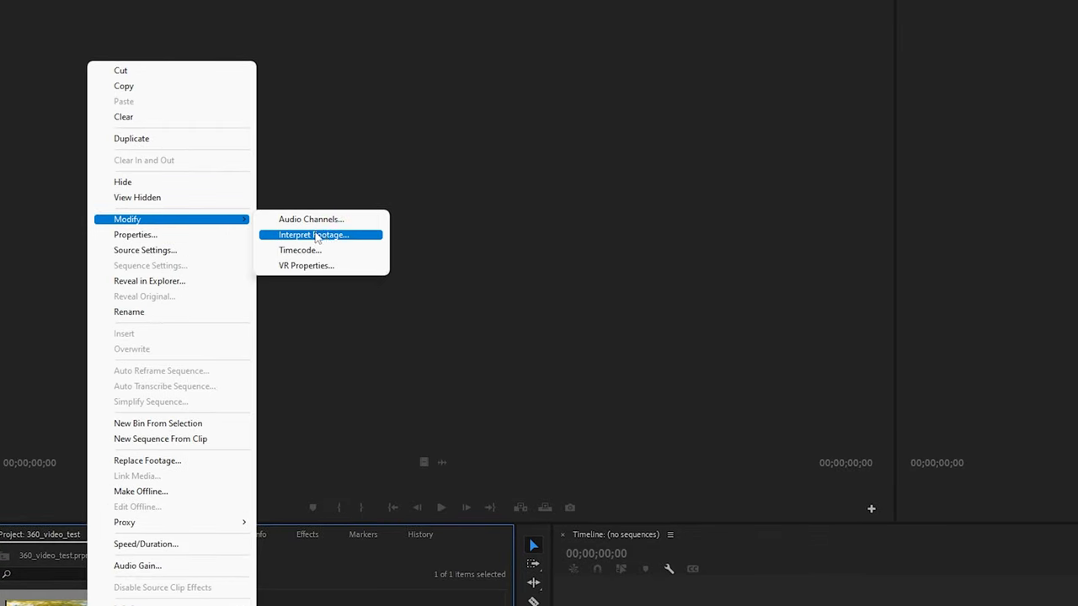
{"action": "mouse_move", "coordinate": [362, 243]}
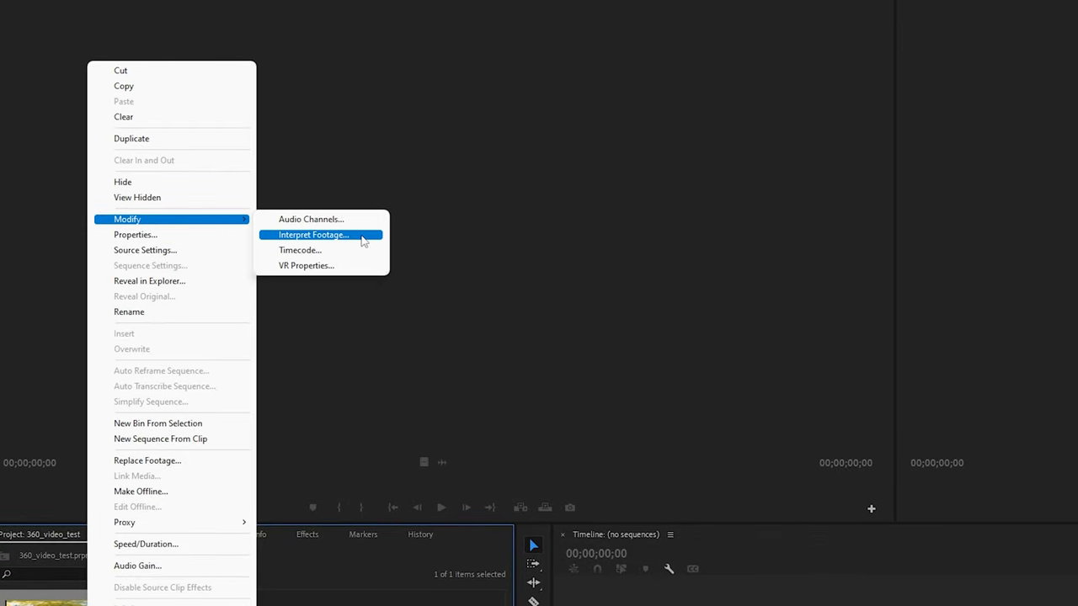
{"action": "left_click", "coordinate": [313, 236]}
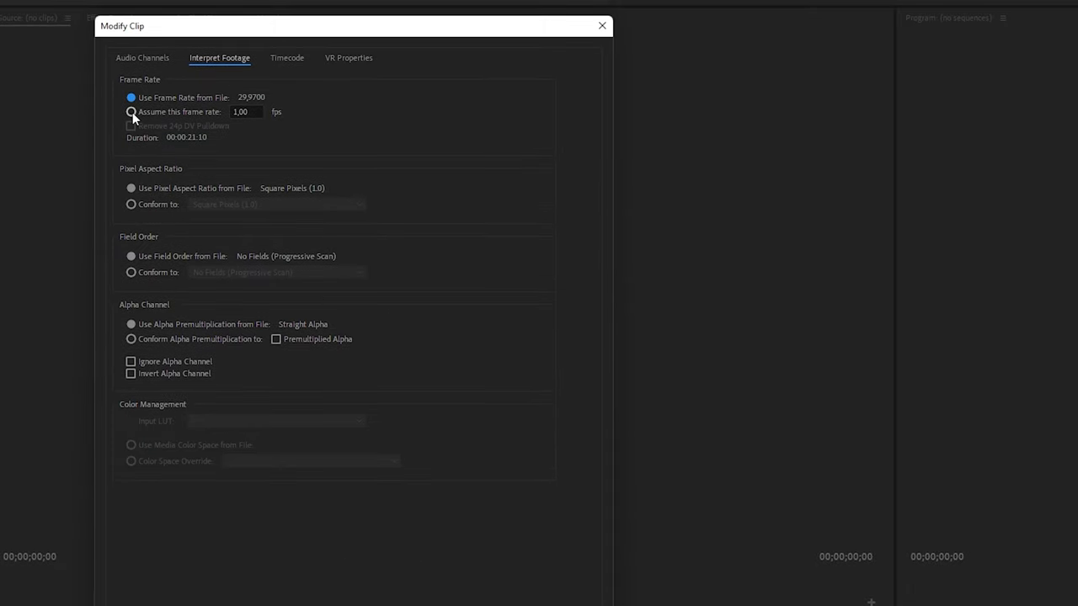
{"action": "left_click", "coordinate": [131, 111]}
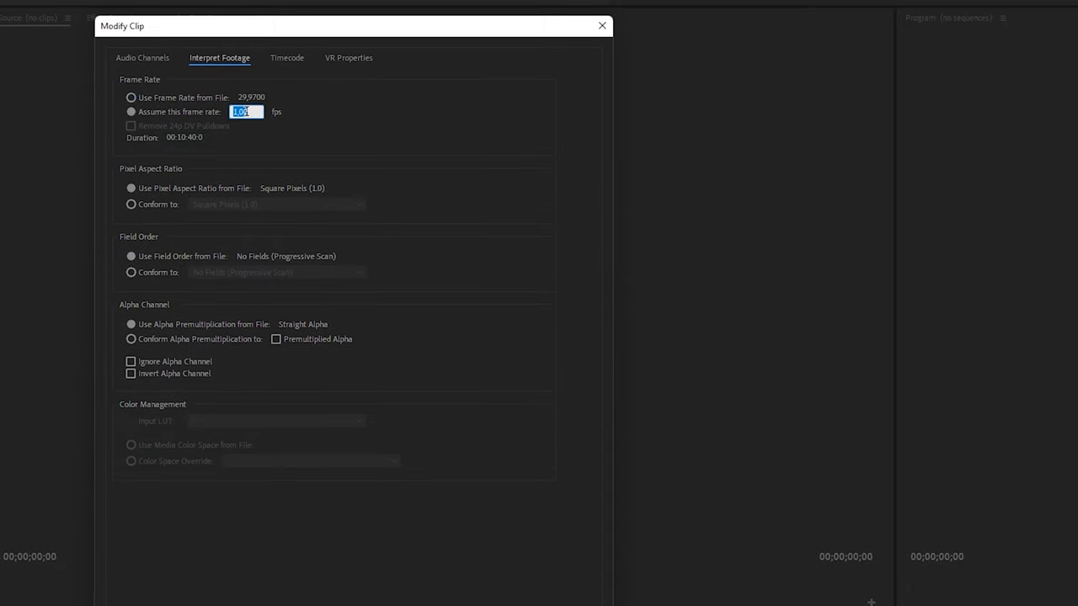
{"action": "type", "text": "23"}
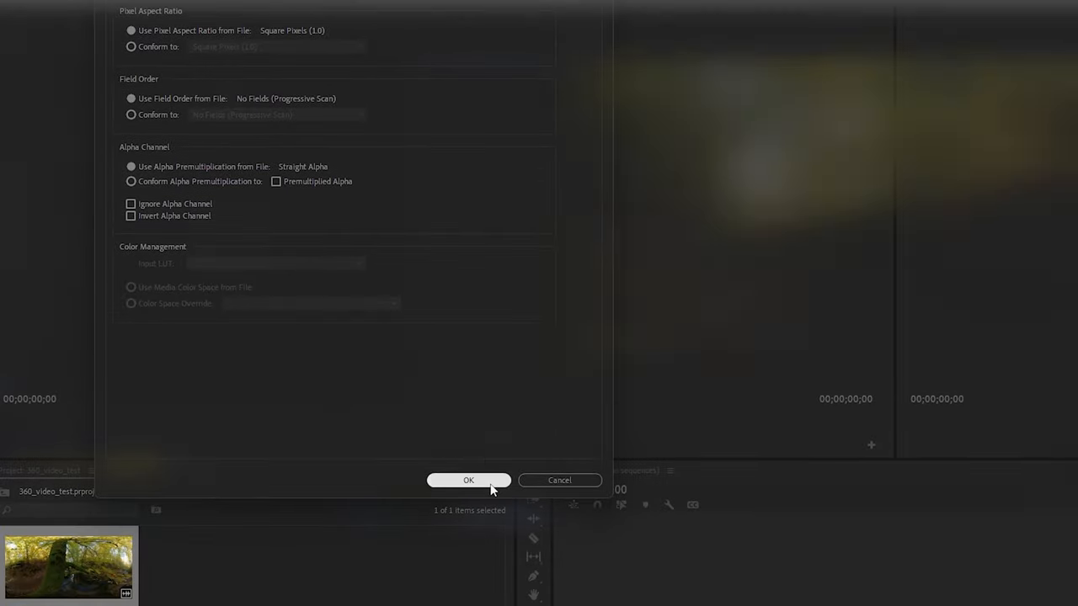
{"action": "left_click", "coordinate": [468, 480]}
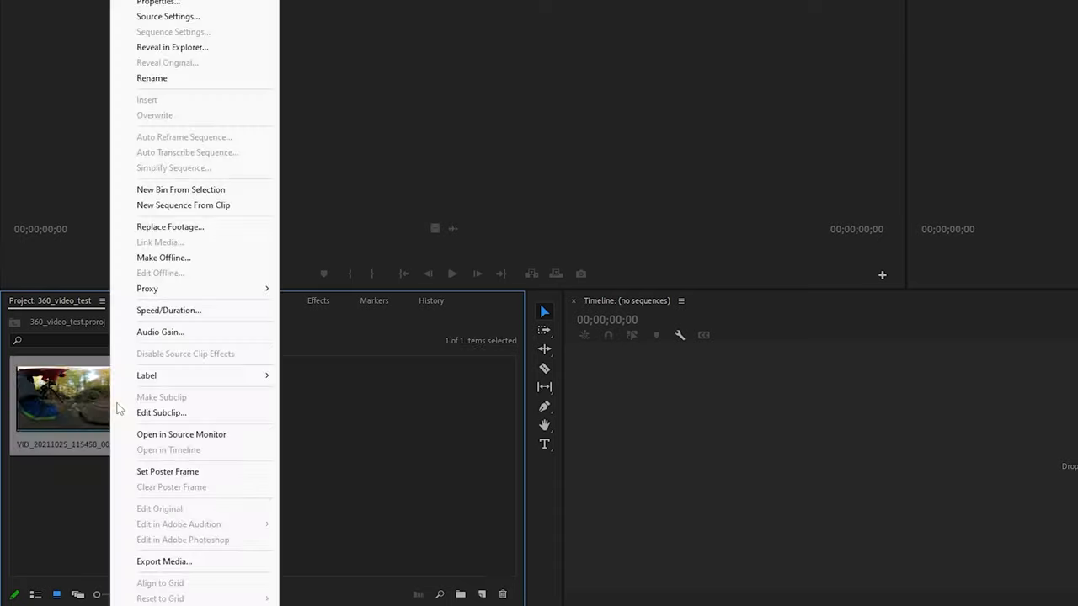
{"action": "mouse_move", "coordinate": [168, 309]}
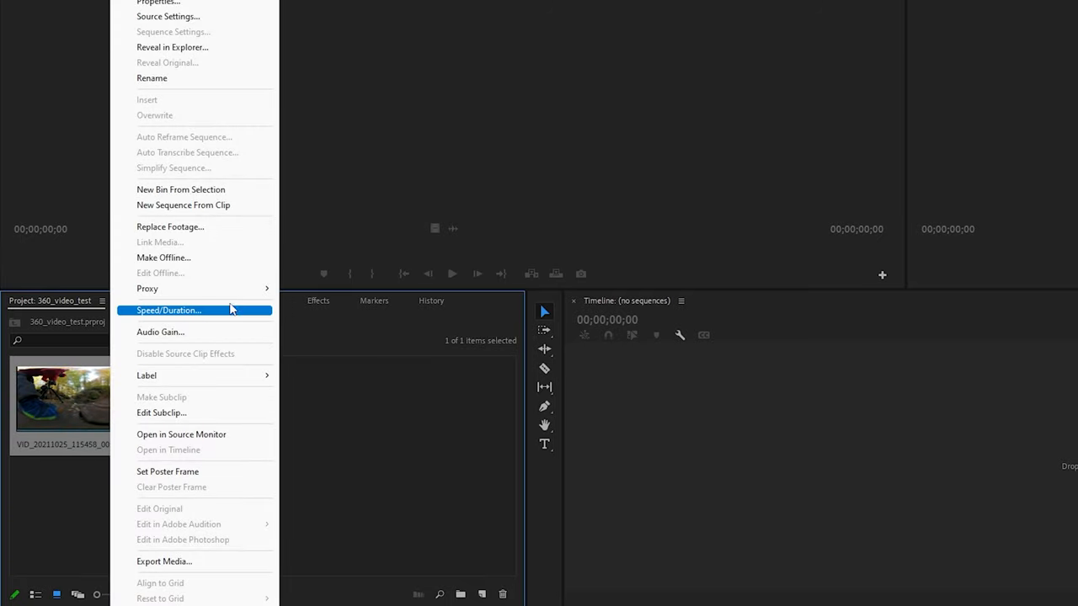
{"action": "mouse_move", "coordinate": [148, 289]}
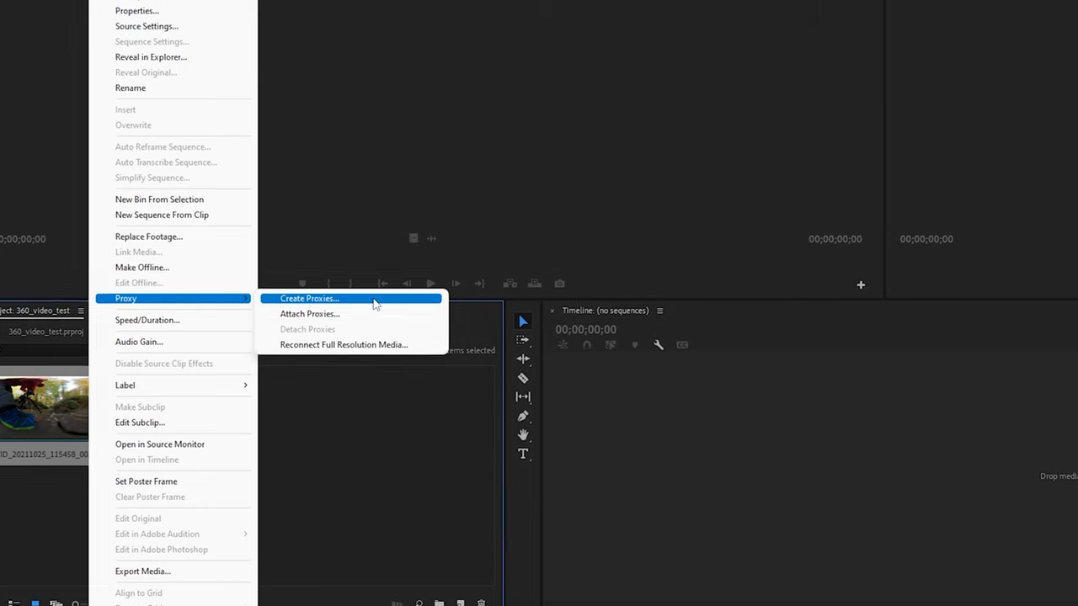
Create proxies with H.264 format and the H.264 Low Resolution Proxy preset
{"action": "left_click", "coordinate": [309, 298]}
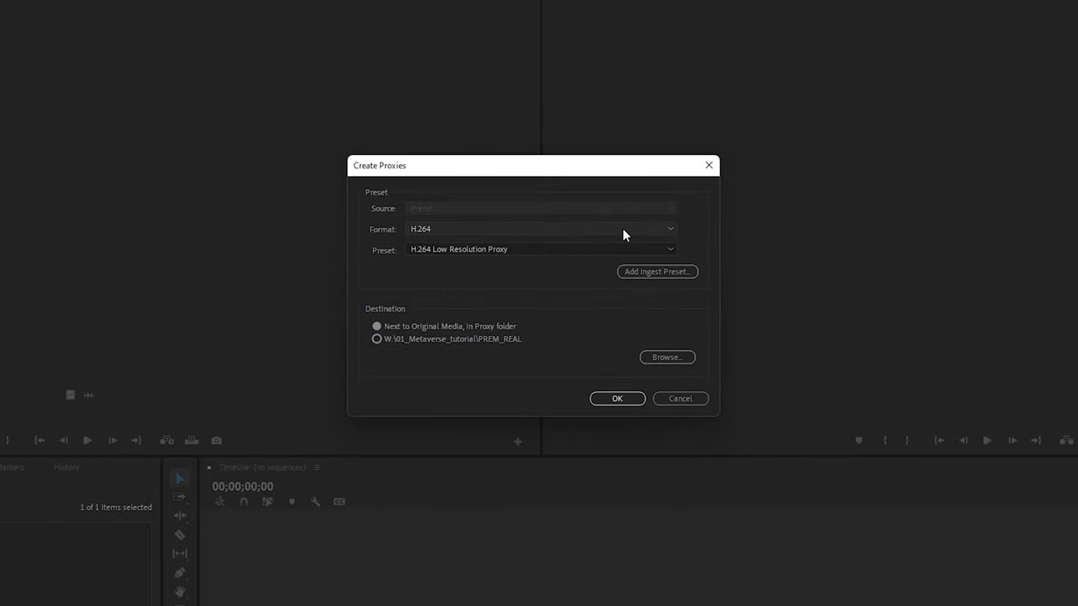
{"action": "left_click", "coordinate": [539, 229]}
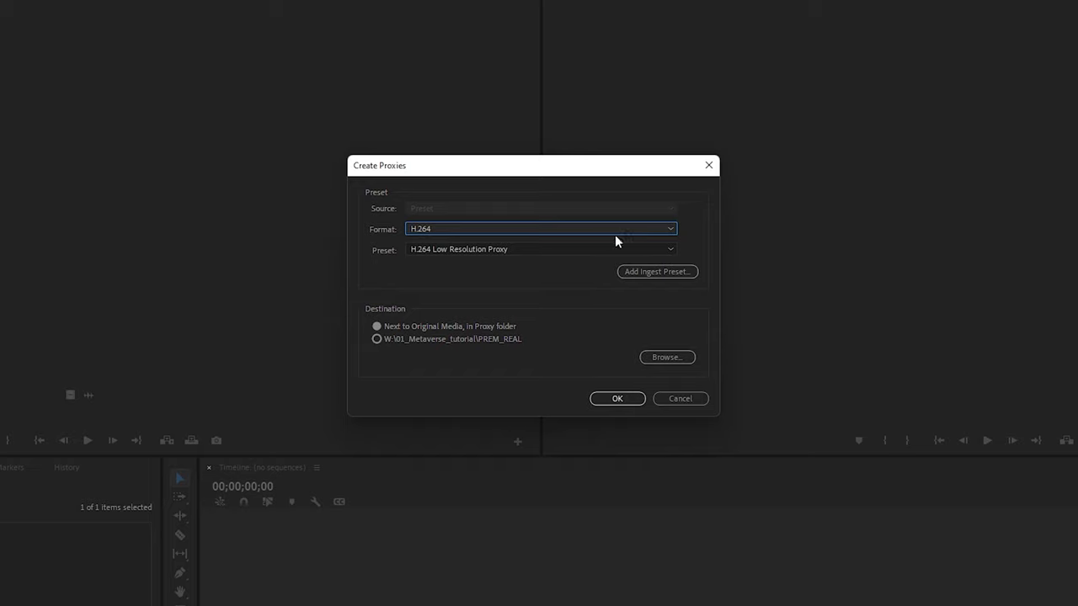
{"action": "left_click", "coordinate": [539, 249]}
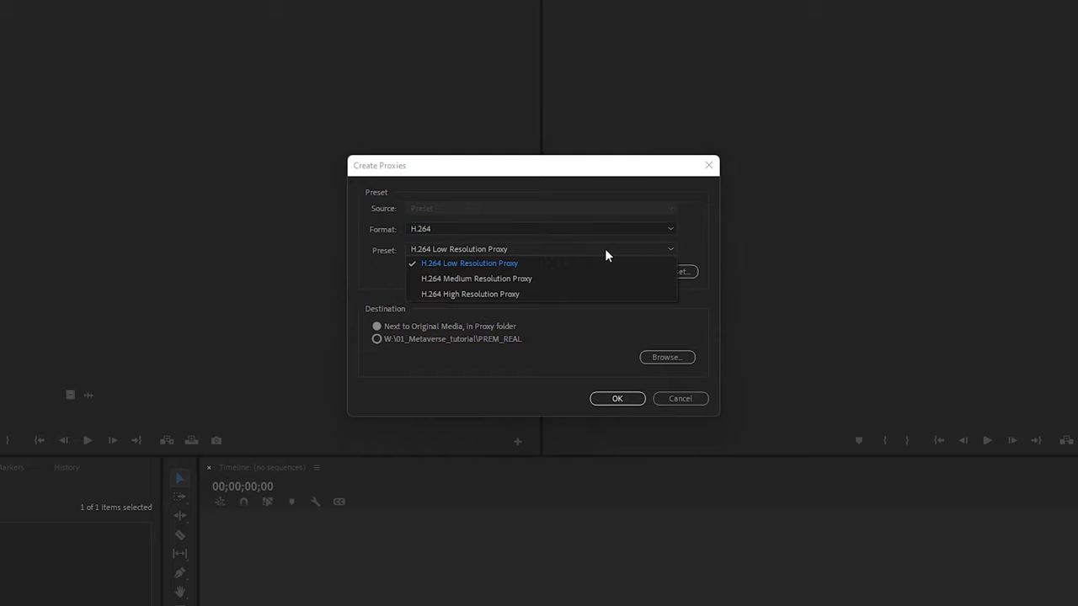
{"action": "left_click", "coordinate": [468, 263]}
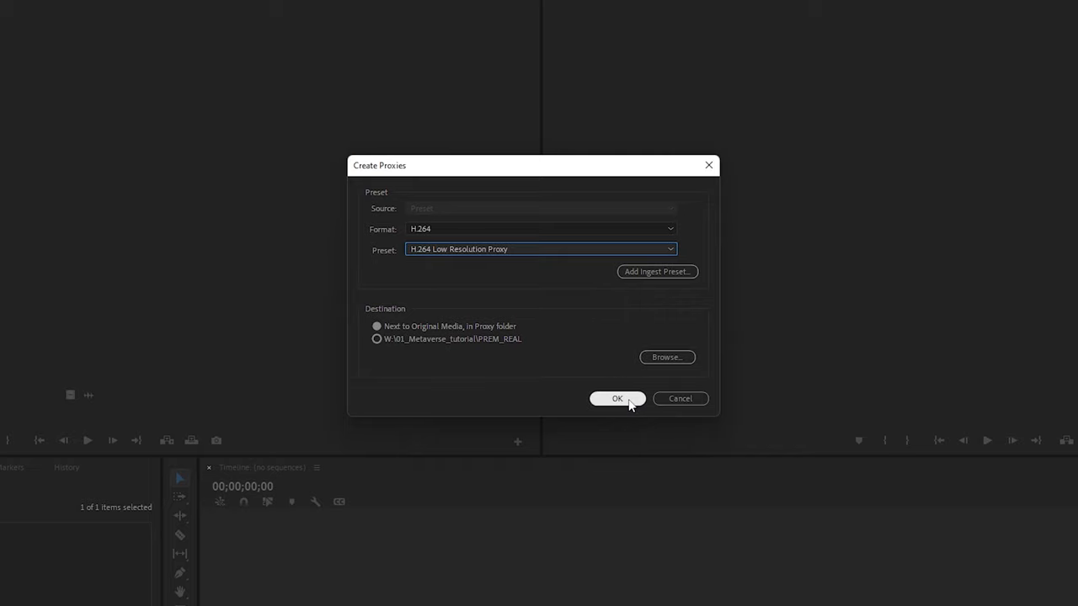
{"action": "left_click", "coordinate": [617, 398]}
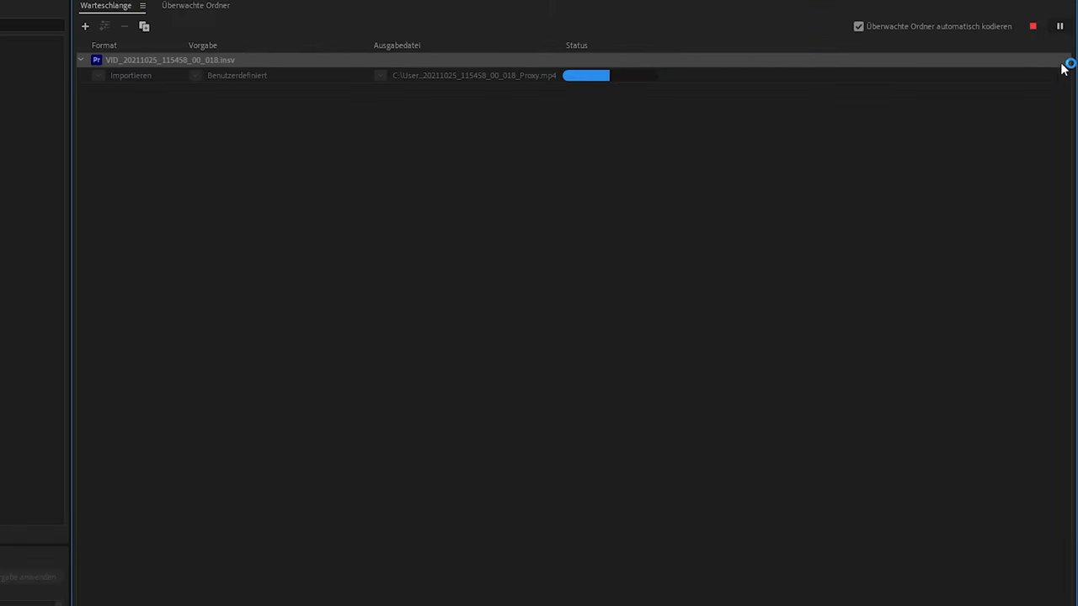
Pause the queue and interpret the queued clip's footage at 23,976 fps
{"action": "left_click", "coordinate": [1061, 27]}
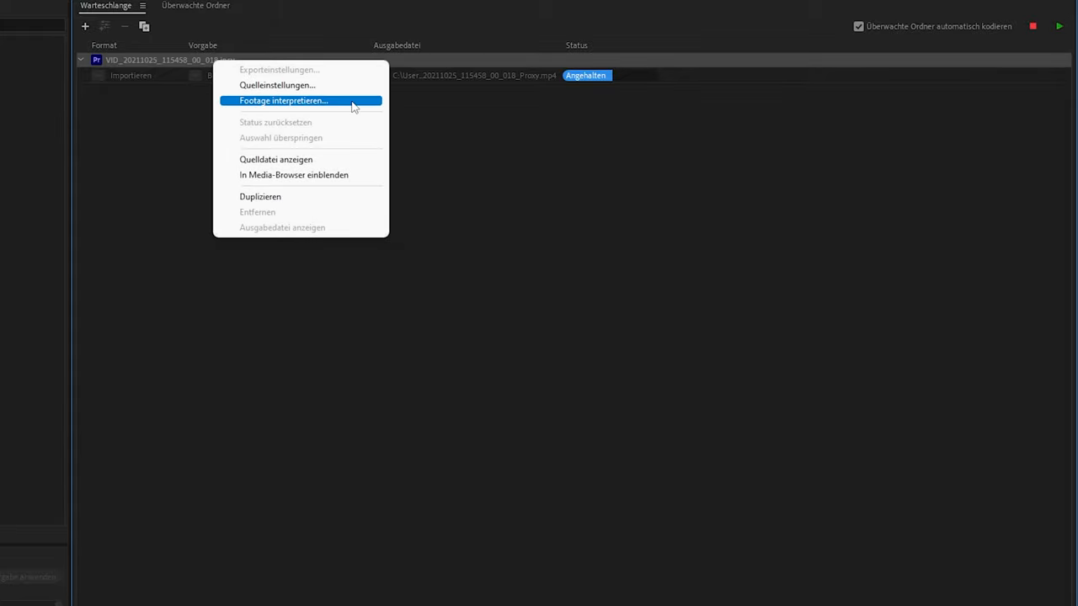
{"action": "left_click", "coordinate": [283, 101]}
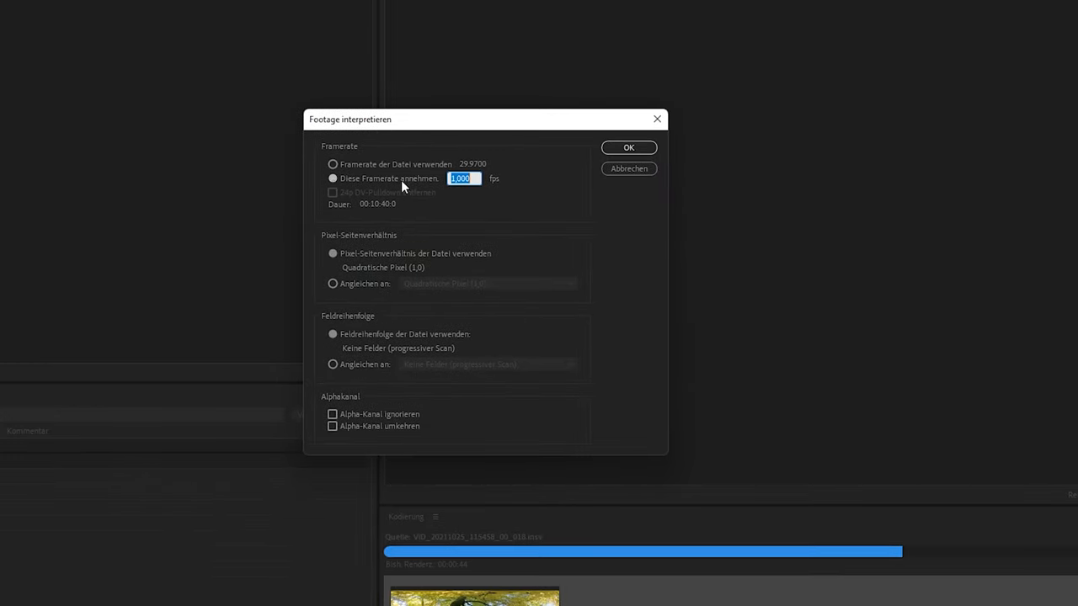
{"action": "type", "text": "23,976"}
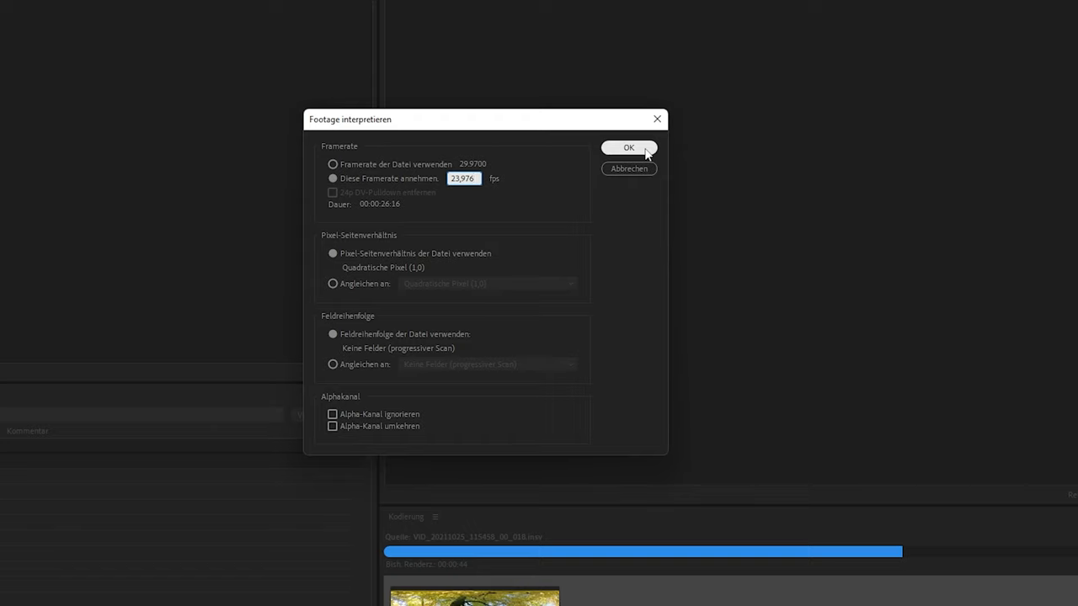
{"action": "left_click", "coordinate": [630, 148]}
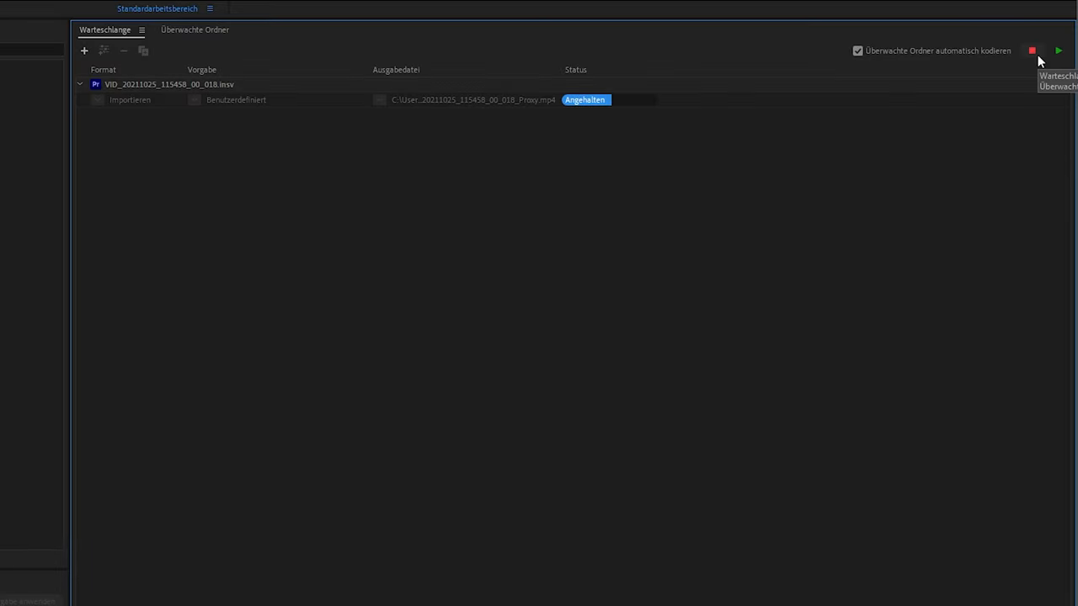
Stop the queue, reset the item's status, re-encode it to completion and close Media Encoder
{"action": "left_click", "coordinate": [1031, 51]}
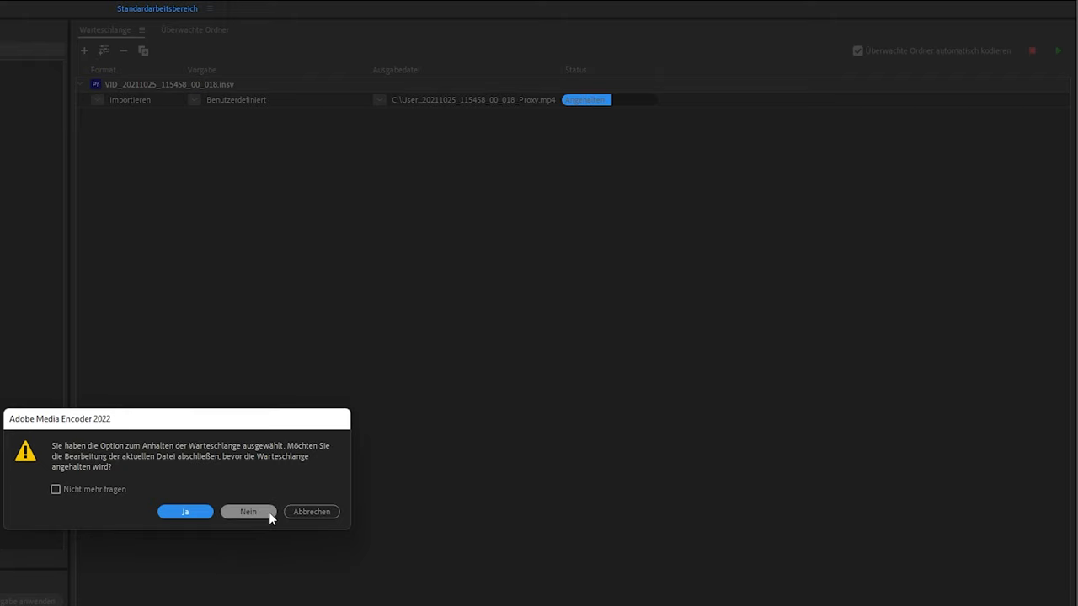
{"action": "left_click", "coordinate": [248, 512]}
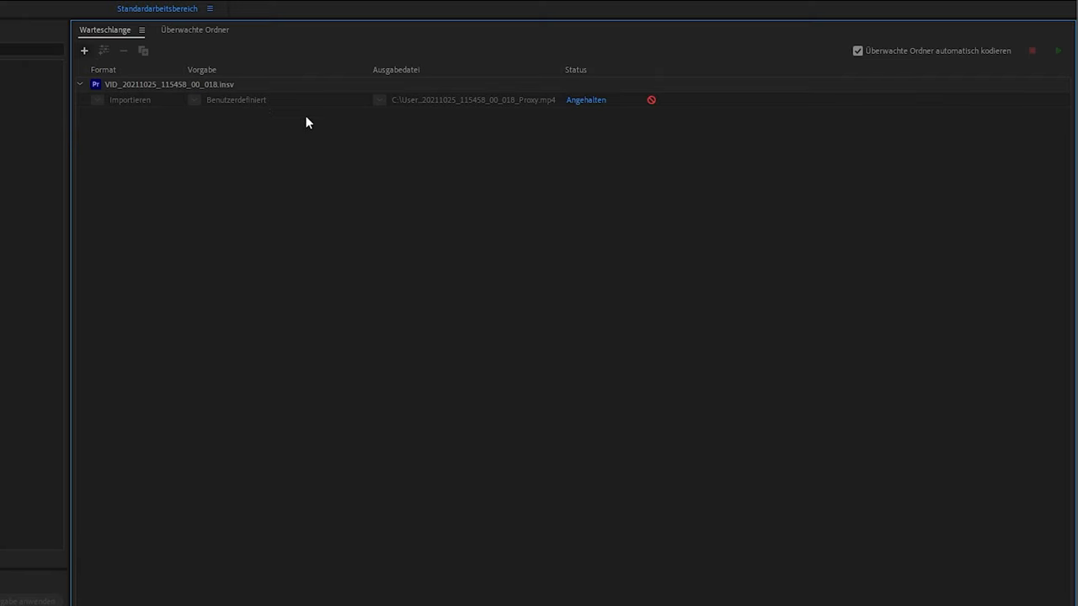
{"action": "right_click", "coordinate": [306, 99]}
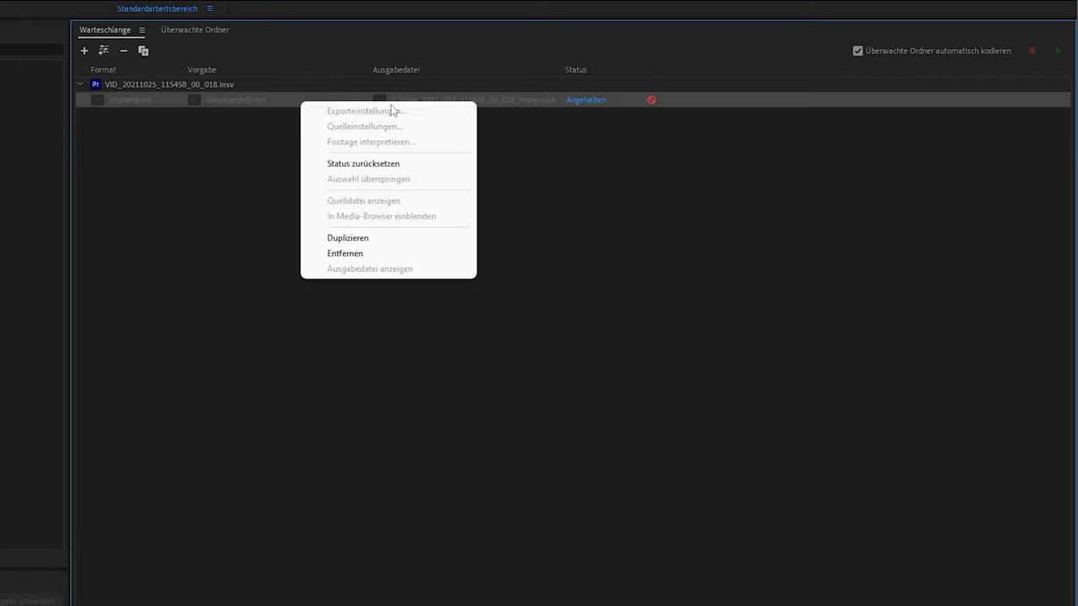
{"action": "left_click", "coordinate": [363, 164]}
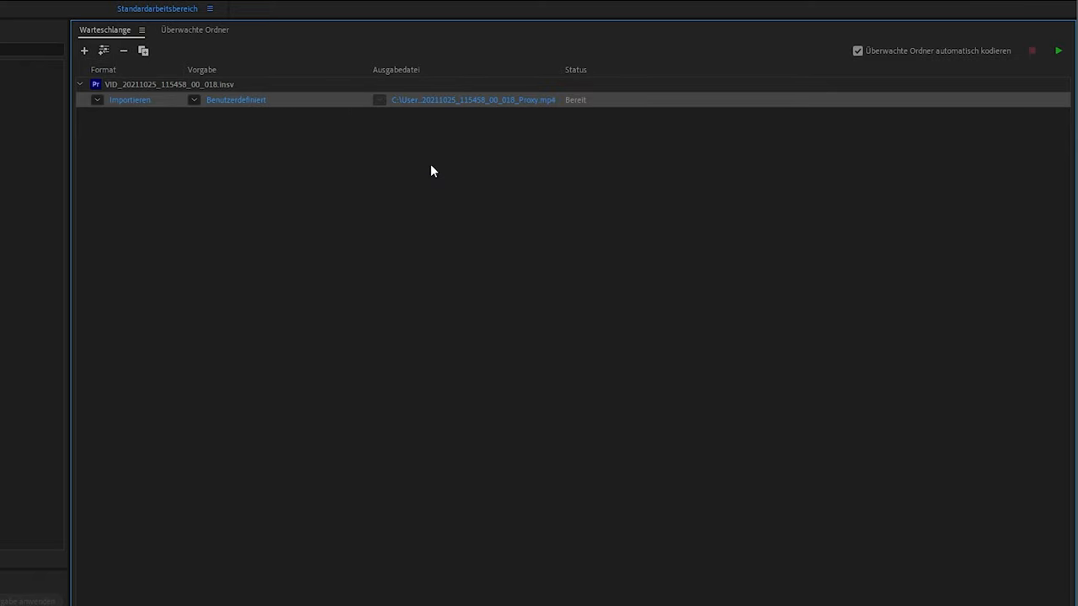
{"action": "left_click", "coordinate": [1058, 51]}
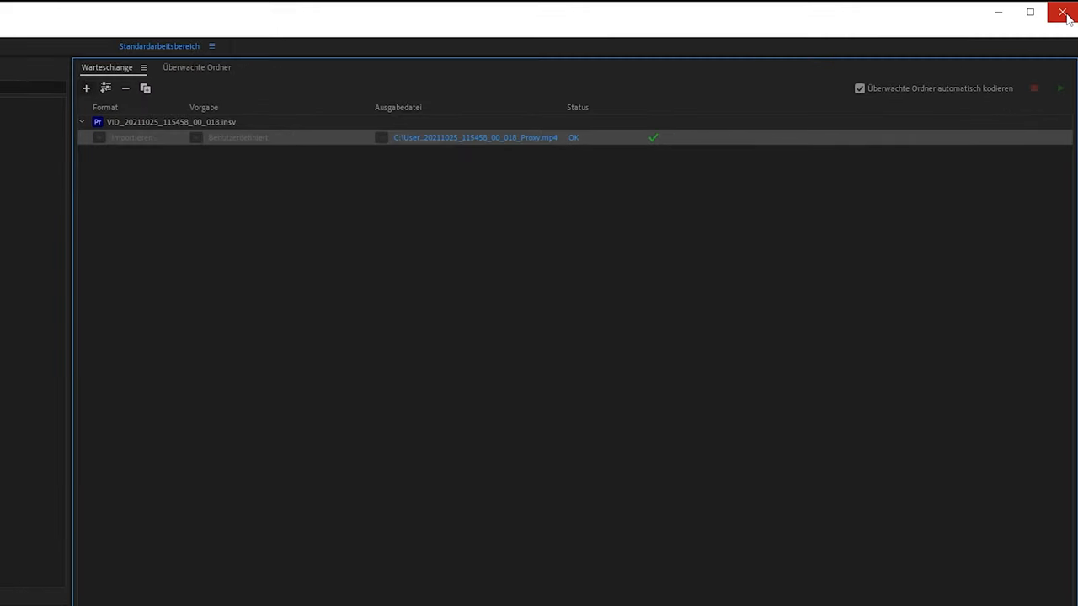
{"action": "left_click", "coordinate": [1063, 14]}
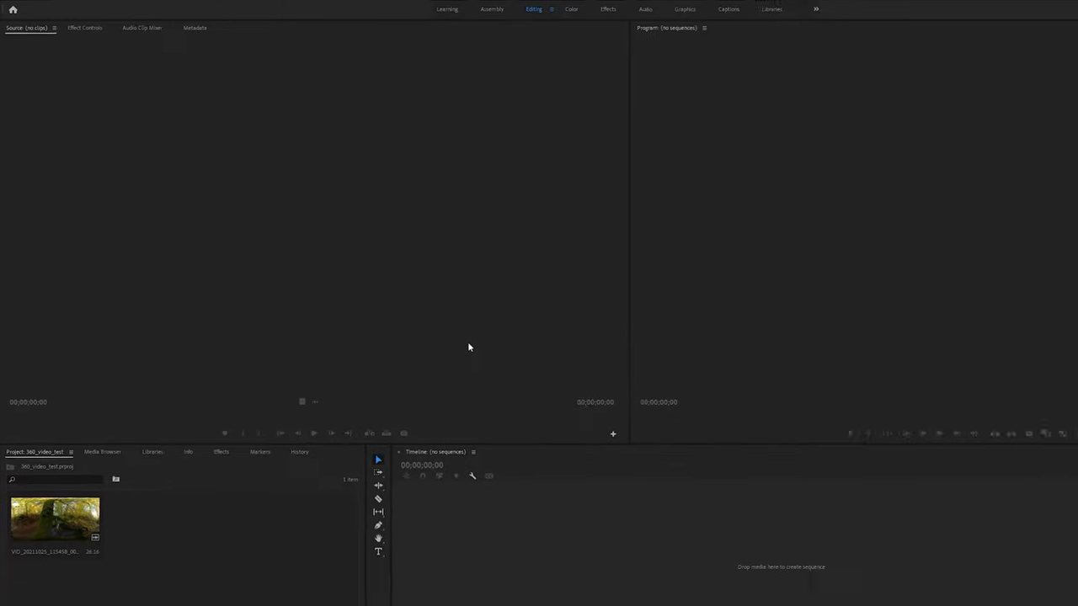
Create a DSLR 1080p24 sequence named Reframed_Video from File > New > Sequence
{"action": "left_click", "coordinate": [10, 10]}
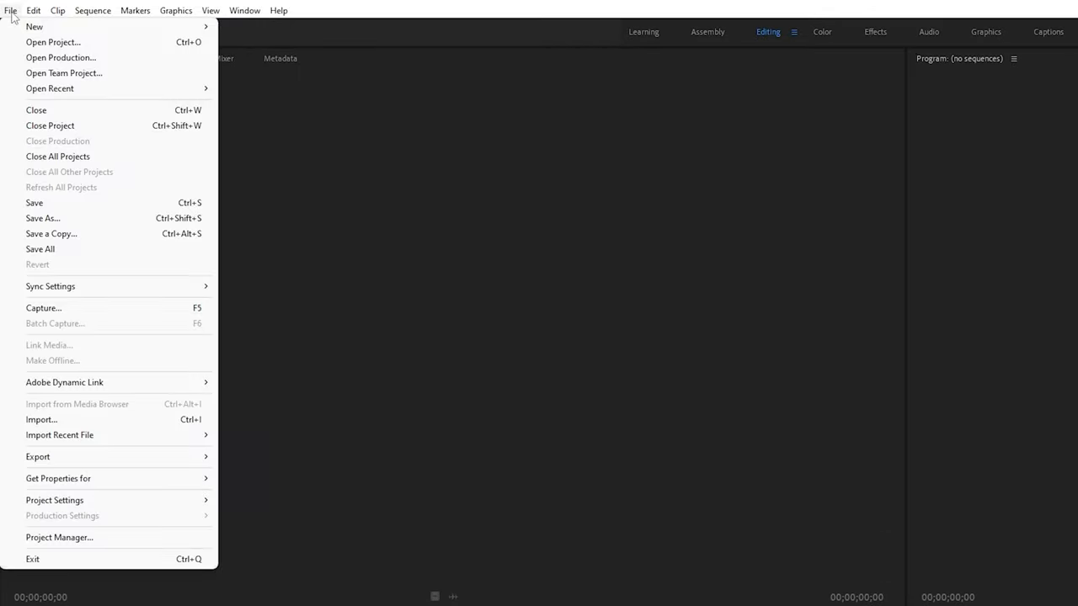
{"action": "mouse_move", "coordinate": [34, 27]}
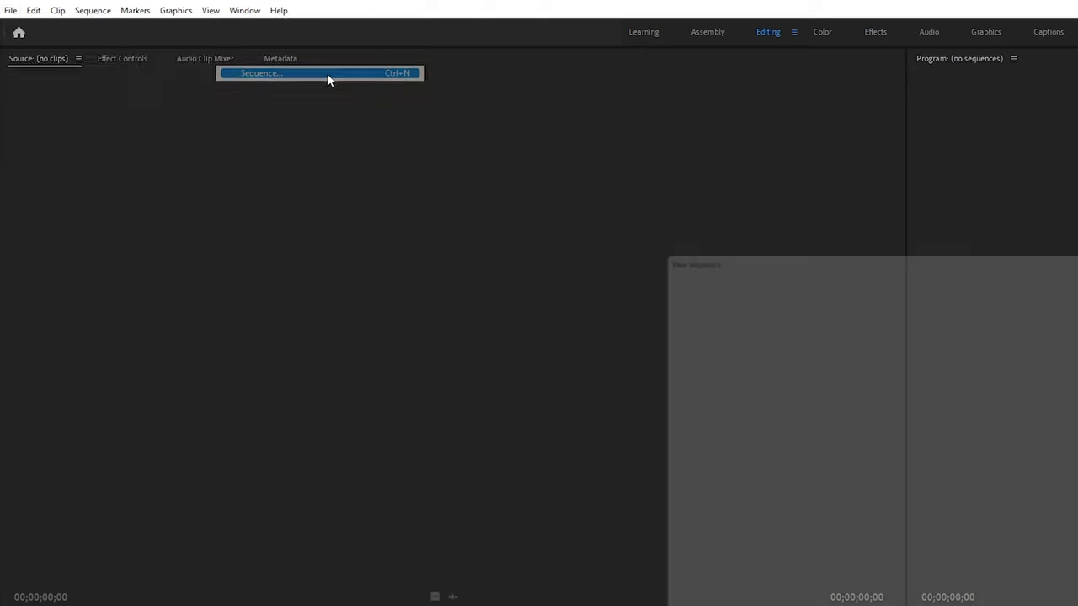
{"action": "left_click", "coordinate": [261, 74]}
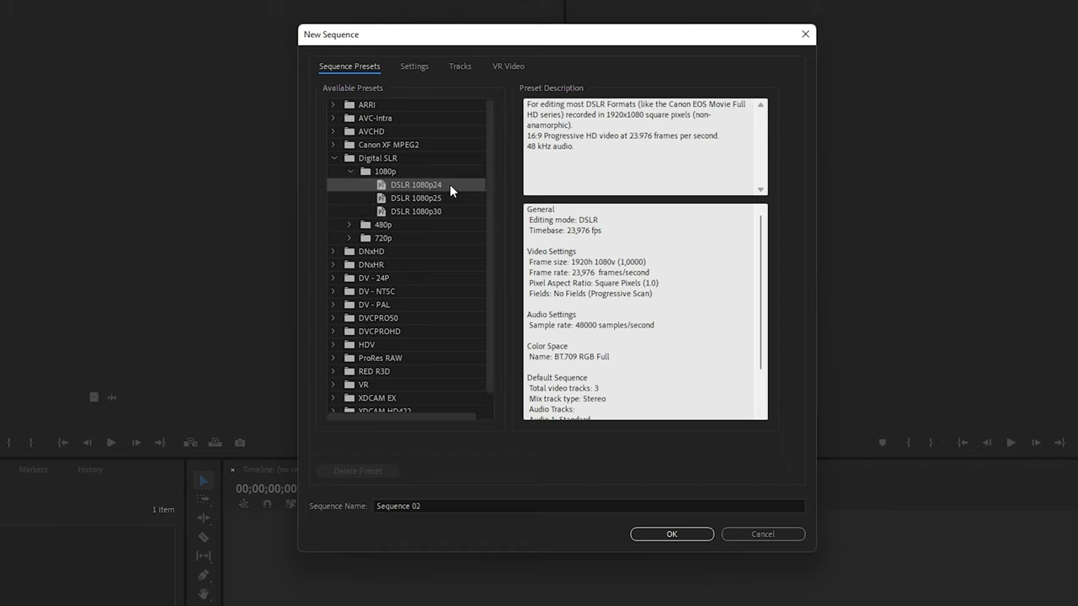
{"action": "mouse_move", "coordinate": [463, 327]}
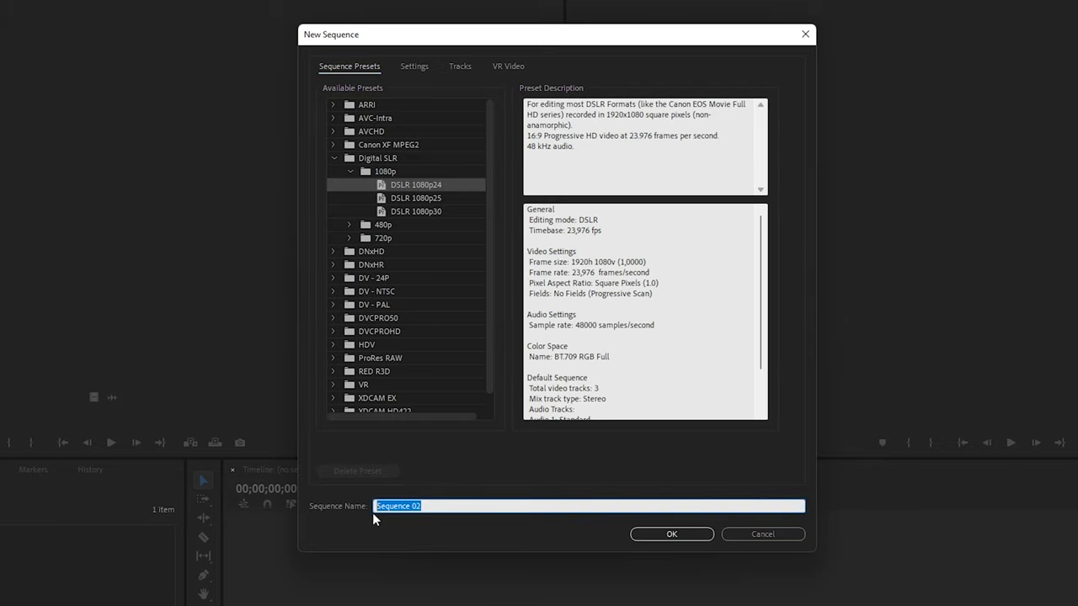
{"action": "type", "text": "Reframed_Video"}
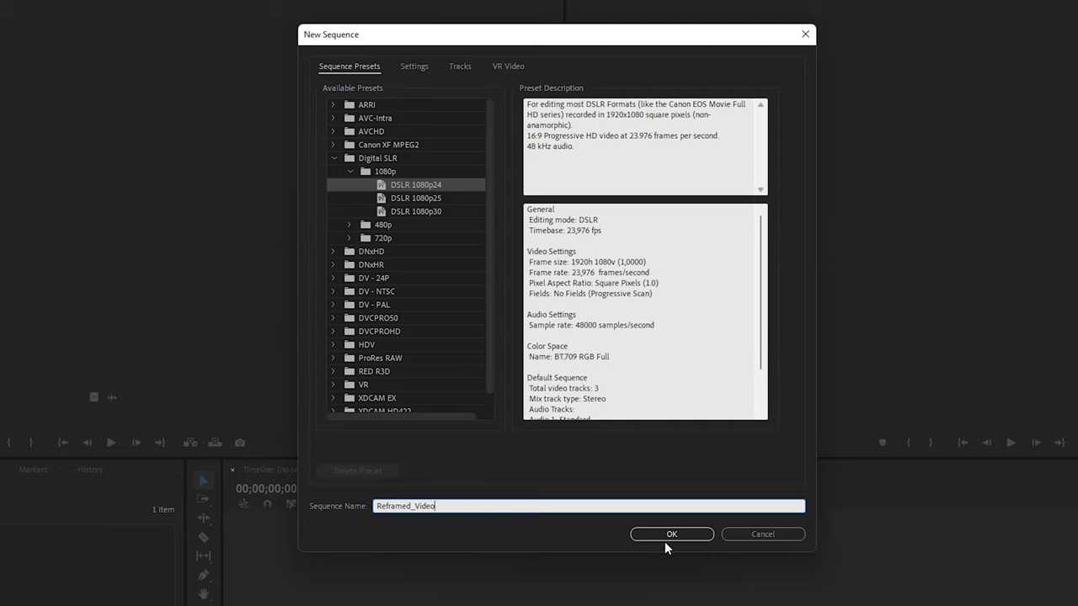
{"action": "left_click", "coordinate": [671, 534]}
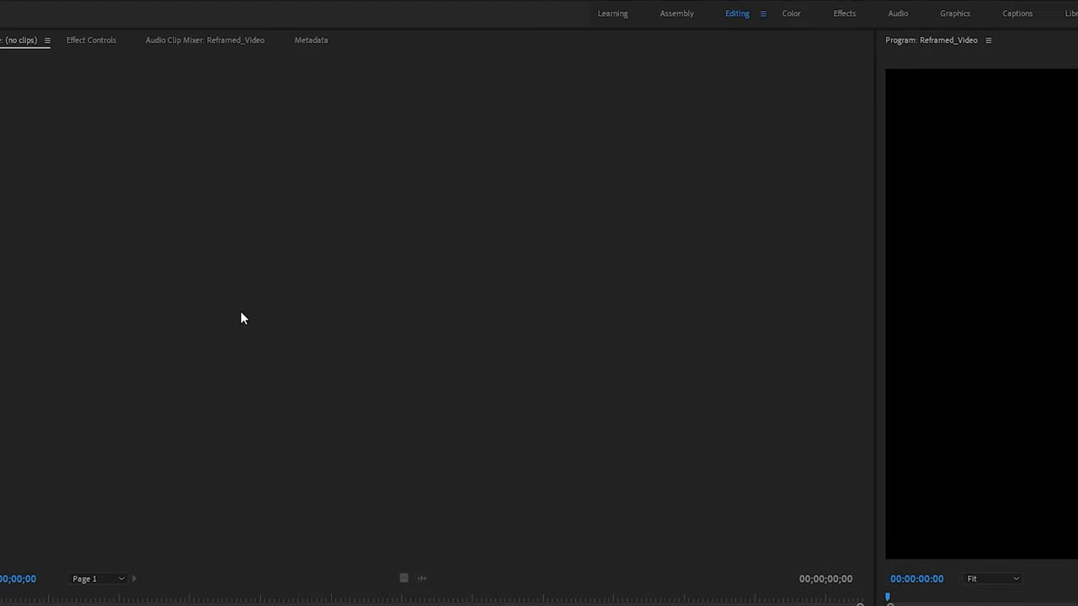
{"action": "left_click", "coordinate": [93, 10]}
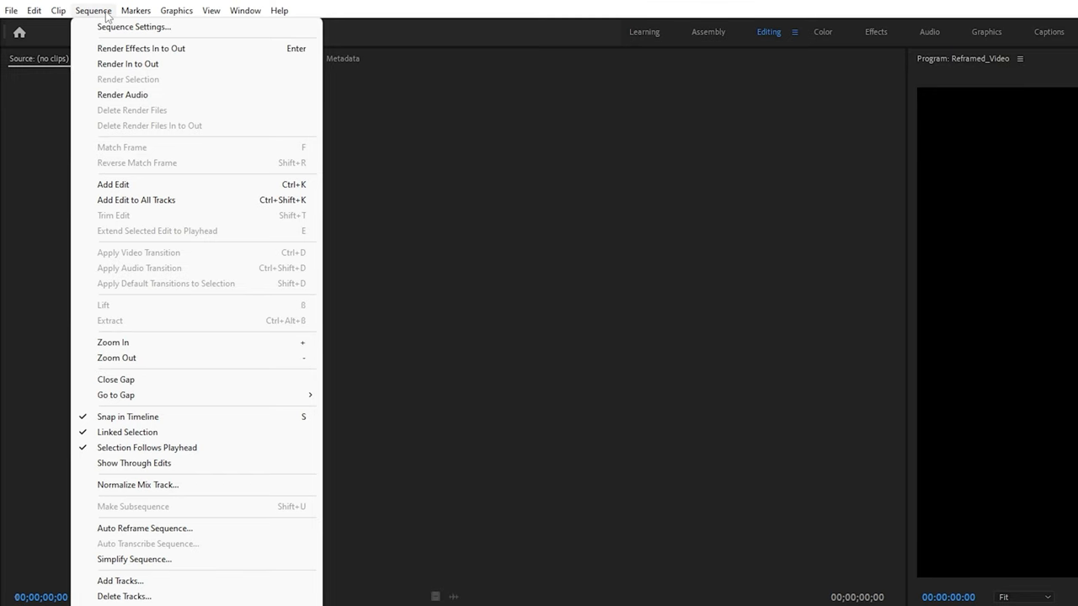
In Sequence Settings, set the frame size to 3840 by 2160 and confirm
{"action": "left_click", "coordinate": [133, 26]}
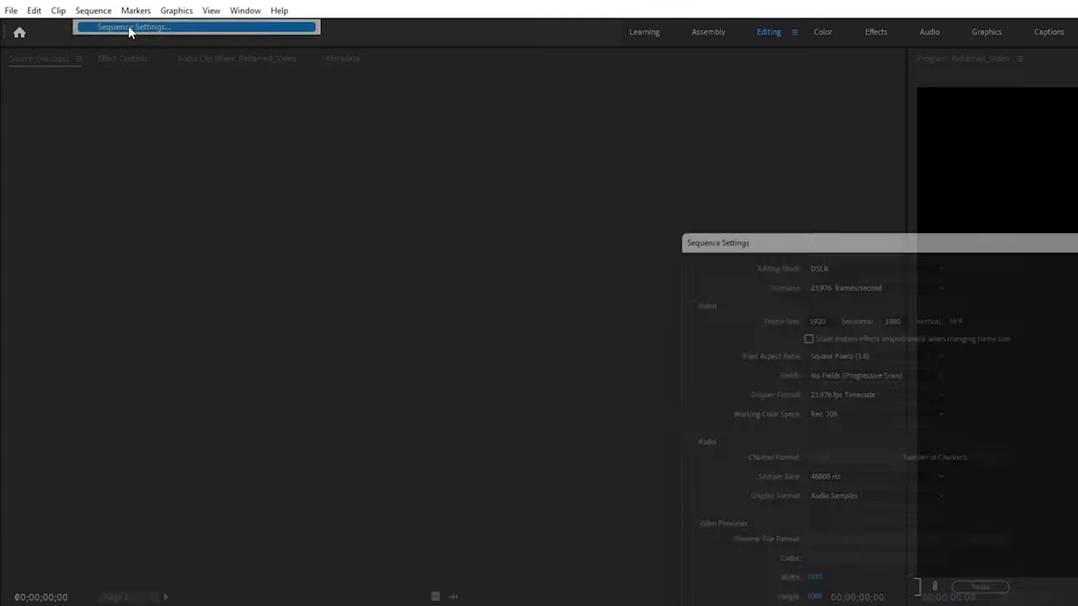
{"action": "left_click", "coordinate": [134, 27]}
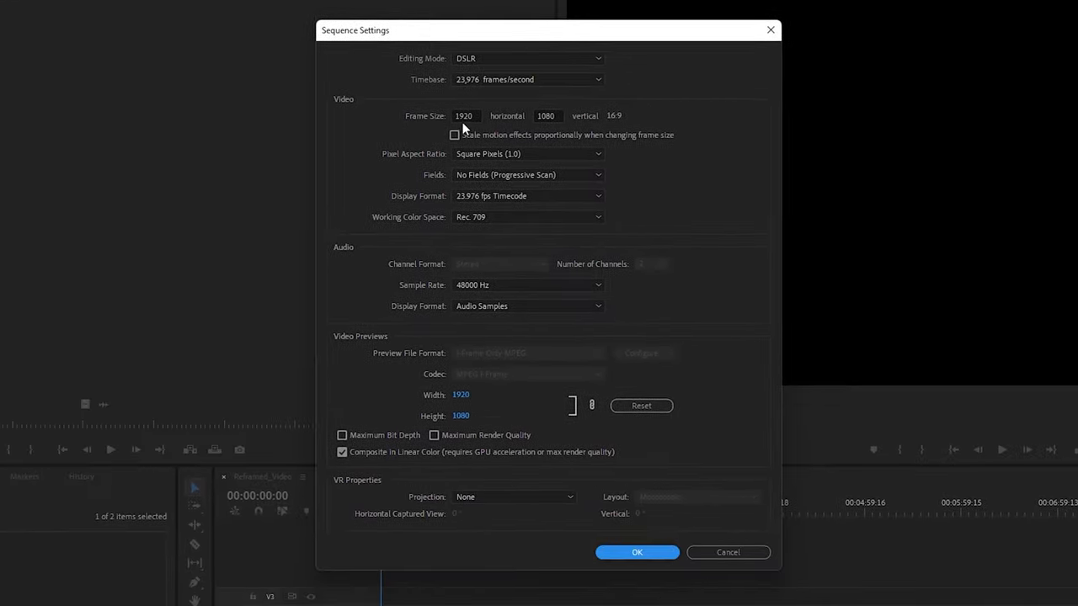
{"action": "type", "text": "3840"}
{"action": "type", "text": "2160"}
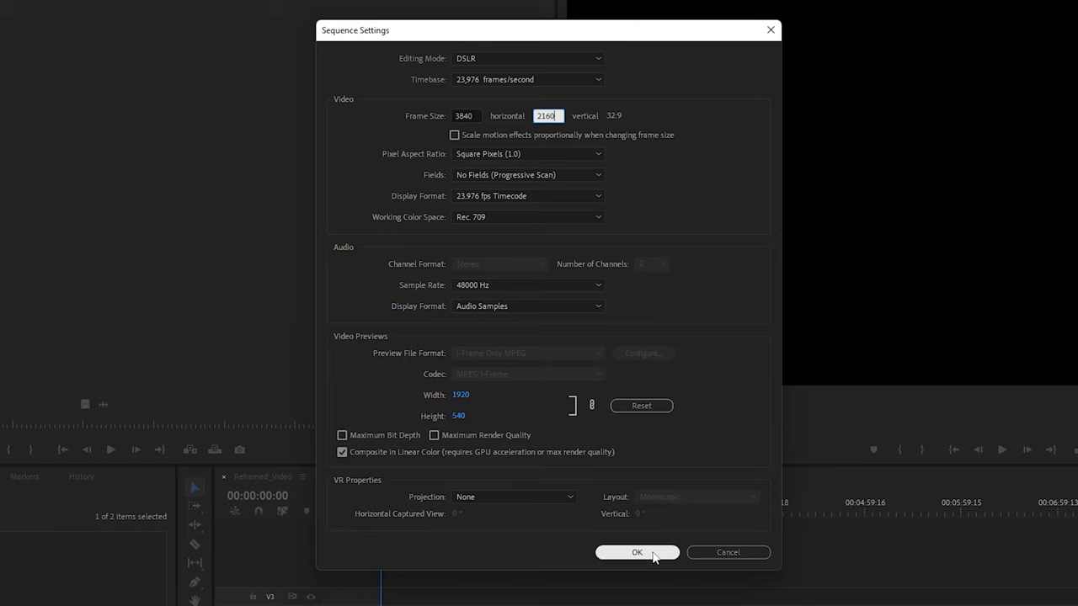
{"action": "left_click", "coordinate": [636, 553]}
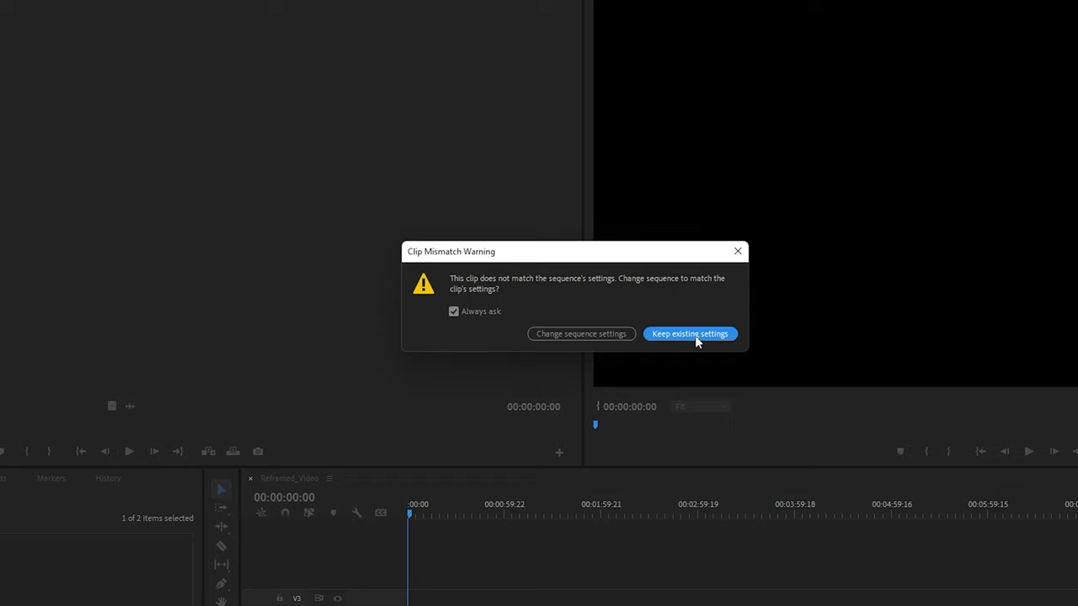
Keep the sequence's existing 4K settings when the 360 clip lands on the timeline
{"action": "left_click", "coordinate": [689, 334]}
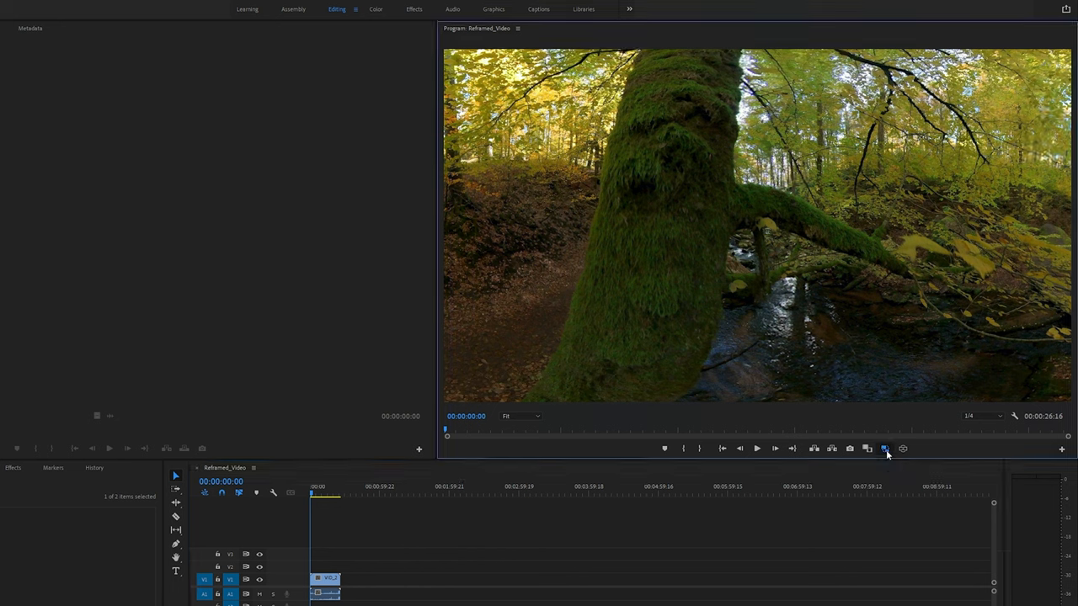
{"action": "left_click", "coordinate": [884, 448]}
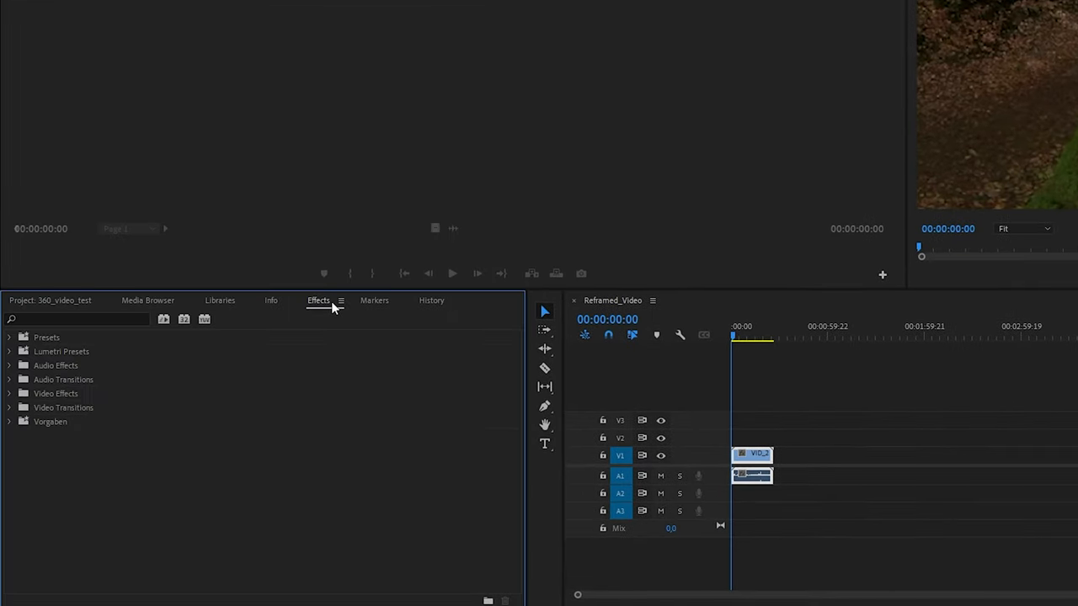
Find GoPro FX Reframe via an effects search for 'gopro fx' and apply it to the clip
{"action": "left_click", "coordinate": [76, 318]}
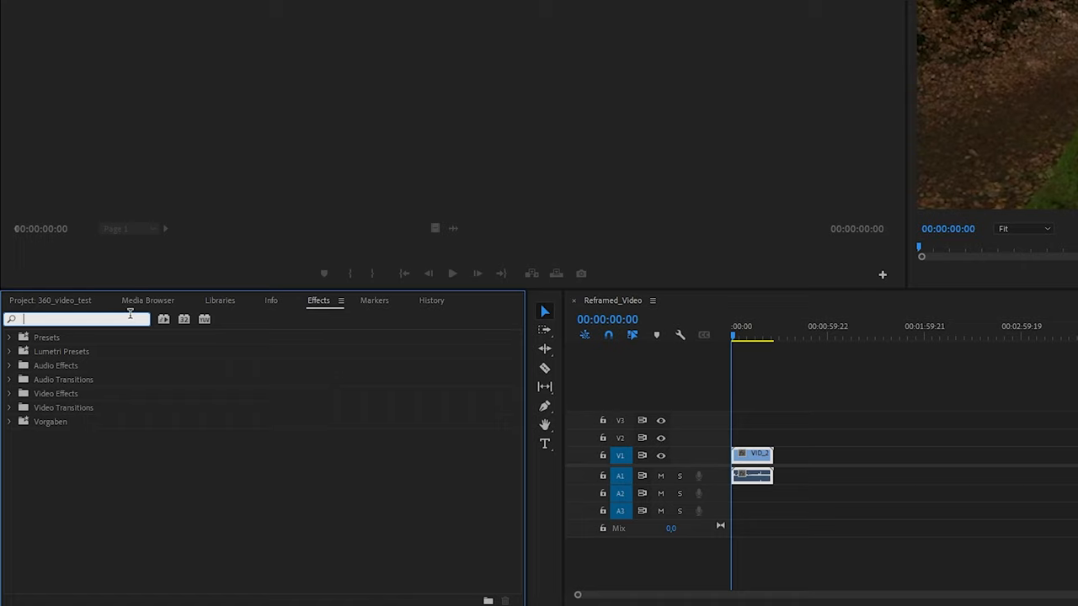
{"action": "type", "text": "gopro fx"}
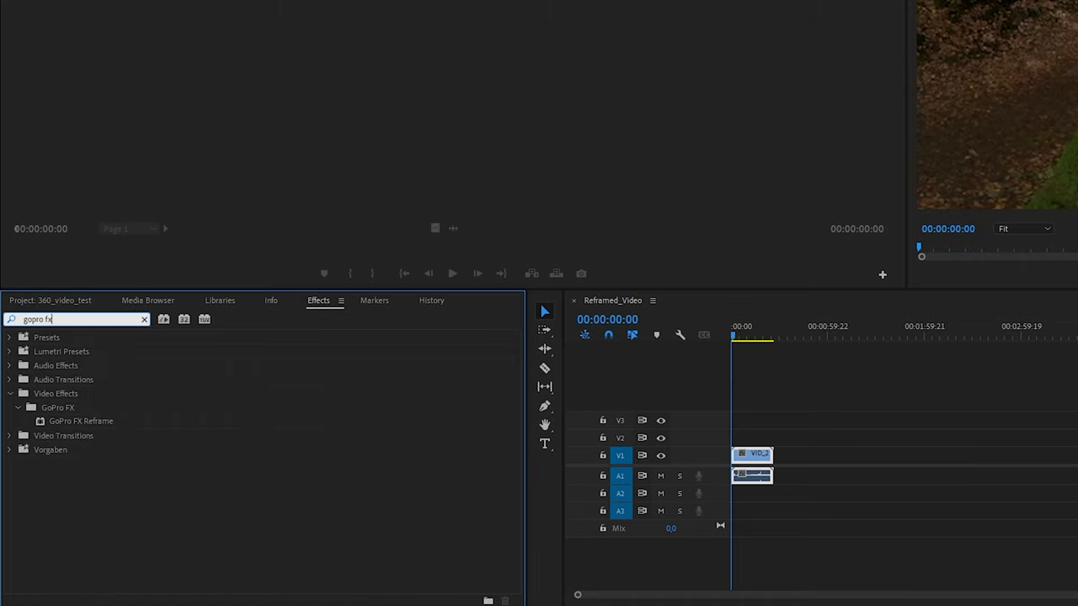
{"action": "left_click", "coordinate": [81, 421]}
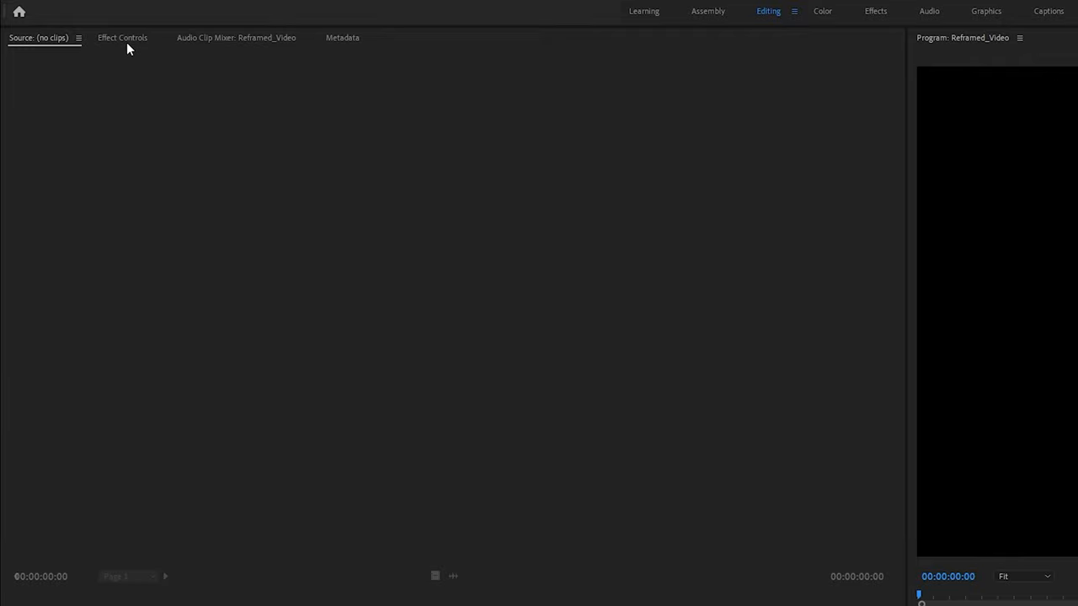
Set GoPro FX Reframe's Projection to GoPro 4K 16:9 (3840x2160) in Effect Controls
{"action": "left_click", "coordinate": [123, 37]}
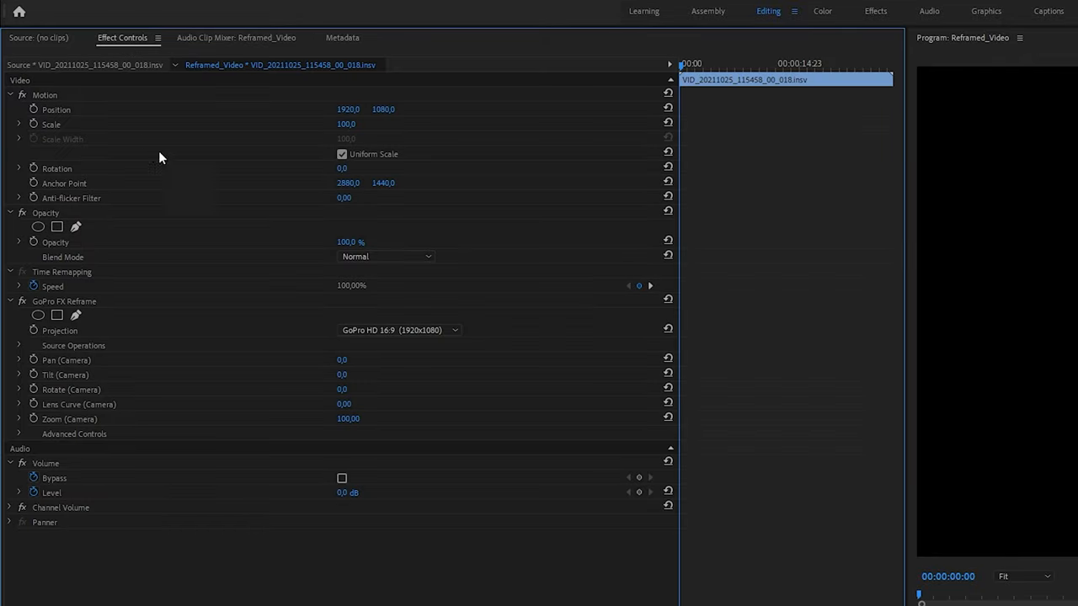
{"action": "left_click", "coordinate": [455, 331]}
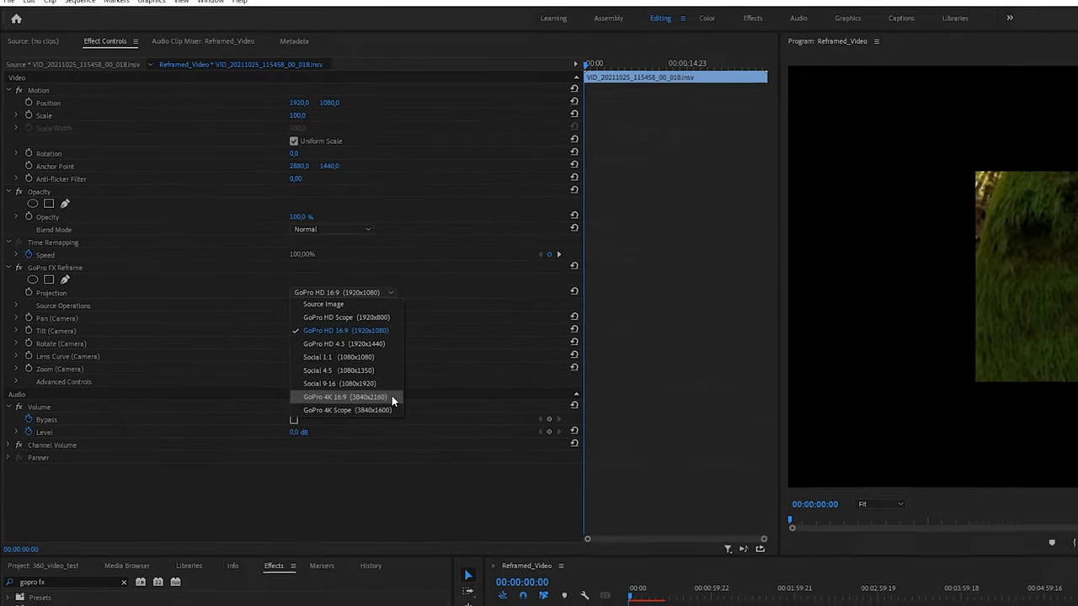
{"action": "left_click", "coordinate": [343, 397]}
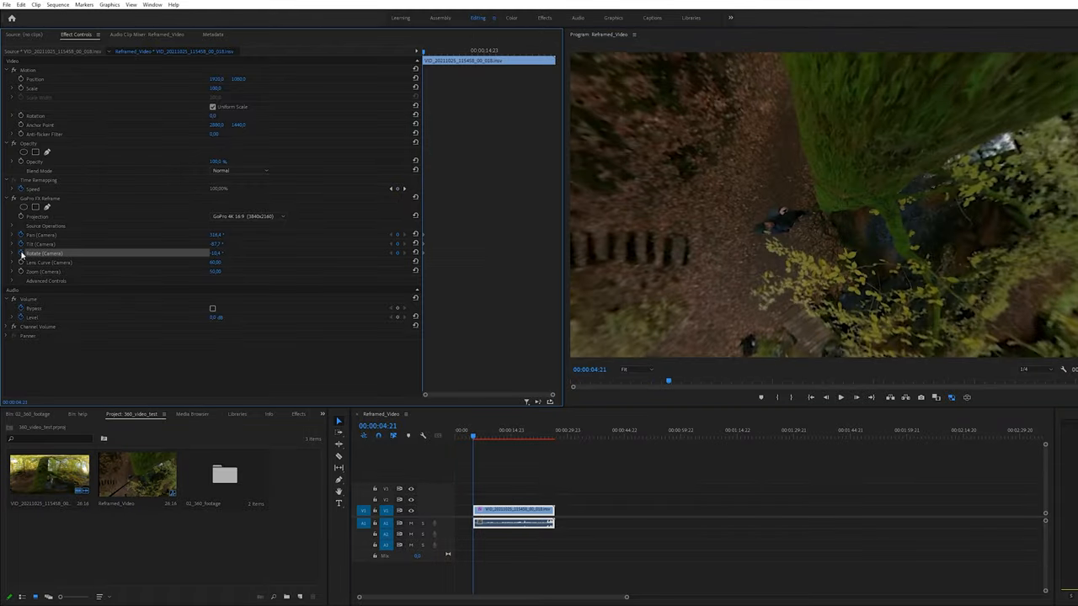
Edit two reframe camera values to tilt the view downward at the clip start
{"action": "left_click", "coordinate": [840, 398]}
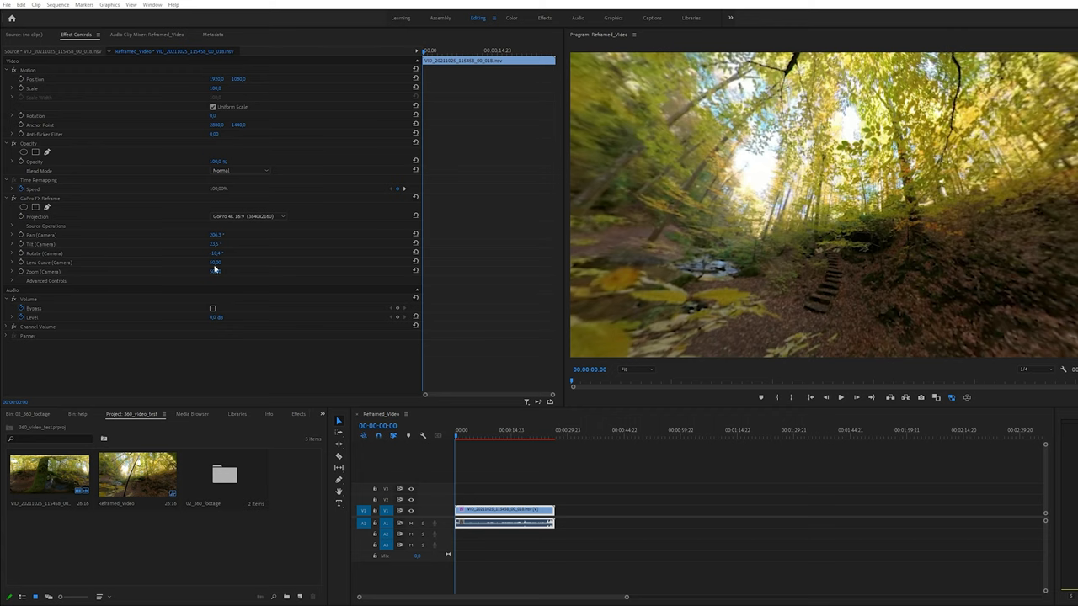
{"action": "double_click", "coordinate": [216, 263]}
{"action": "type", "text": "60"}
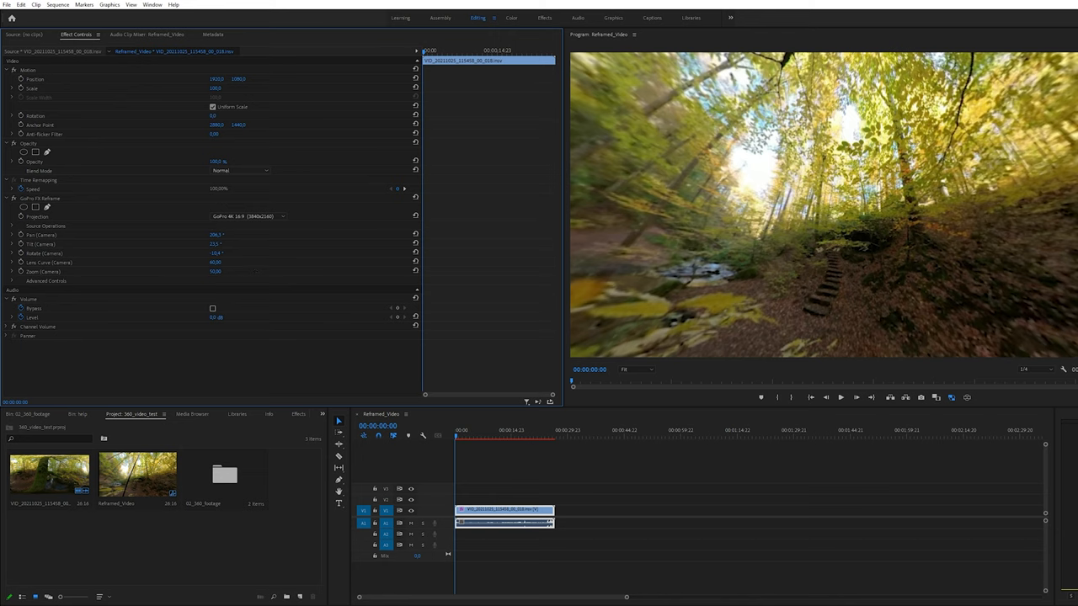
{"action": "double_click", "coordinate": [215, 271]}
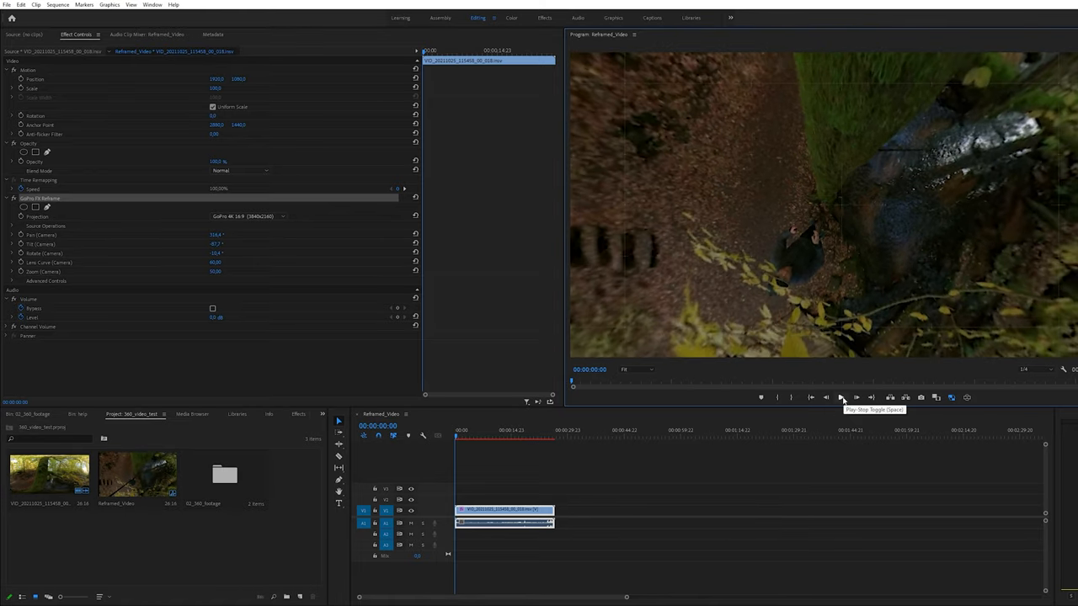
Play and pause through the first half, re-aiming the camera to add pan/tilt/rotate keyframes
{"action": "left_click", "coordinate": [839, 398]}
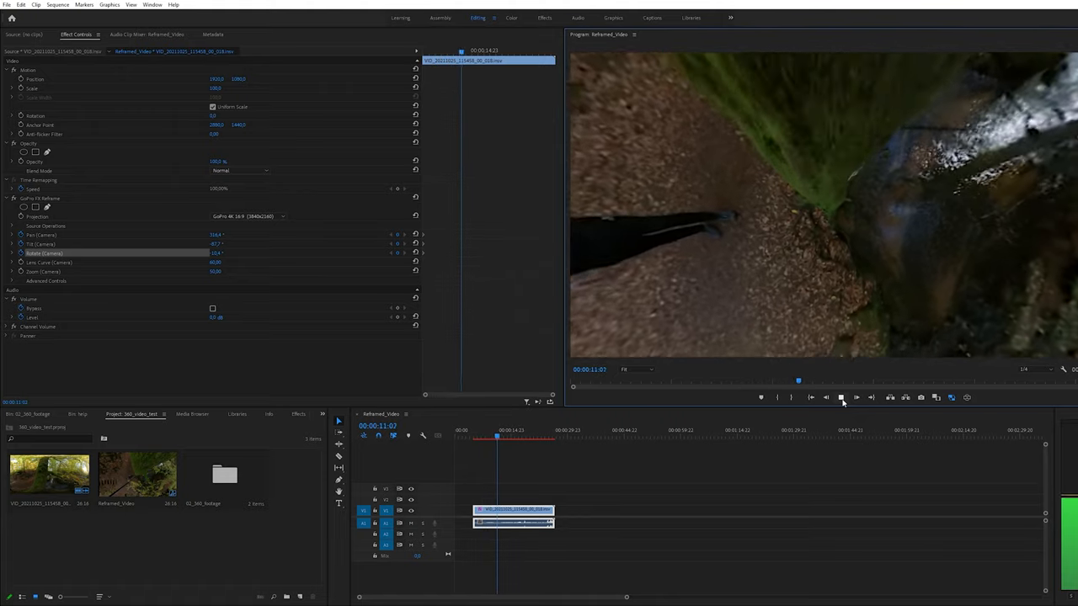
{"action": "left_click", "coordinate": [840, 398]}
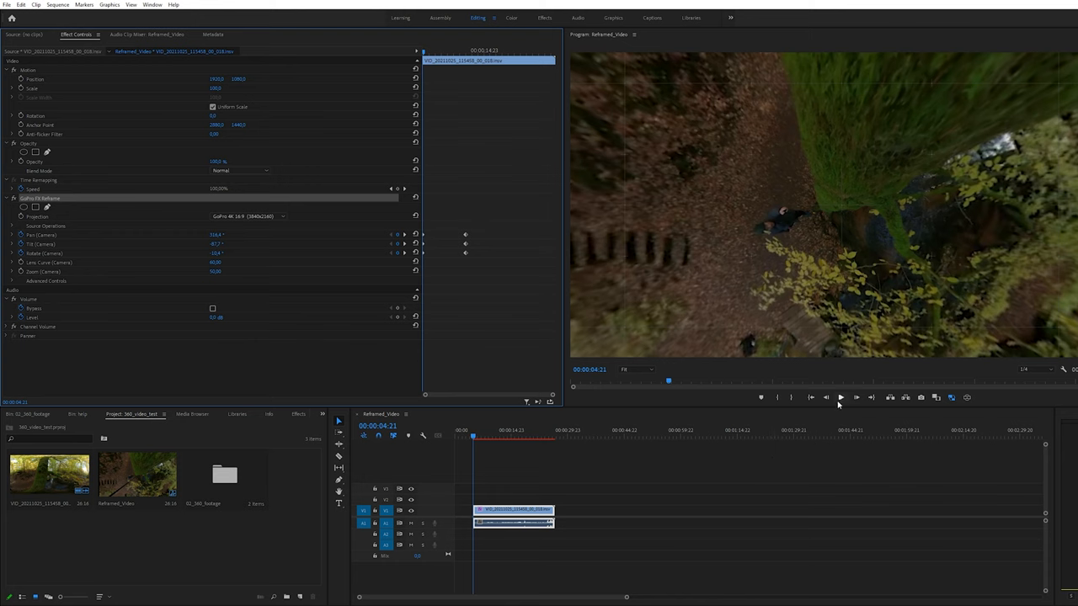
{"action": "left_click", "coordinate": [841, 397]}
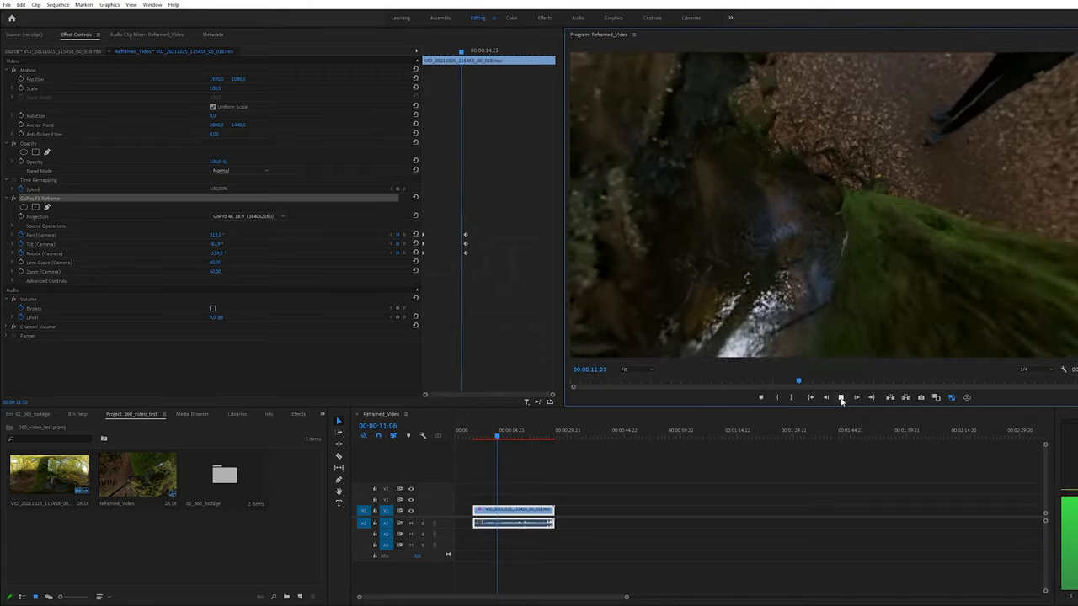
{"action": "left_click", "coordinate": [839, 398]}
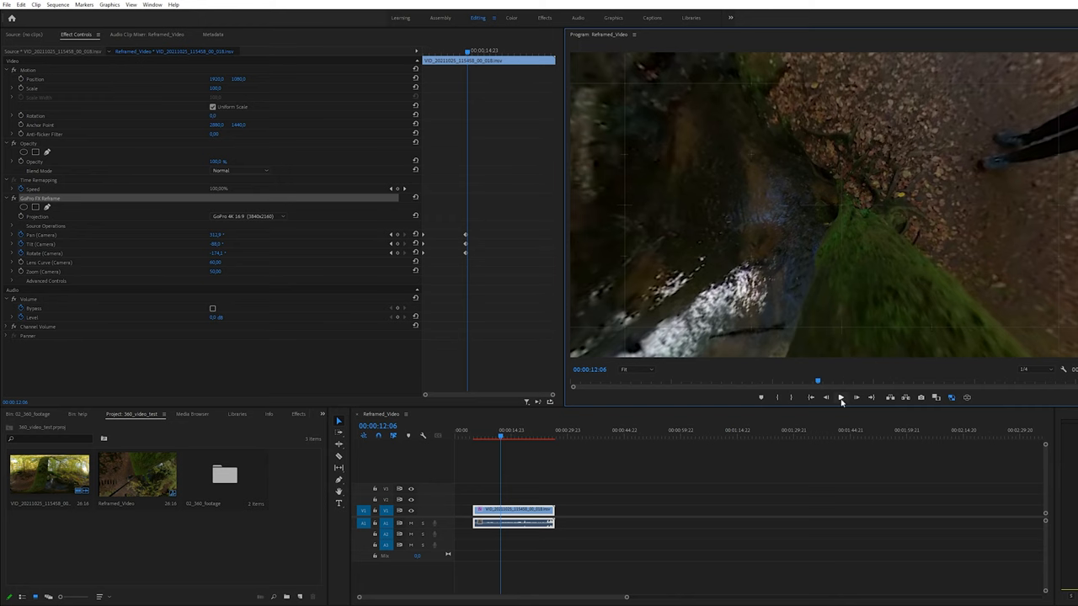
{"action": "mouse_move", "coordinate": [840, 401]}
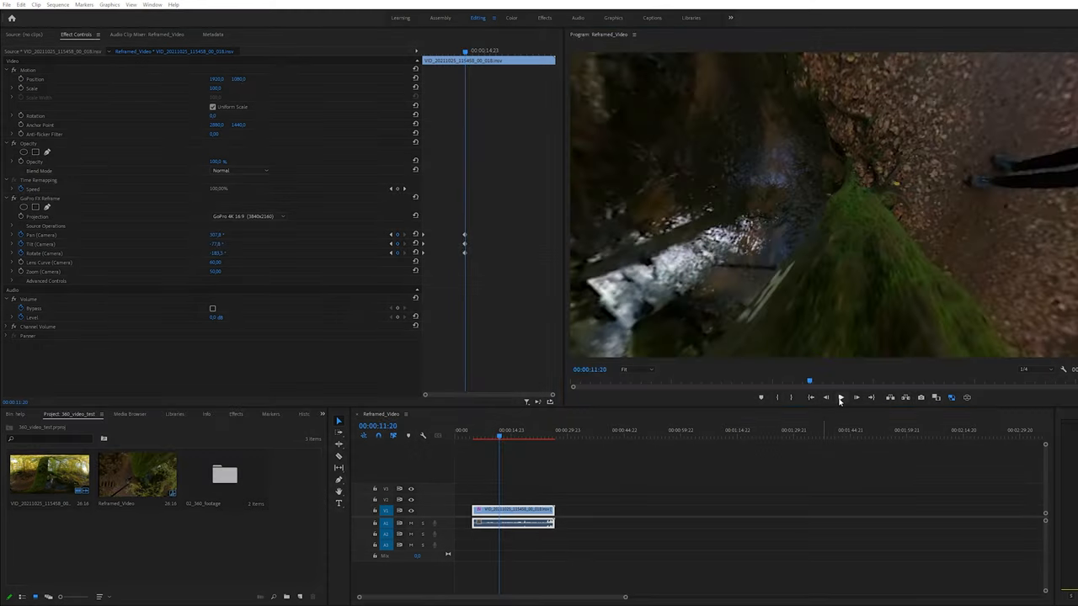
{"action": "left_click", "coordinate": [838, 397]}
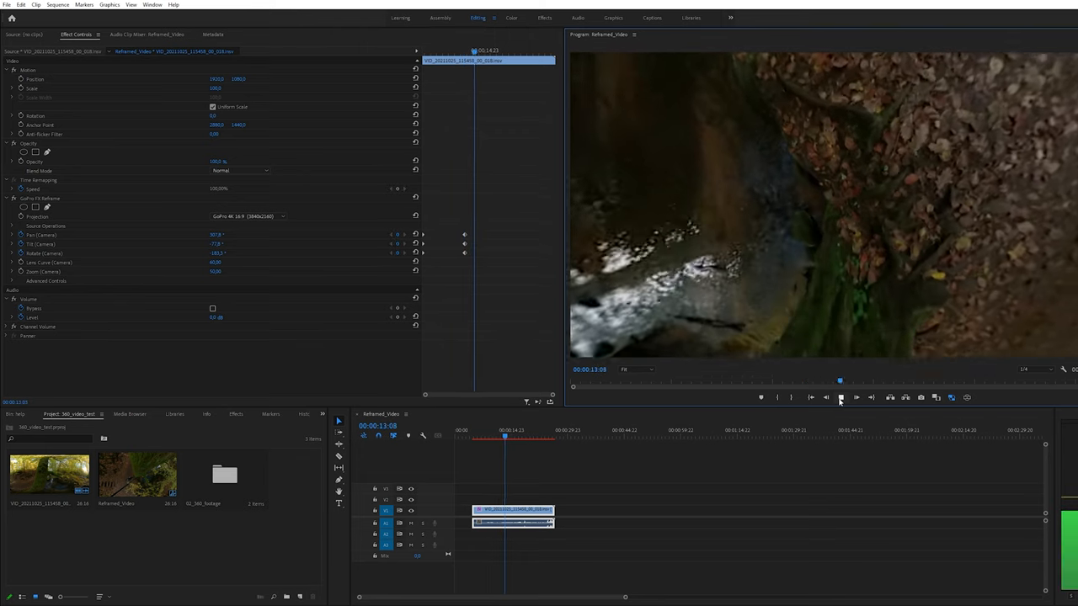
{"action": "left_click", "coordinate": [871, 397]}
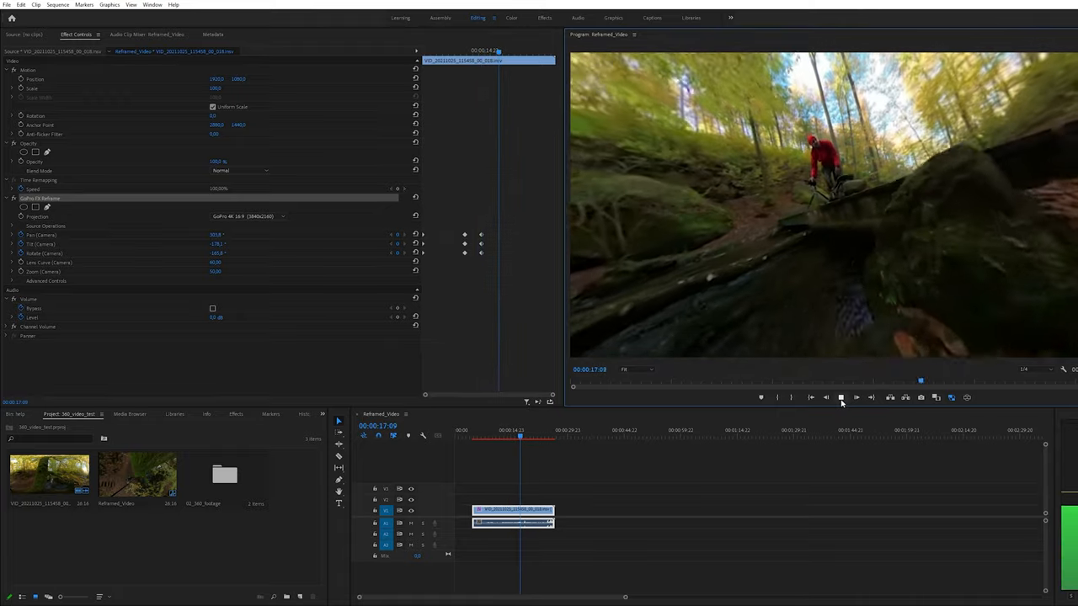
Keyframe the camera through the rest of the clip to follow the rider and his feet
{"action": "left_click", "coordinate": [840, 398]}
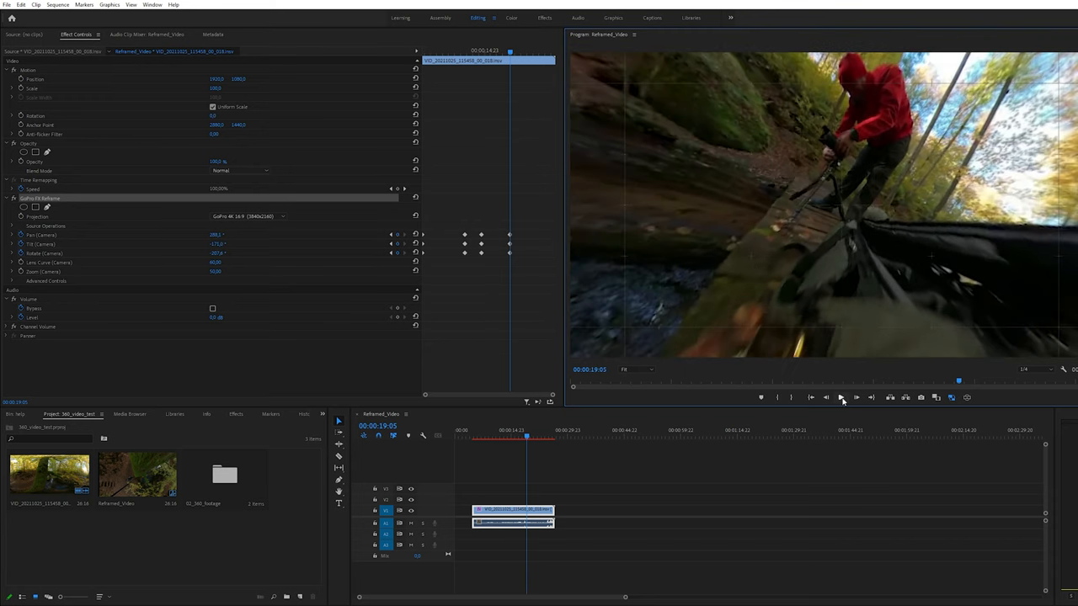
{"action": "left_click", "coordinate": [841, 397]}
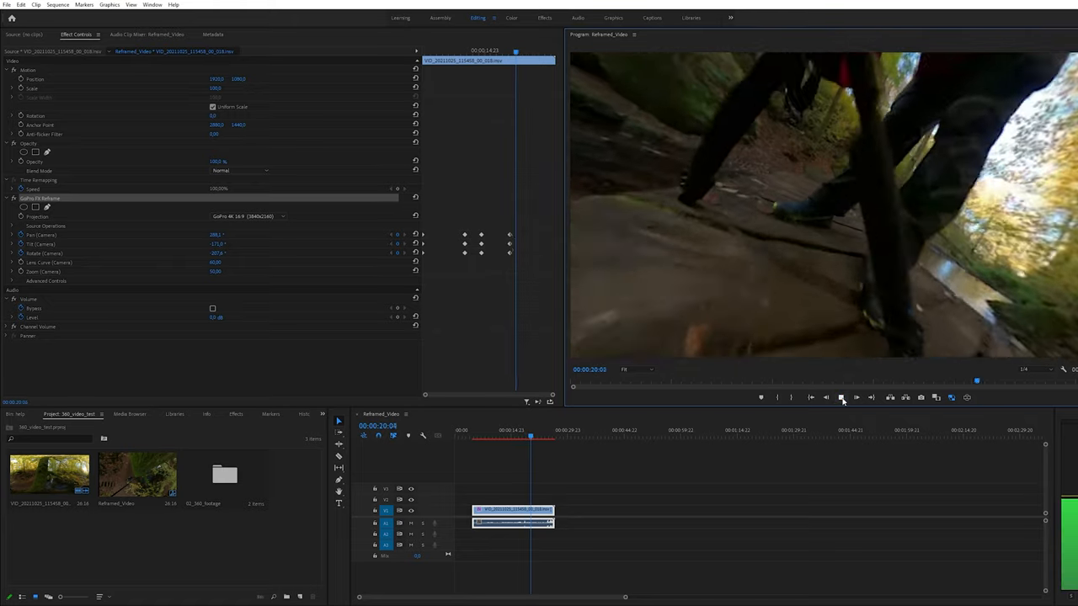
{"action": "left_click", "coordinate": [838, 398]}
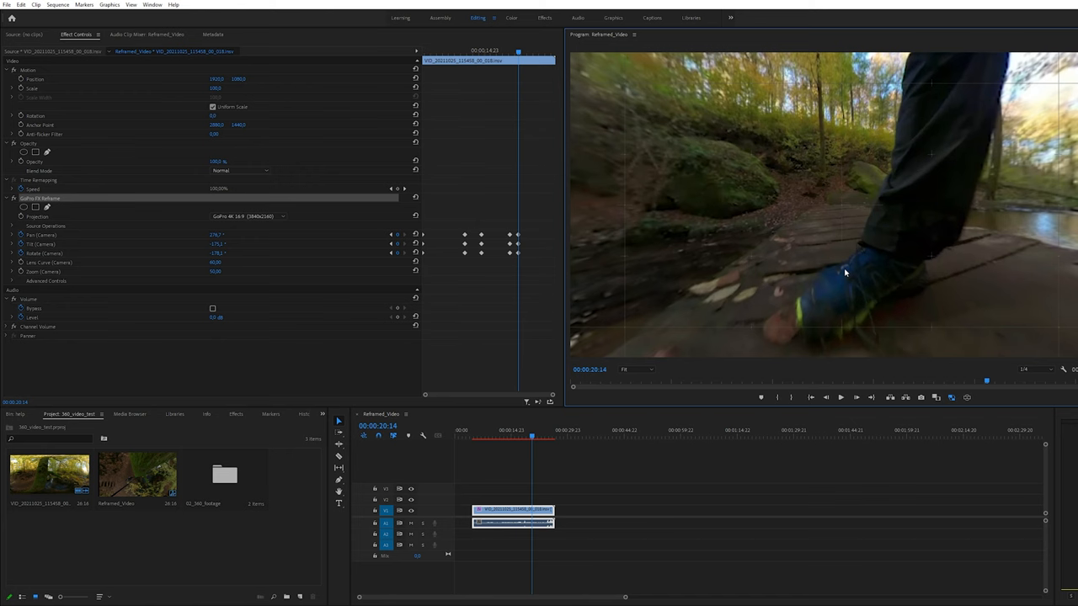
{"action": "left_click", "coordinate": [838, 397]}
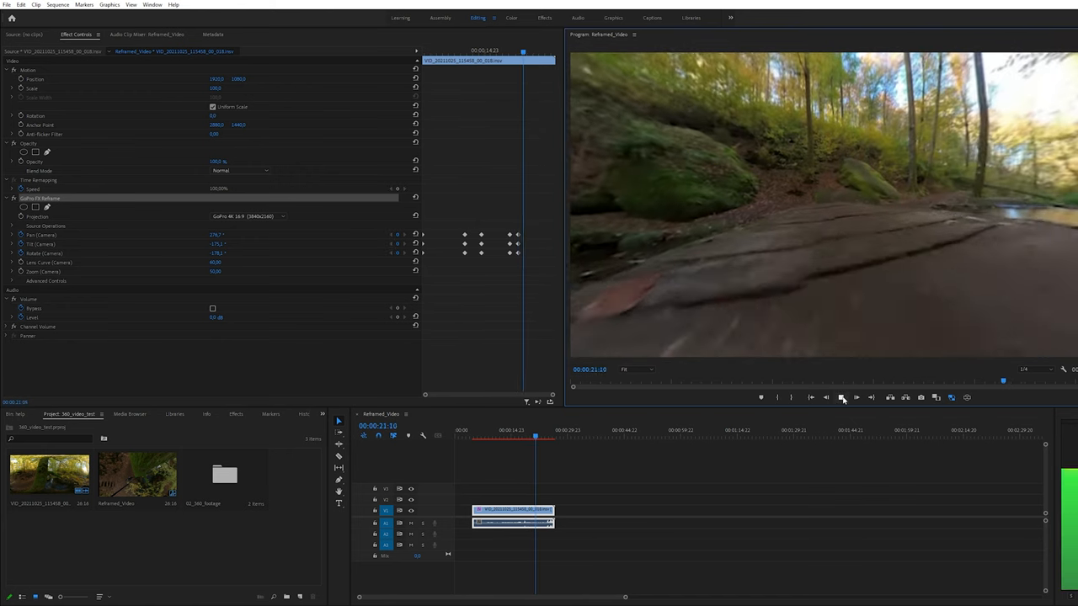
{"action": "left_click", "coordinate": [840, 398]}
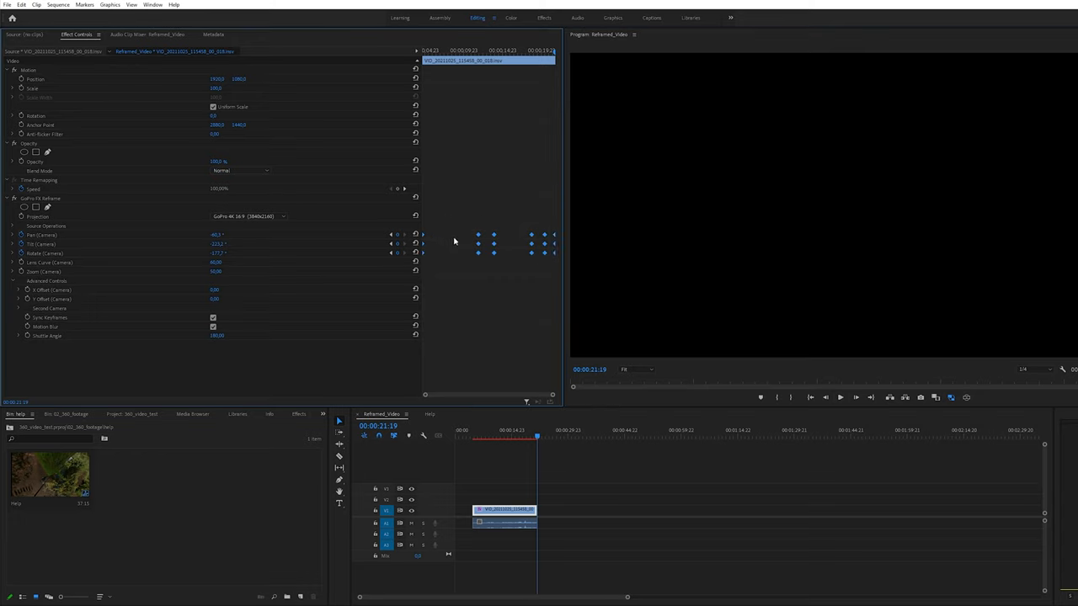
Give the selected camera keyframes a smoothed interpolation from their context menu
{"action": "right_click", "coordinate": [455, 242]}
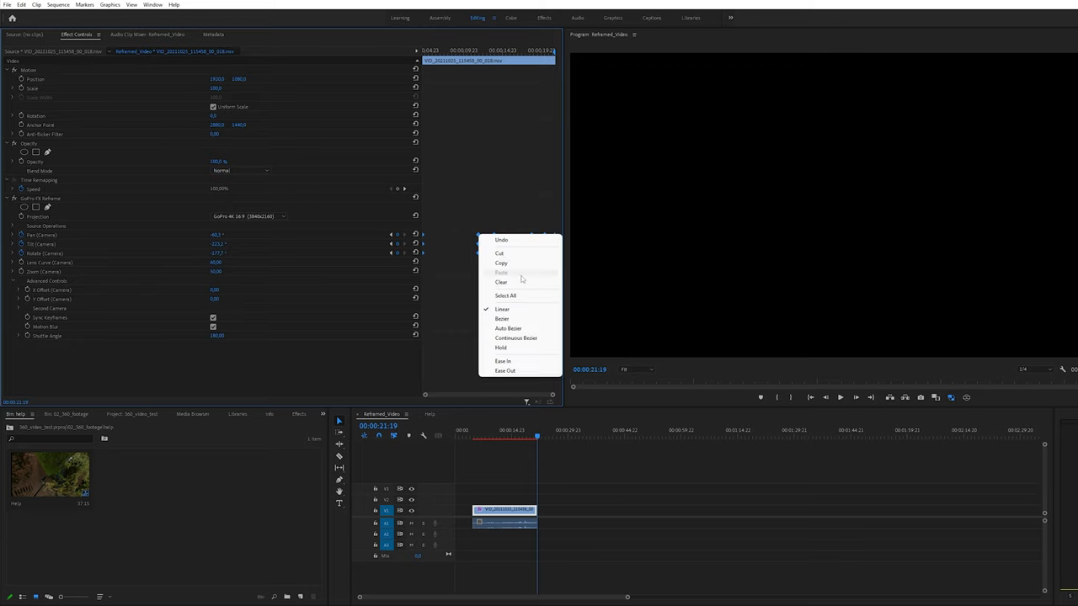
{"action": "left_click", "coordinate": [549, 340]}
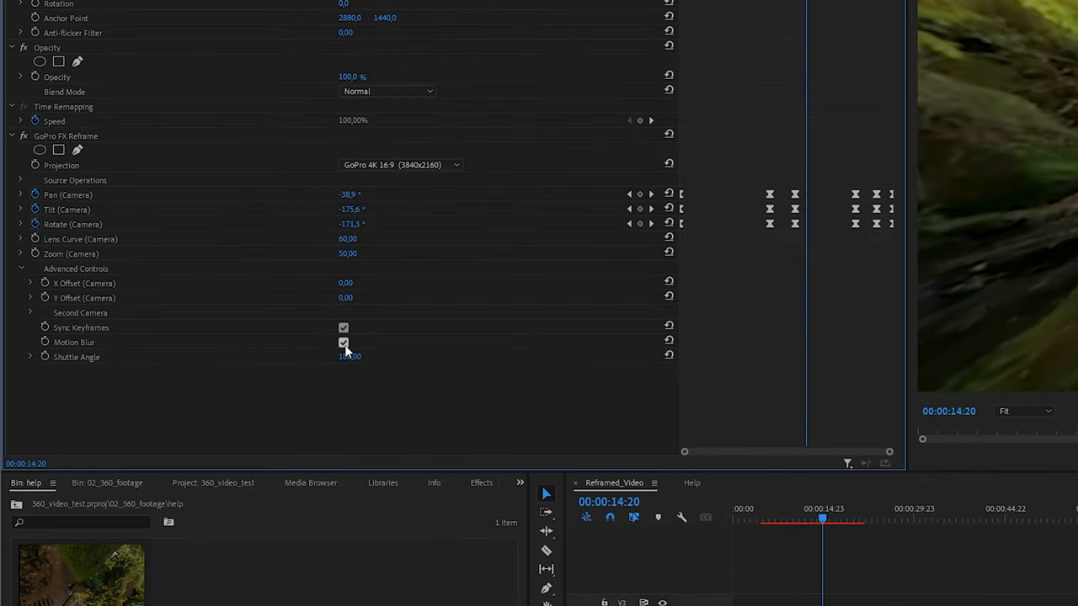
Enable Motion Blur under GoPro FX Reframe's Advanced Controls
{"action": "left_click", "coordinate": [344, 342]}
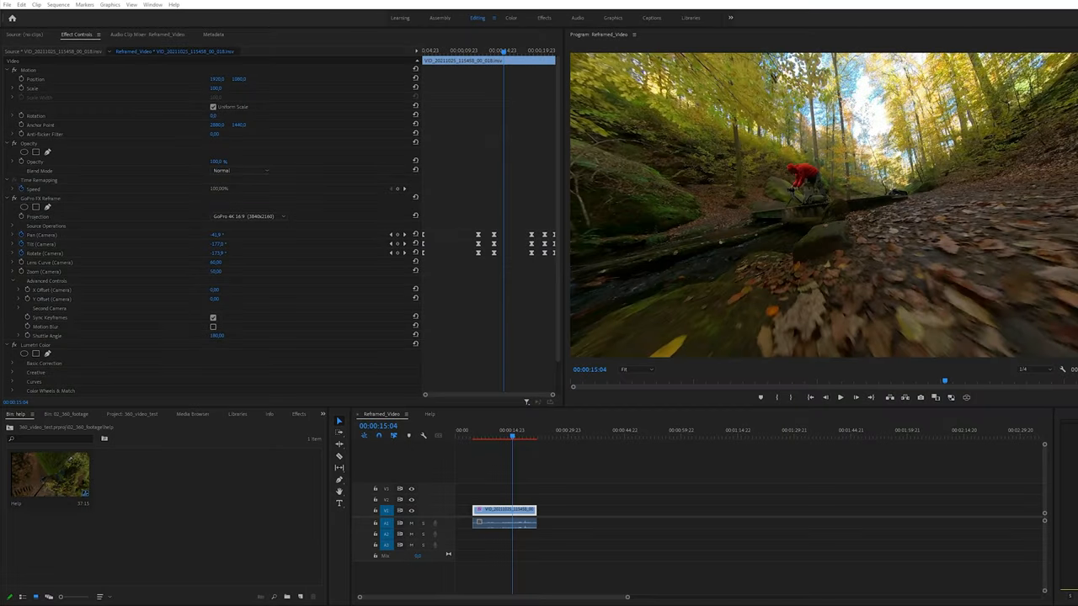
{"action": "mouse_move", "coordinate": [529, 481]}
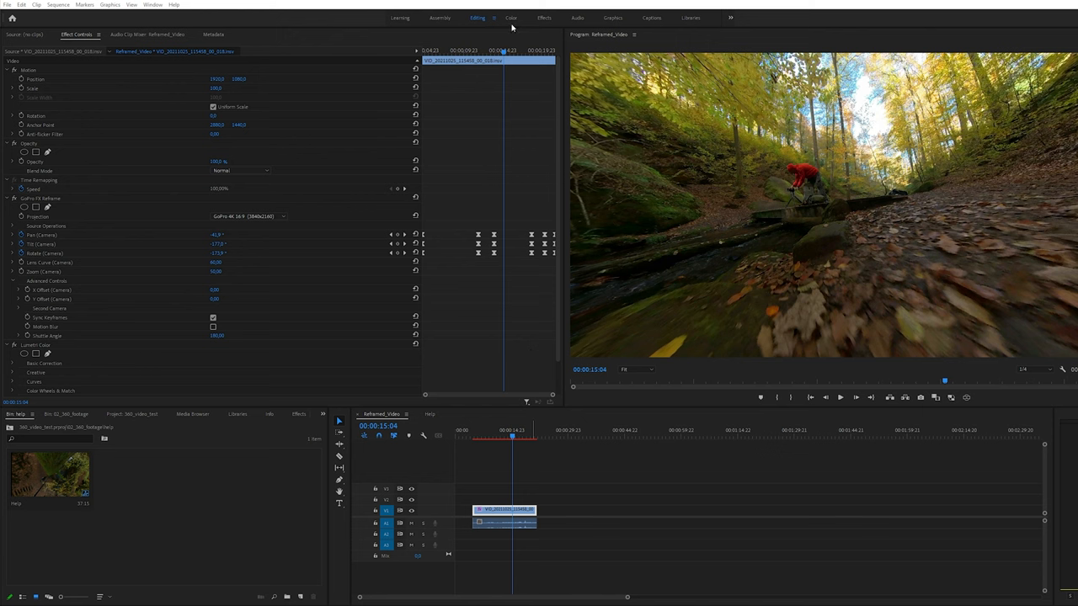
In the Color workspace, apply the GimbalGuru cinematic ONE X2 Input LUT and raise exposure slightly
{"action": "left_click", "coordinate": [512, 17]}
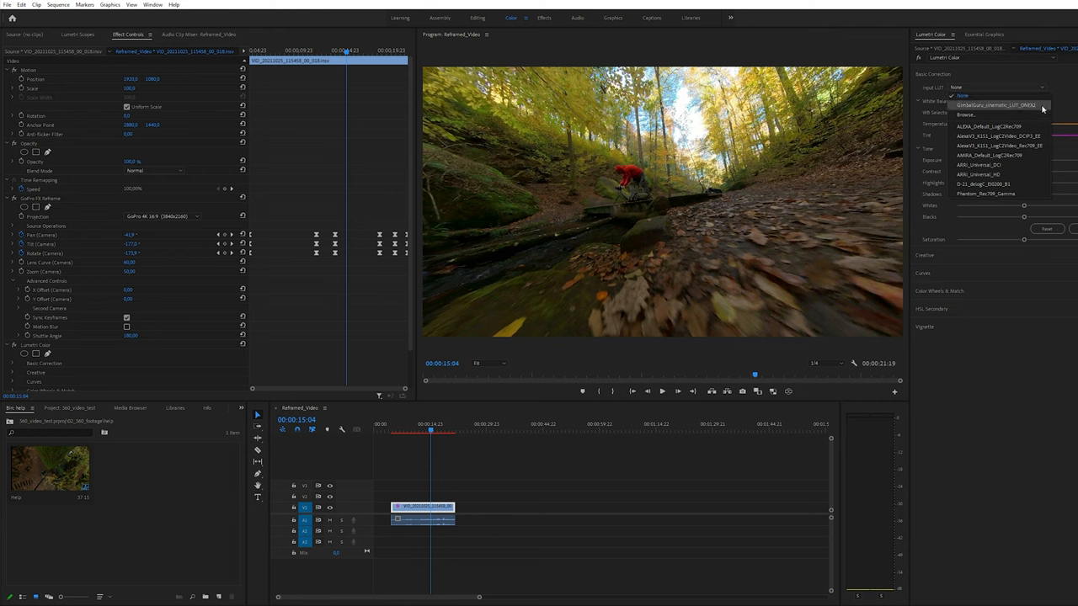
{"action": "left_click", "coordinate": [997, 104]}
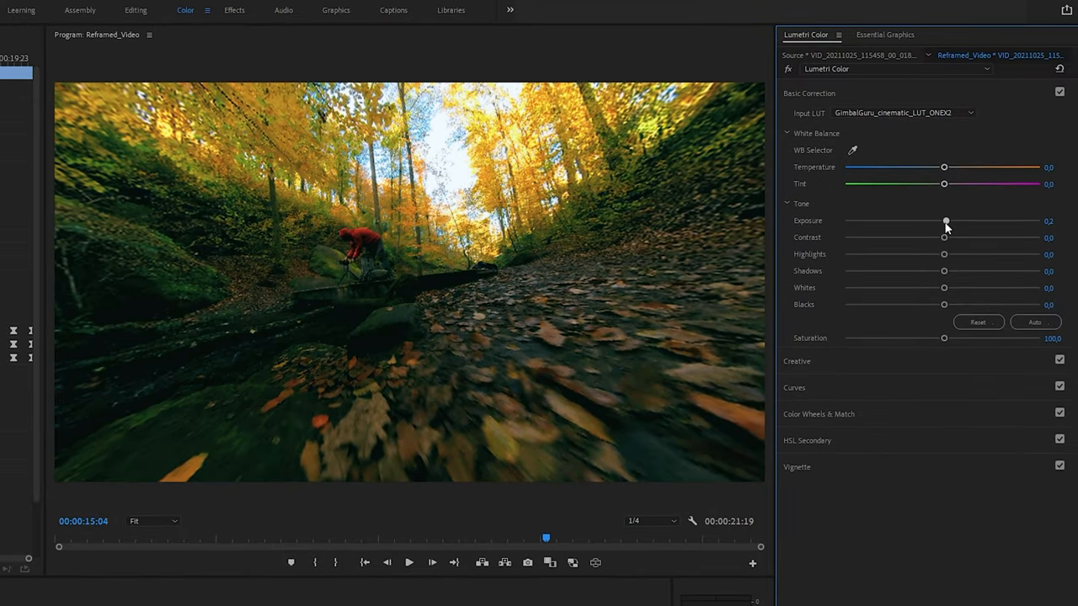
{"action": "left_click_drag", "start_coordinate": [943, 222], "coordinate": [958, 222]}
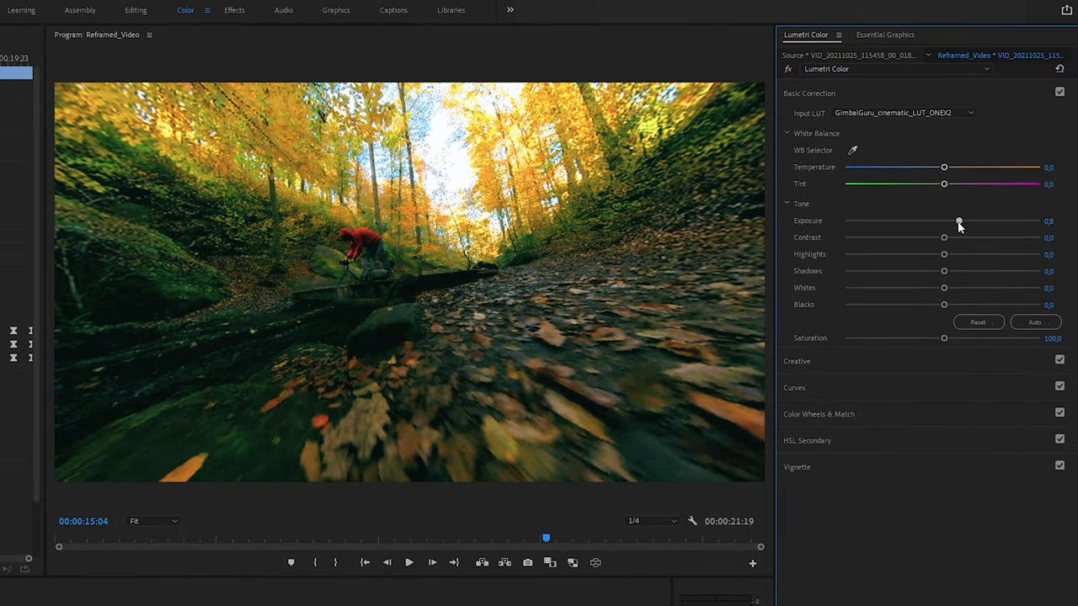
{"action": "left_click_drag", "start_coordinate": [958, 220], "coordinate": [960, 220]}
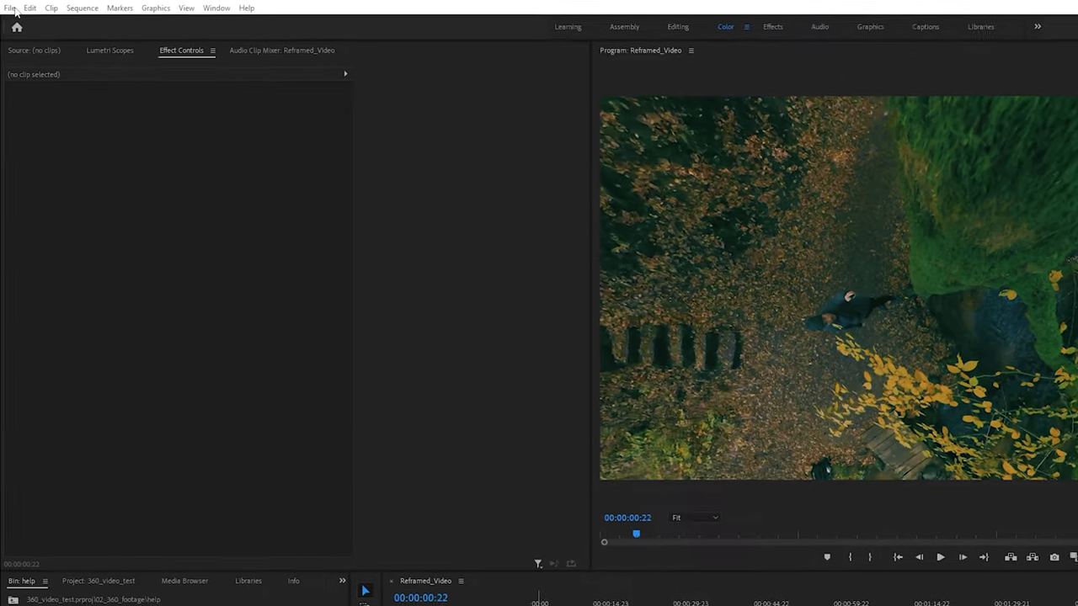
Bring up Export Media for Reframed_Video with H.264 as the output format
{"action": "left_click", "coordinate": [10, 7]}
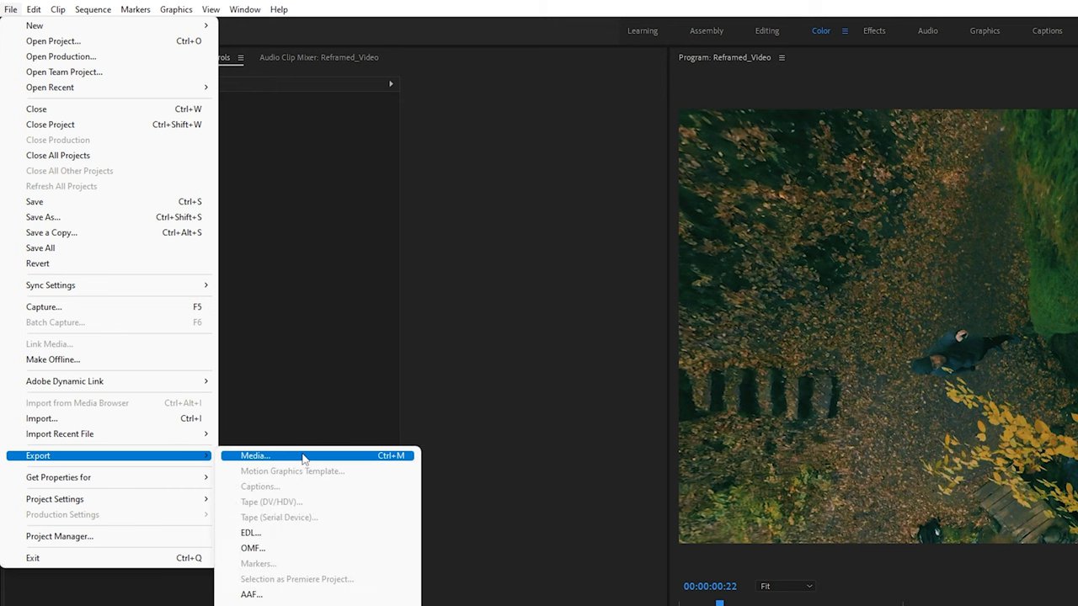
{"action": "left_click", "coordinate": [256, 454]}
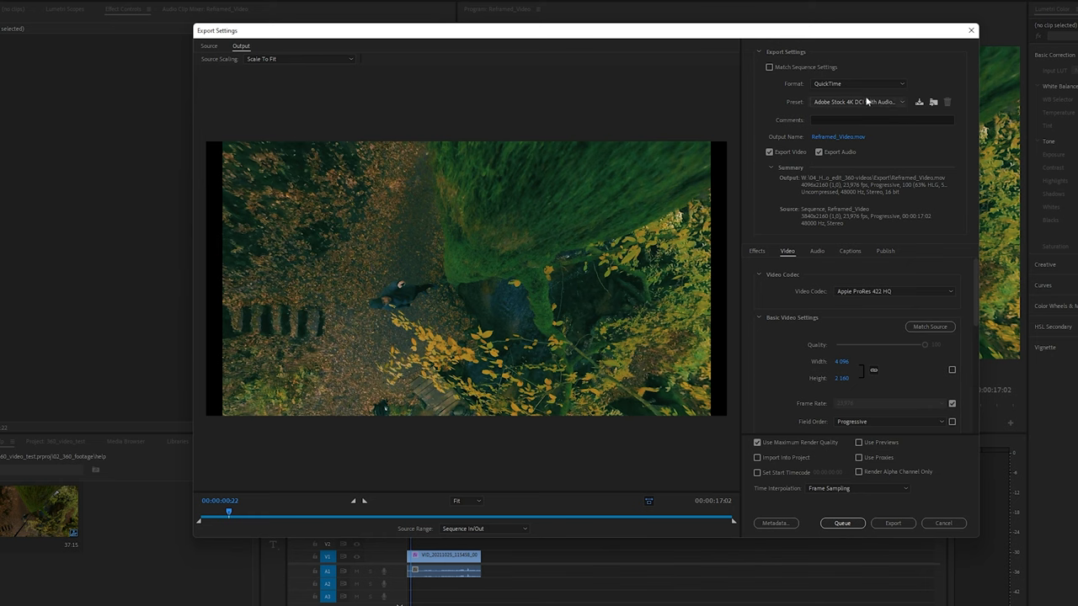
{"action": "left_click", "coordinate": [857, 84]}
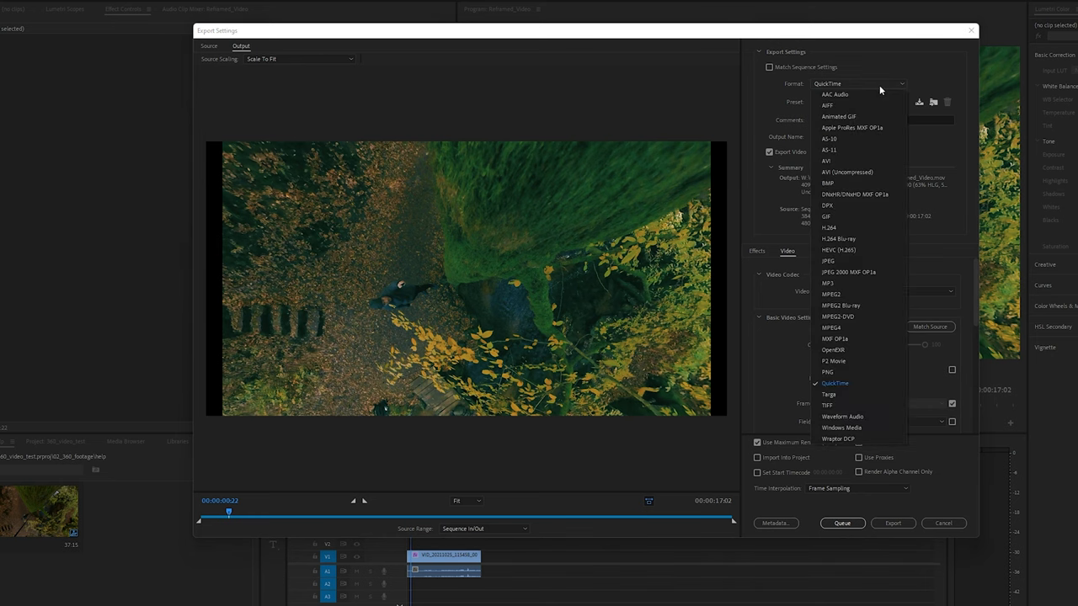
{"action": "mouse_move", "coordinate": [869, 229]}
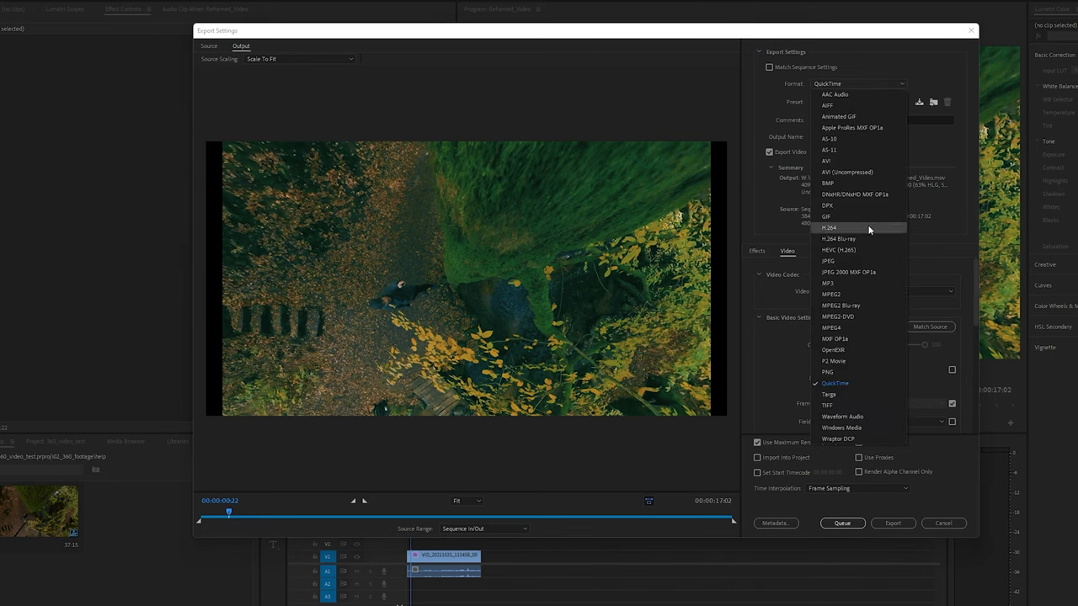
{"action": "left_click", "coordinate": [828, 227]}
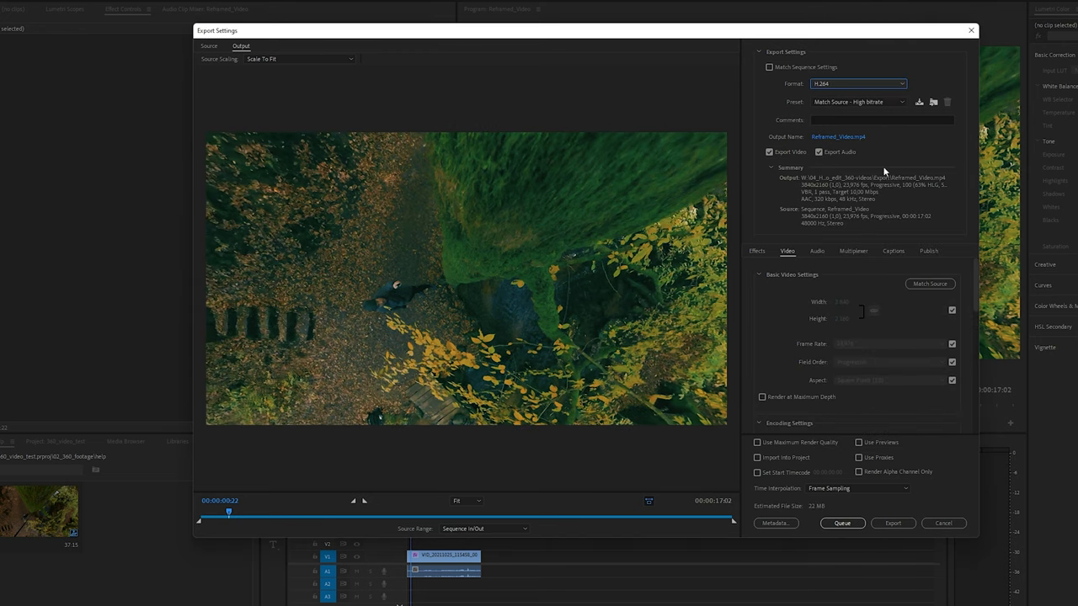
Choose the YouTube 2160p 4K Ultra HD preset with VBR 1-pass bitrate encoding
{"action": "left_click", "coordinate": [859, 101]}
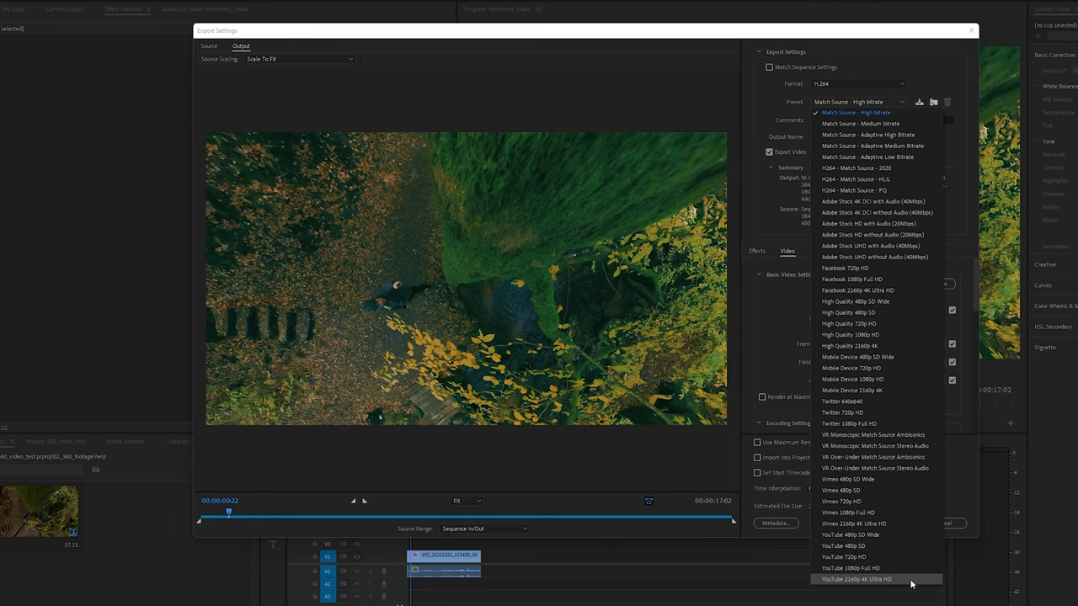
{"action": "left_click", "coordinate": [855, 579]}
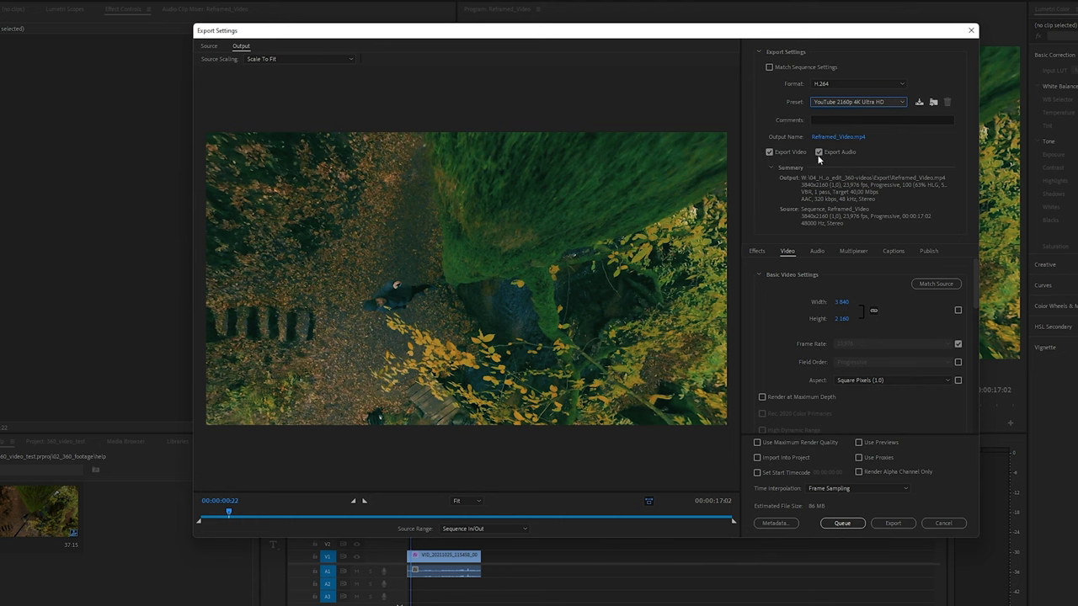
{"action": "mouse_move", "coordinate": [818, 151]}
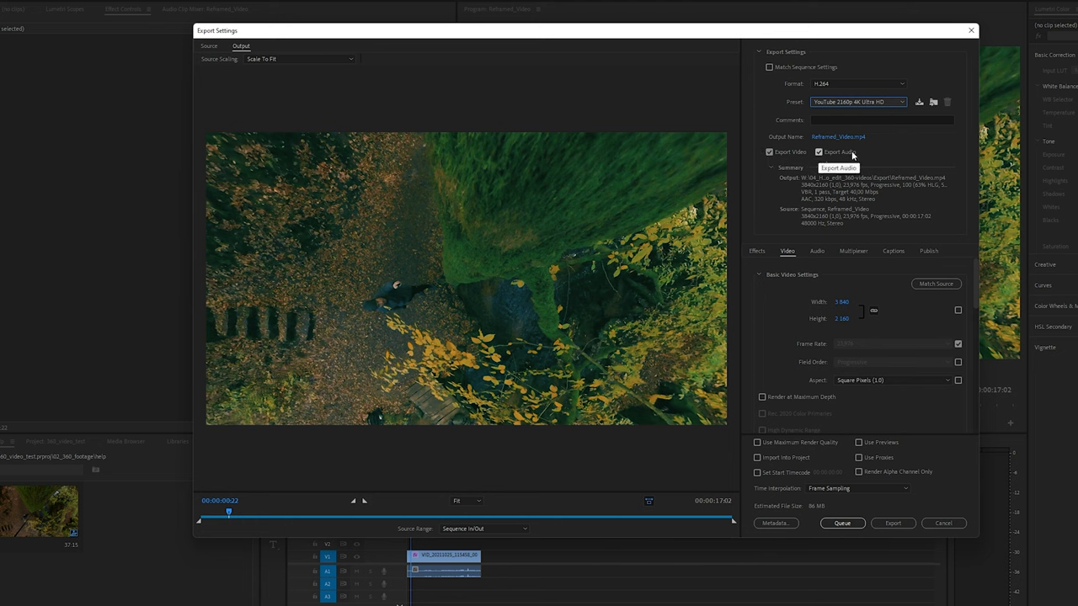
{"action": "mouse_move", "coordinate": [936, 283]}
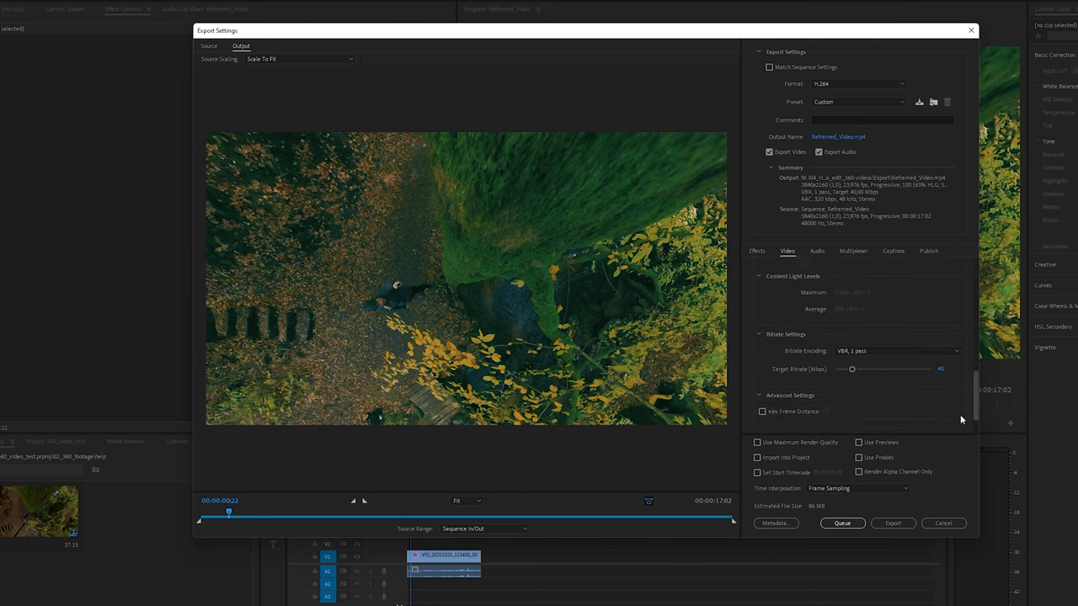
{"action": "left_click", "coordinate": [896, 338]}
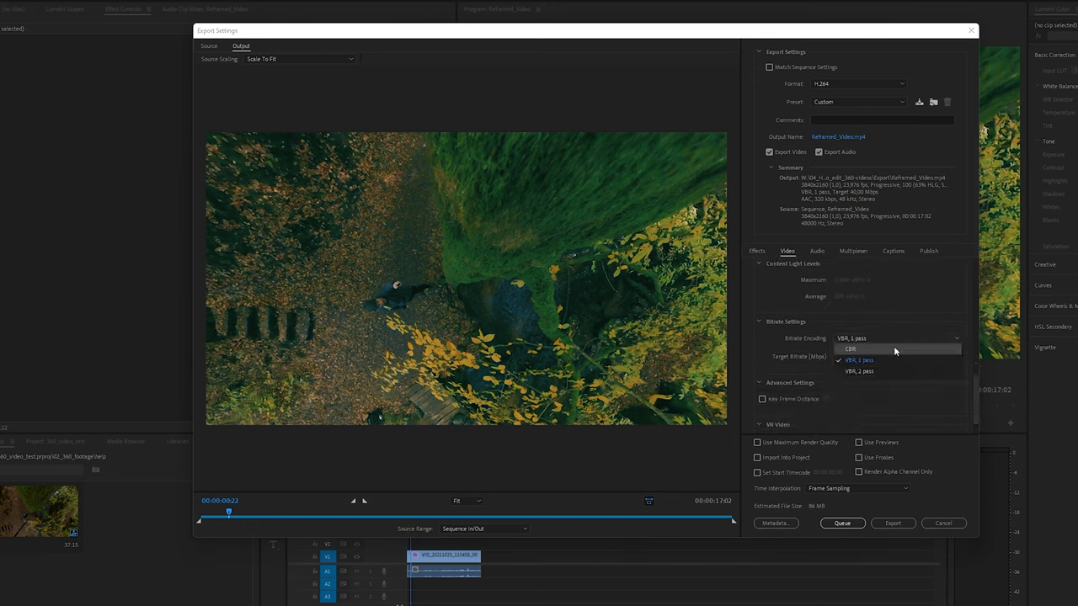
{"action": "left_click", "coordinate": [858, 360]}
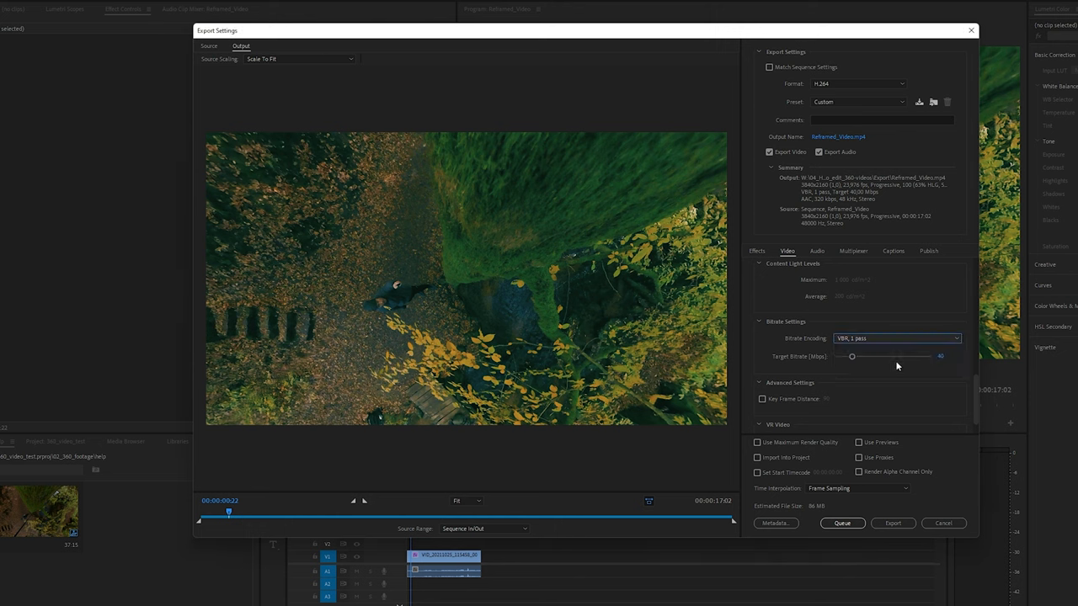
{"action": "mouse_move", "coordinate": [938, 367]}
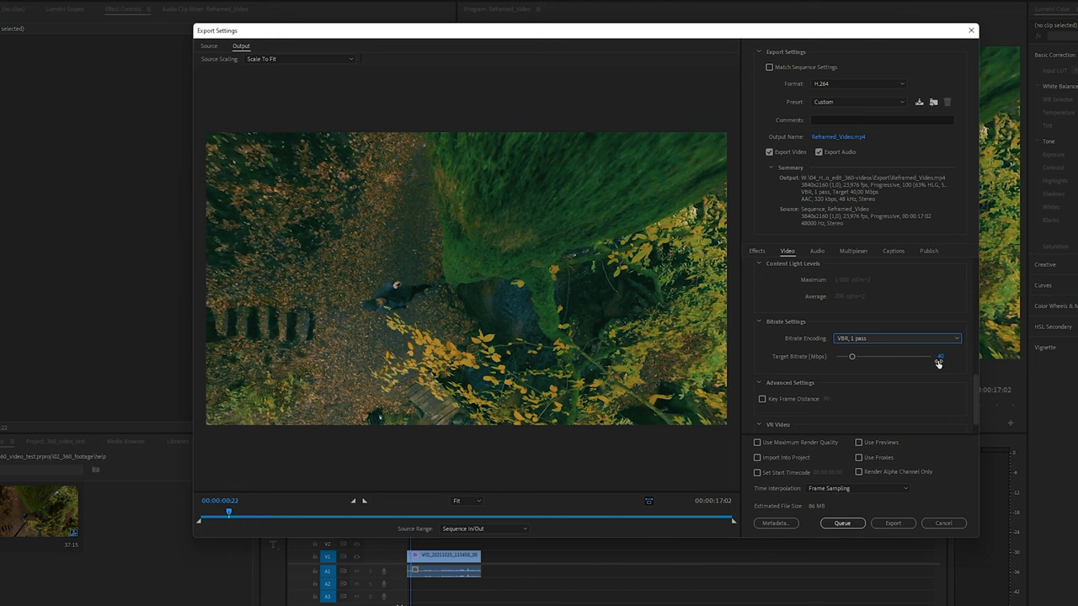
{"action": "mouse_move", "coordinate": [758, 442]}
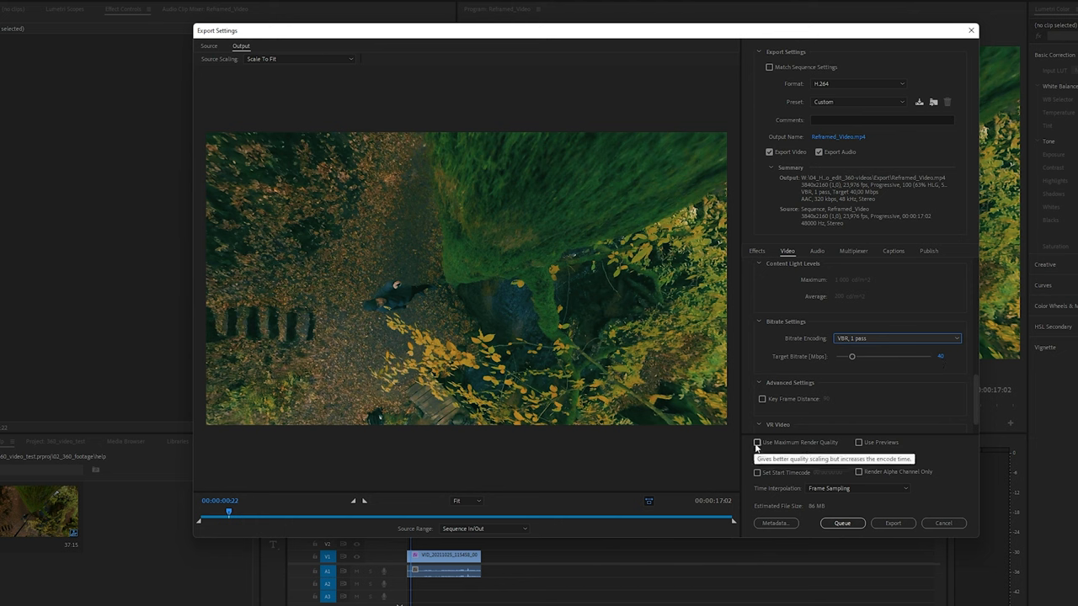
Enable Use Maximum Render Quality, set Source Range to Entire Sequence, and start the export
{"action": "left_click", "coordinate": [758, 441]}
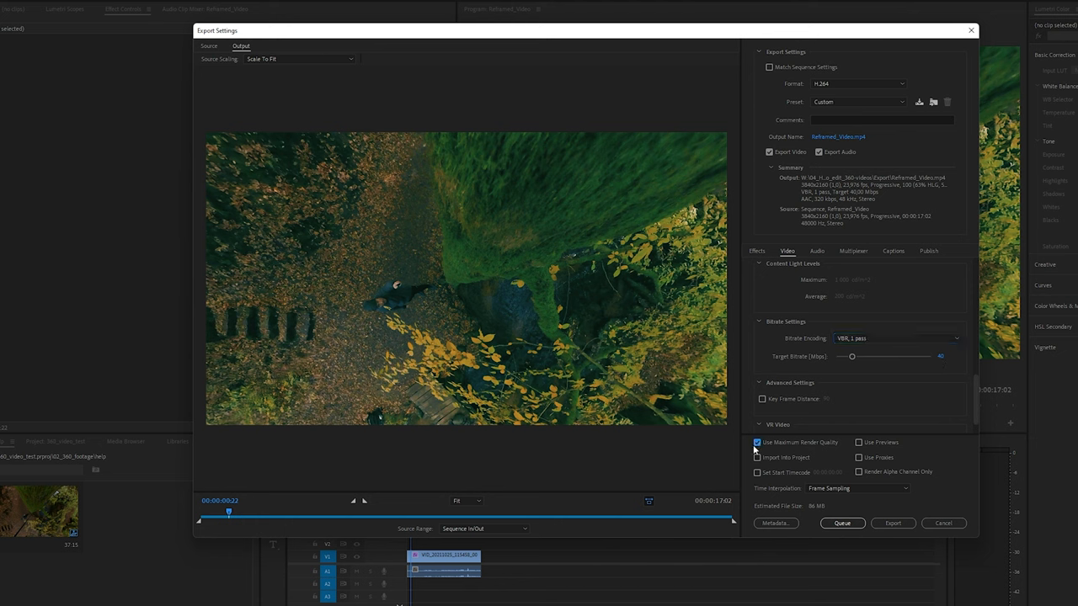
{"action": "left_click", "coordinate": [758, 442]}
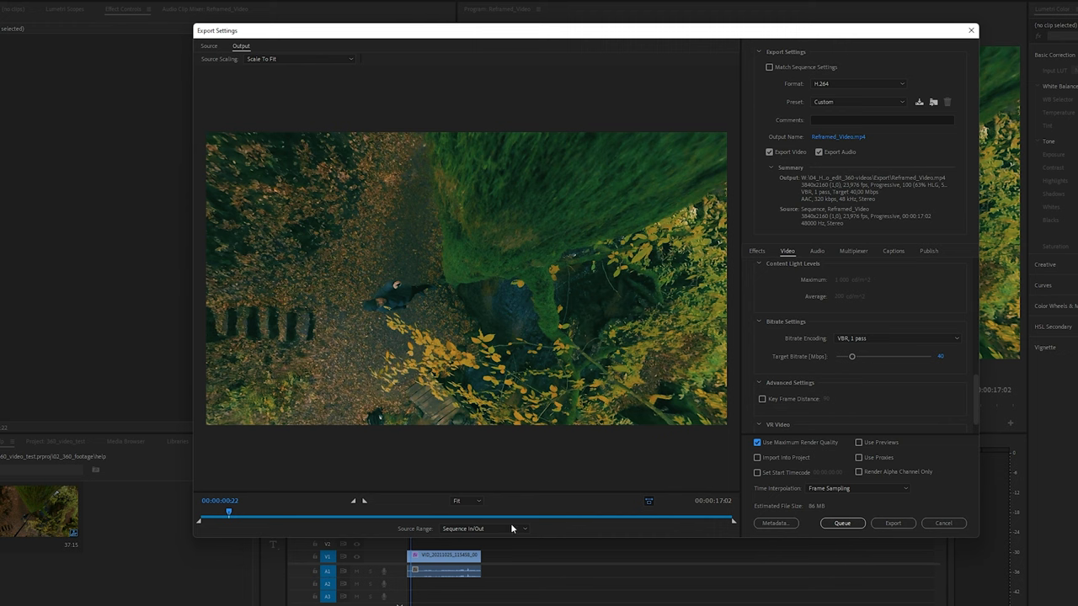
{"action": "left_click", "coordinate": [485, 529]}
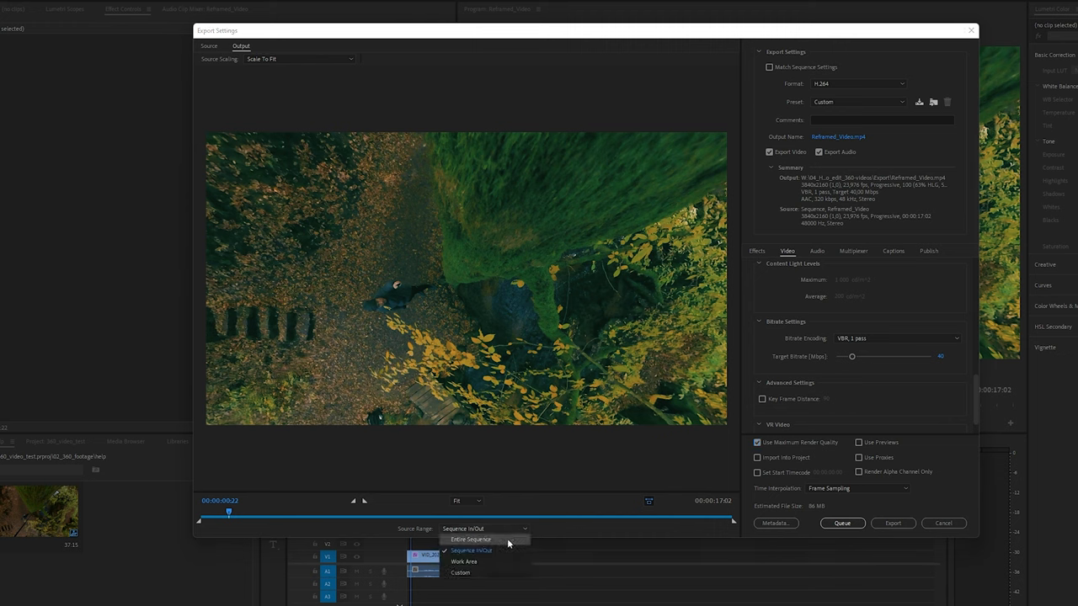
{"action": "left_click", "coordinate": [472, 539]}
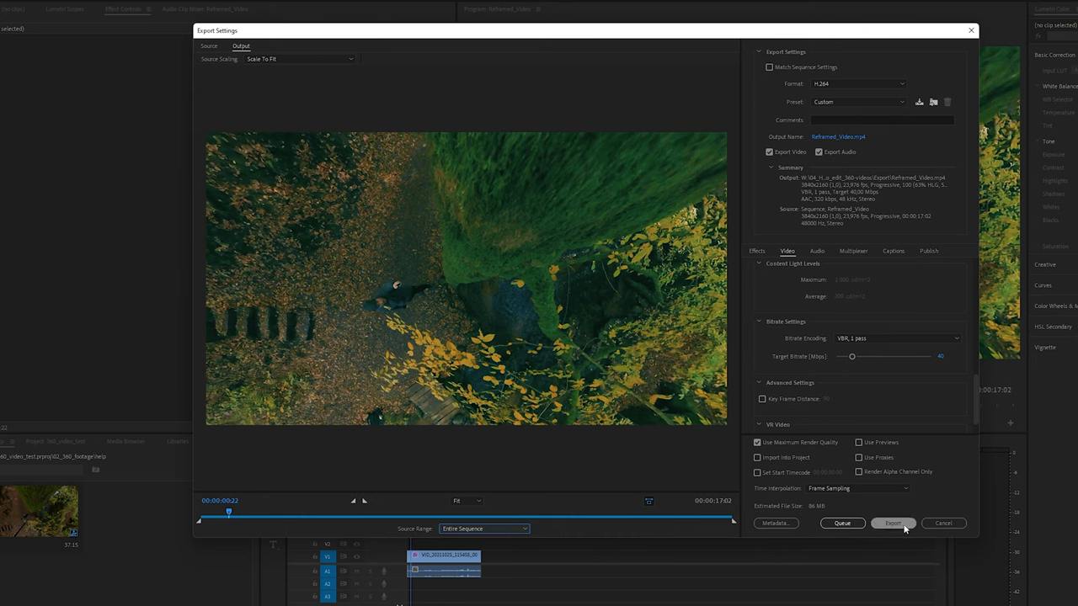
{"action": "left_click", "coordinate": [892, 523]}
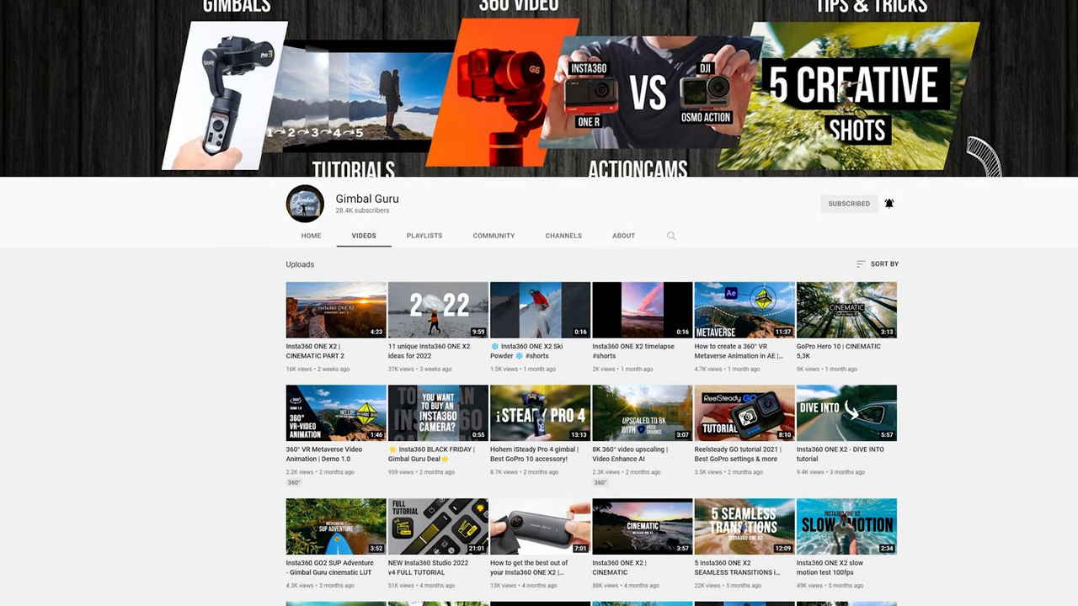
Subscribe to the Gimbal Guru channel from its home page after browsing its videos
{"action": "scroll", "scroll_direction": "down", "scroll_amount": 3}
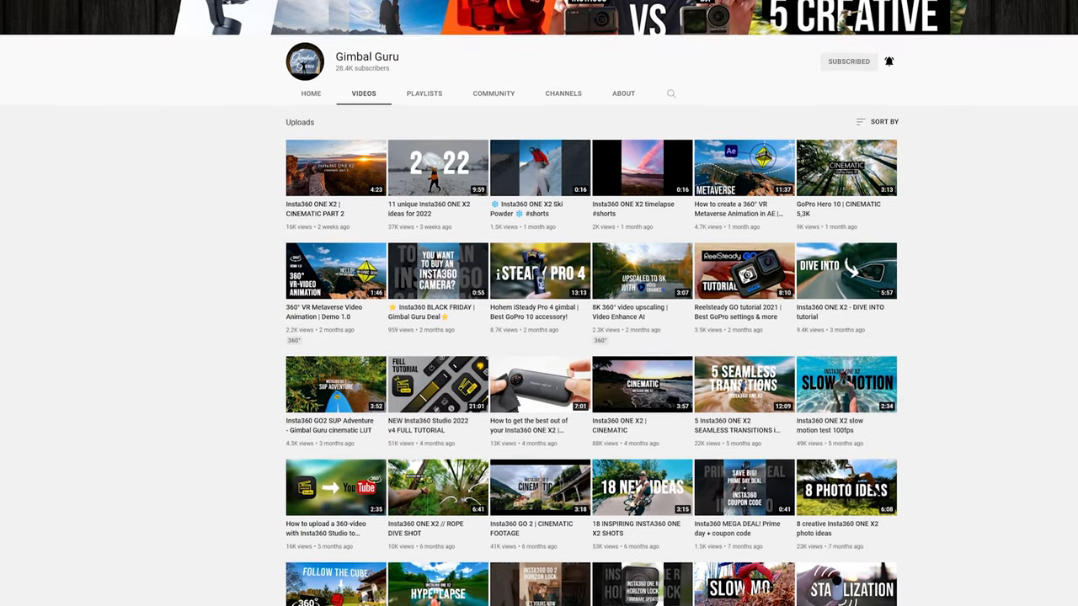
{"action": "scroll", "scroll_direction": "down", "scroll_amount": 3}
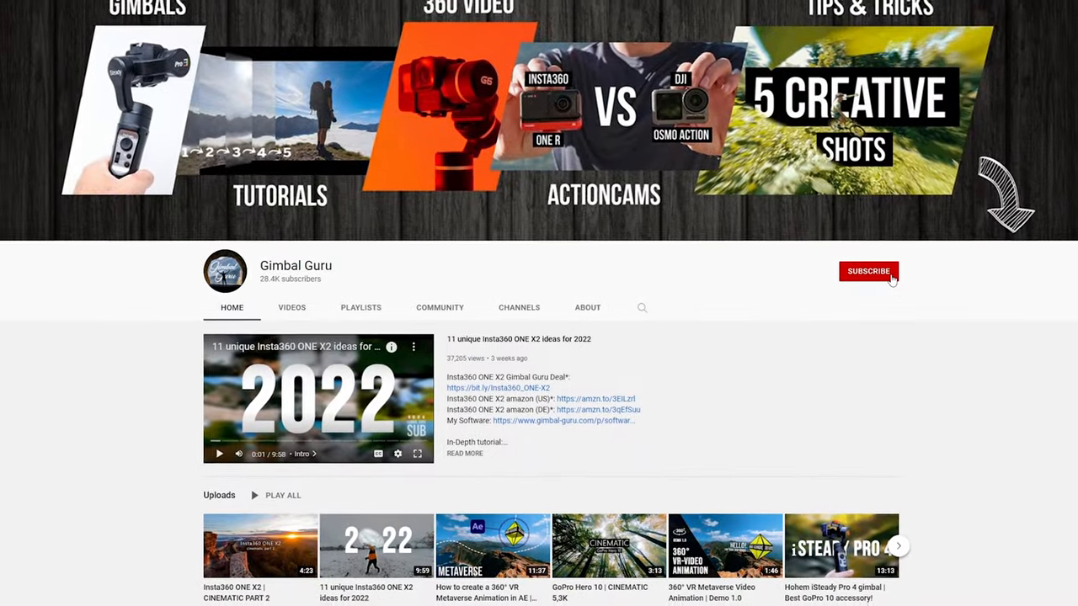
{"action": "left_click", "coordinate": [869, 271]}
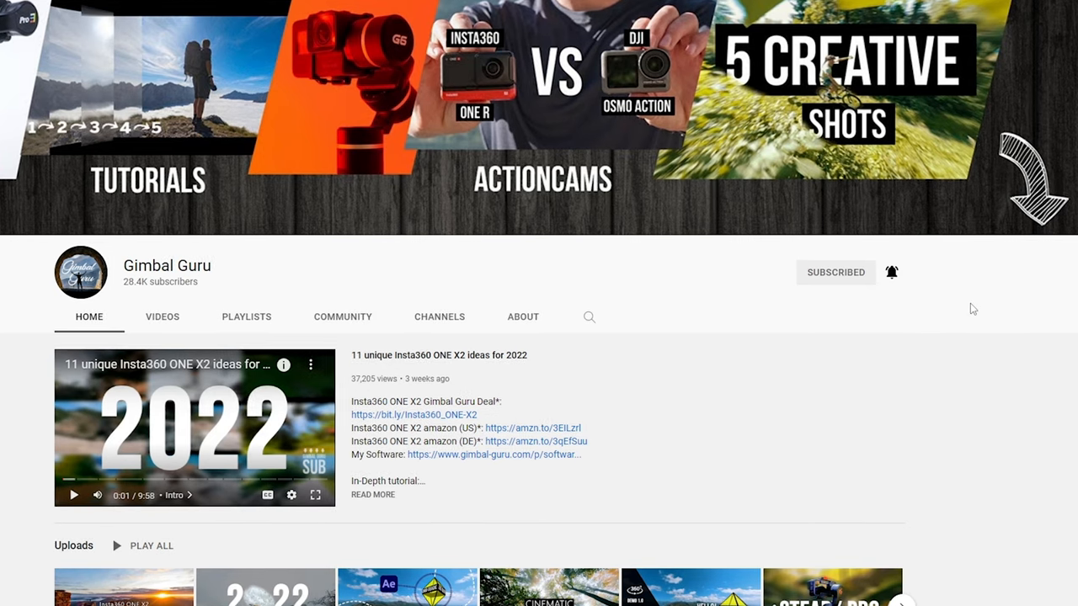
{"action": "mouse_move", "coordinate": [872, 341]}
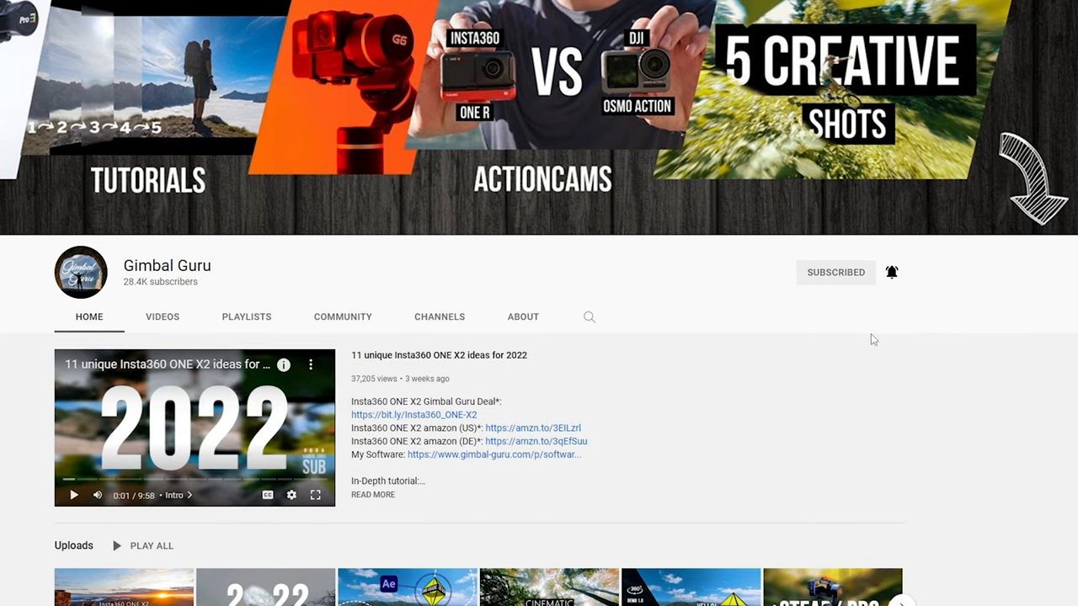